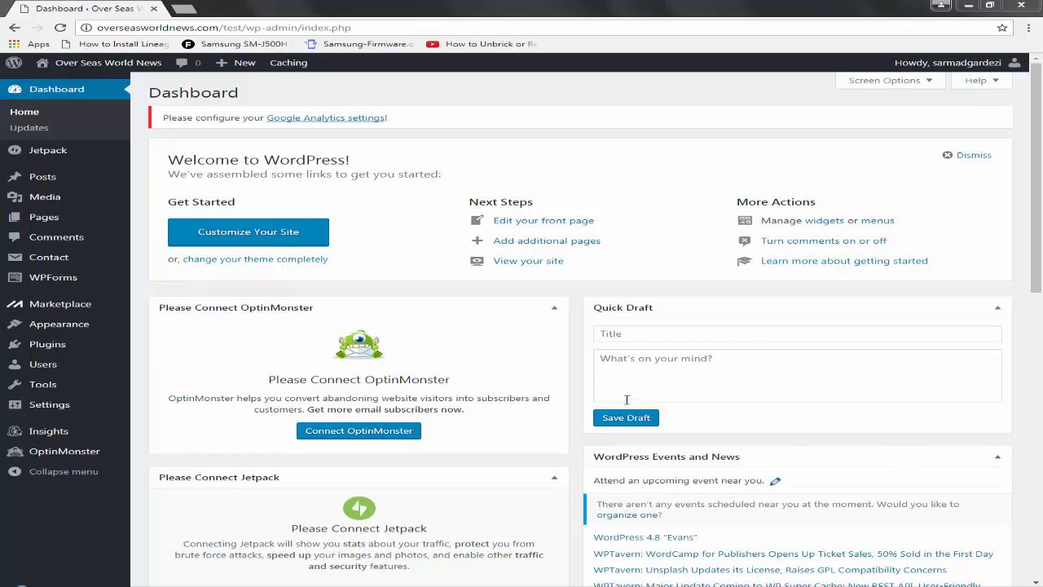
{"action": "mouse_move", "coordinate": [448, 289]}
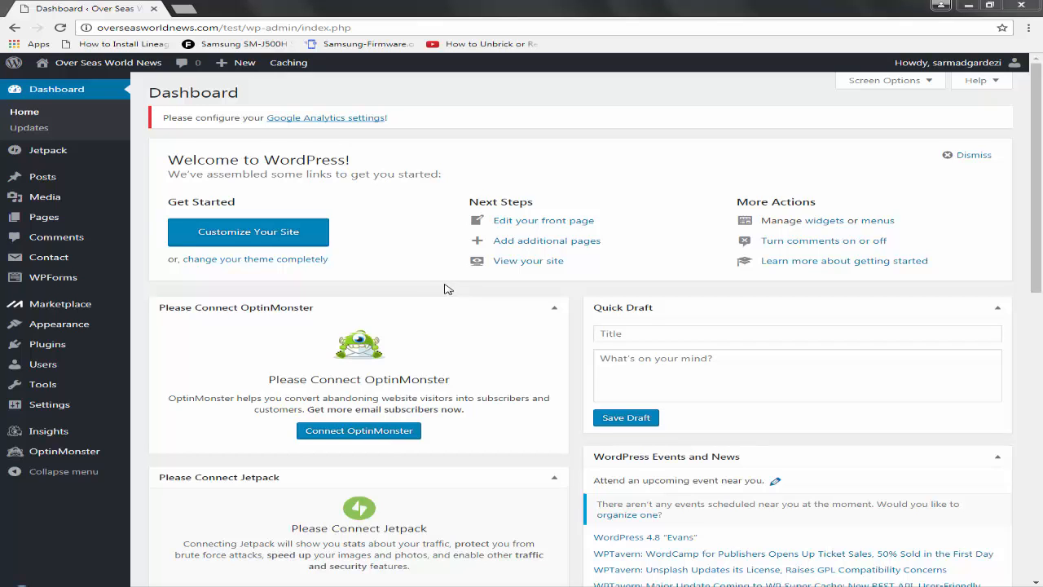
{"action": "mouse_move", "coordinate": [1006, 185]}
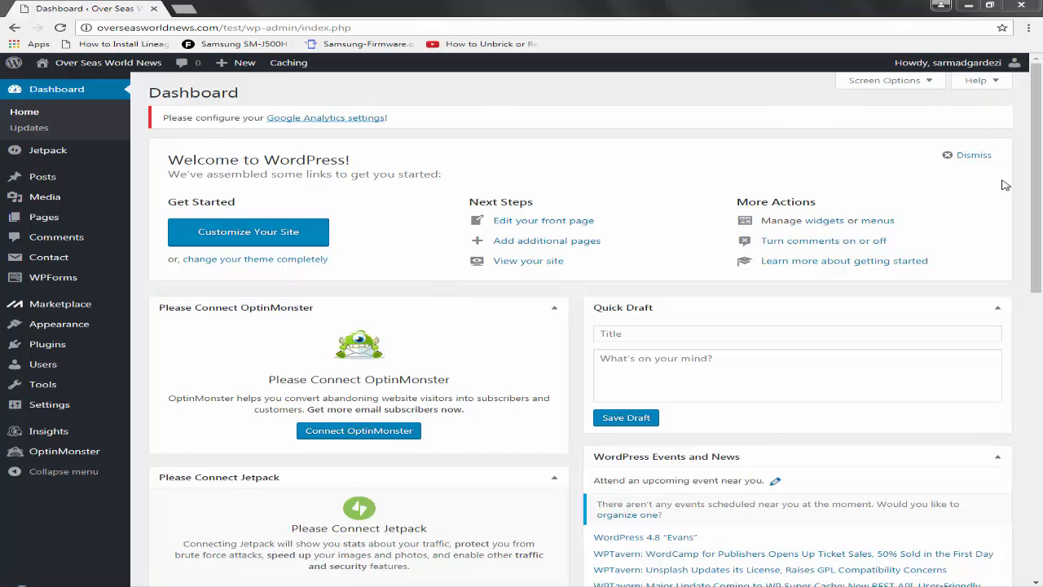
Step: Open the Over Seas World News front end (TieLabs HomePage) in a second tab
{"action": "scroll", "scroll_direction": "down", "scroll_amount": 3}
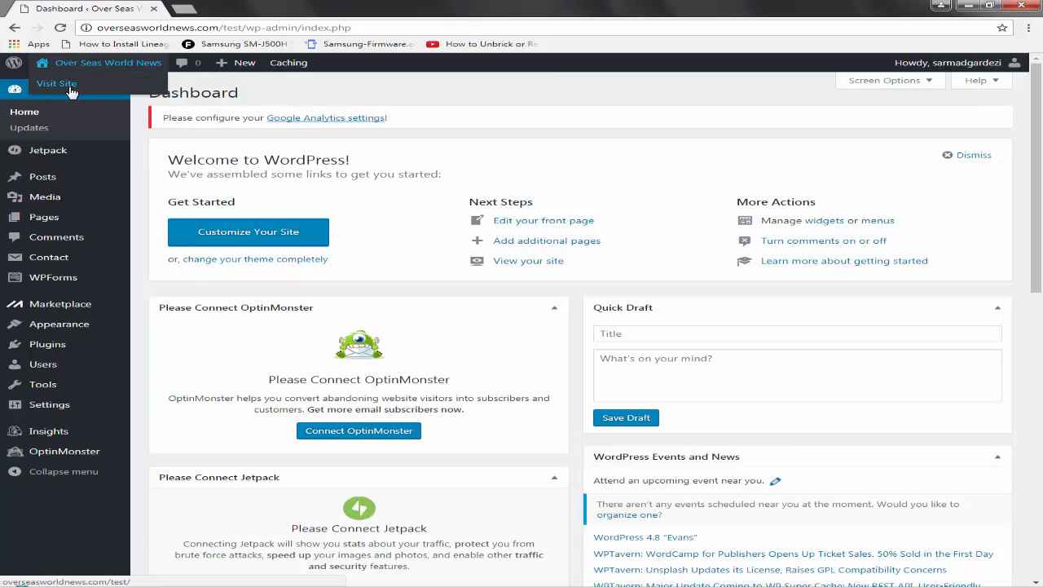
{"action": "left_click", "coordinate": [56, 84]}
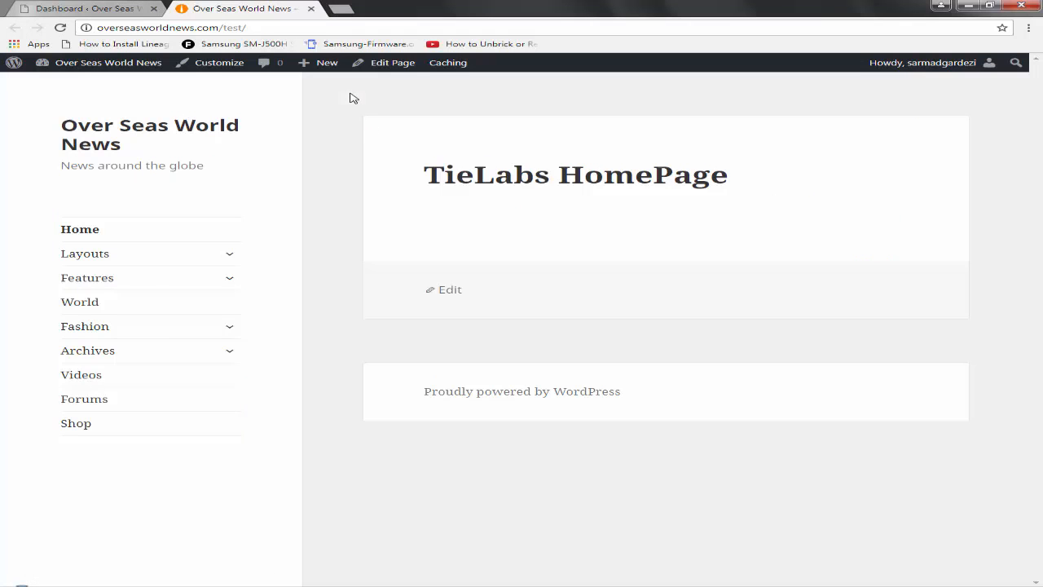
{"action": "mouse_move", "coordinate": [357, 261]}
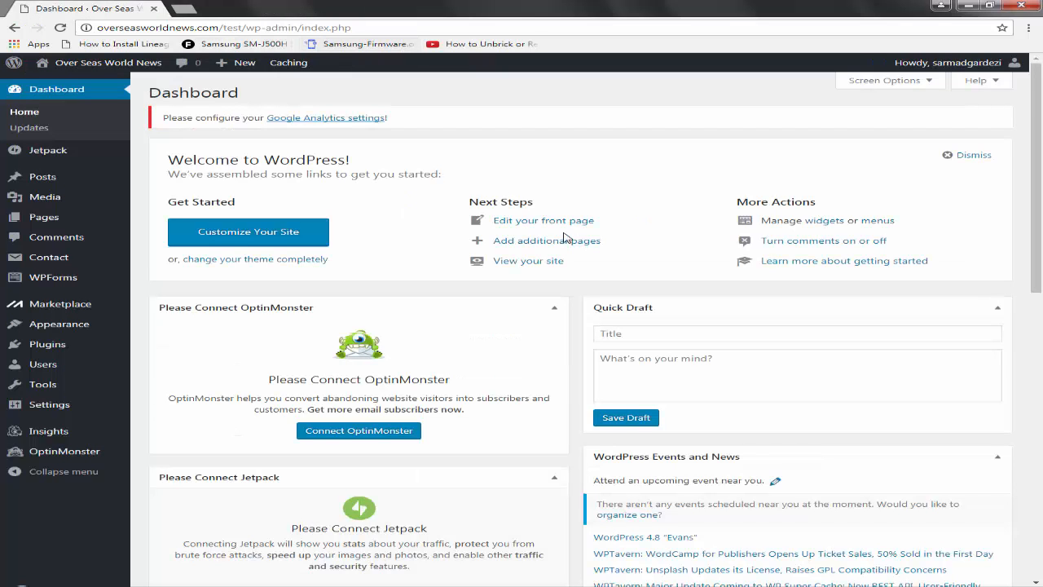
{"action": "mouse_move", "coordinate": [127, 166]}
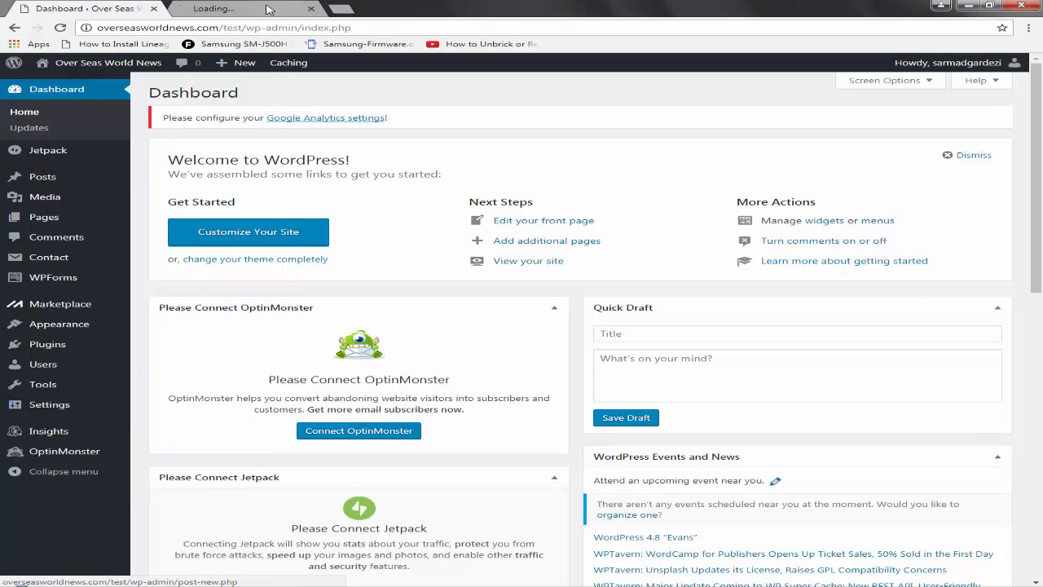
Step: Review General Settings: title, tagline, date/time formats and the Week Starts On options
{"action": "left_click", "coordinate": [49, 404]}
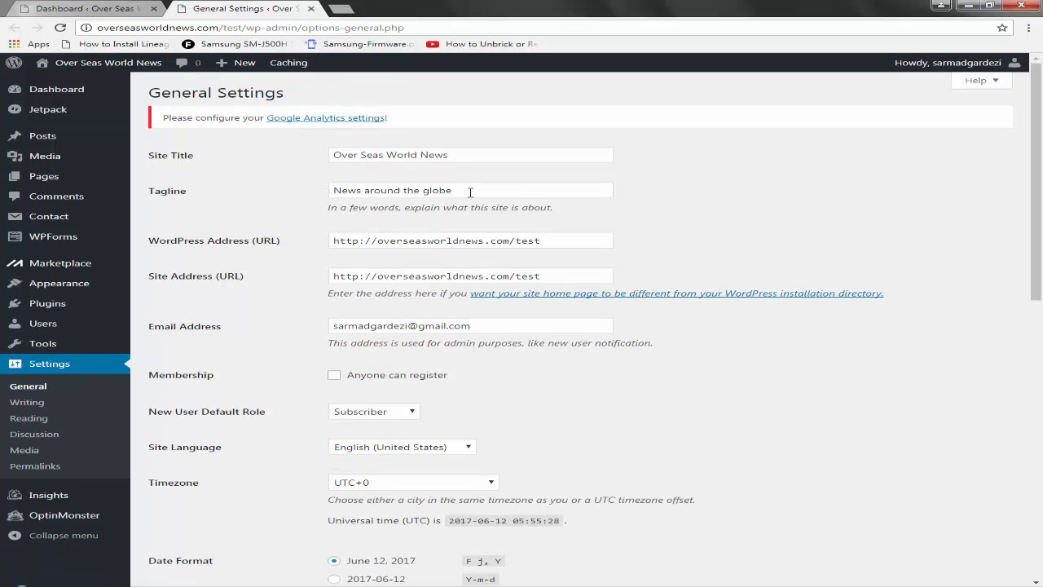
{"action": "scroll", "scroll_direction": "down", "scroll_amount": 3}
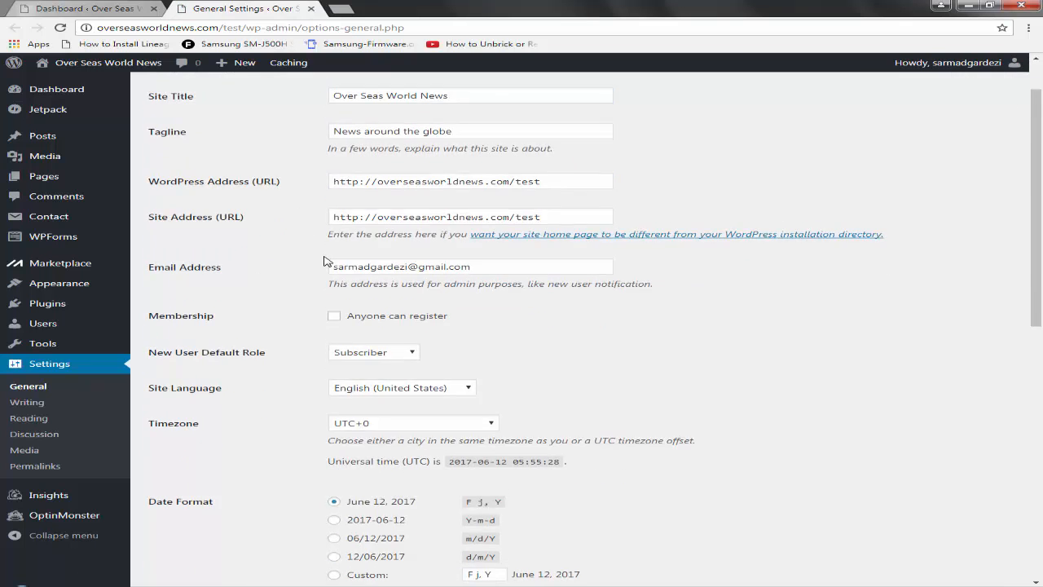
{"action": "scroll", "scroll_direction": "down", "scroll_amount": 3}
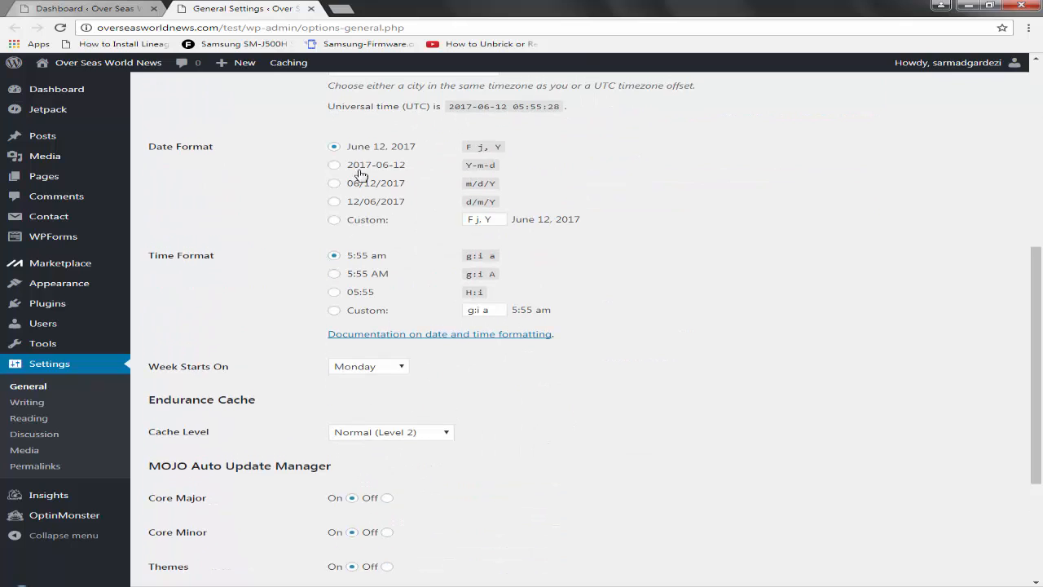
{"action": "mouse_move", "coordinate": [363, 175]}
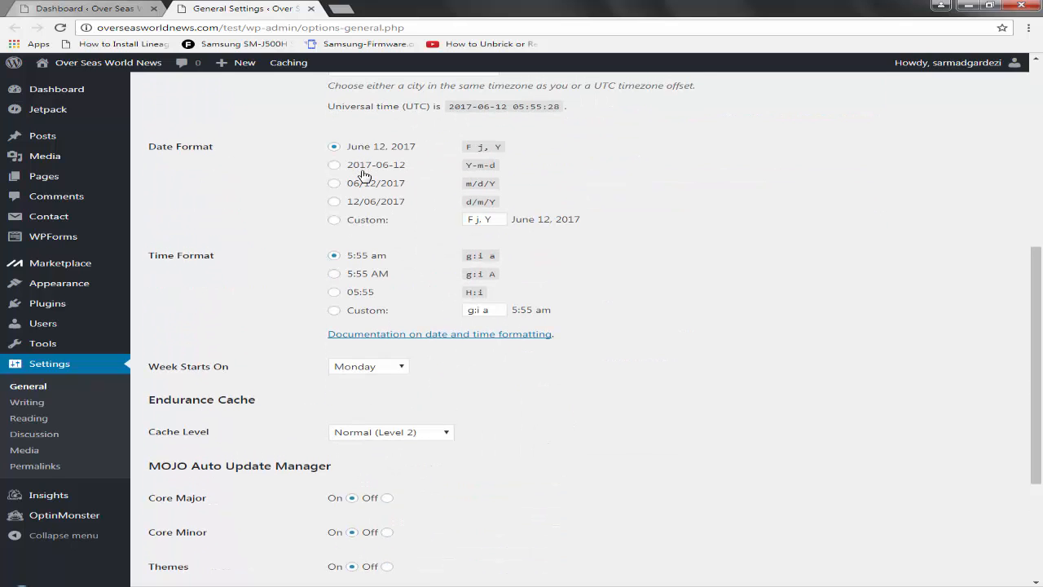
{"action": "mouse_move", "coordinate": [367, 306]}
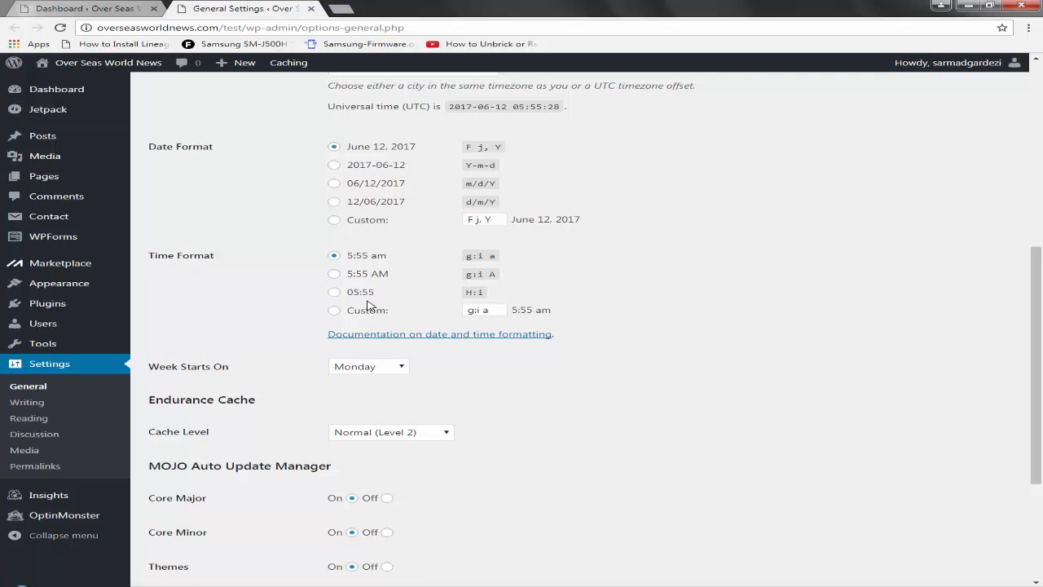
{"action": "scroll", "scroll_direction": "down", "scroll_amount": 3}
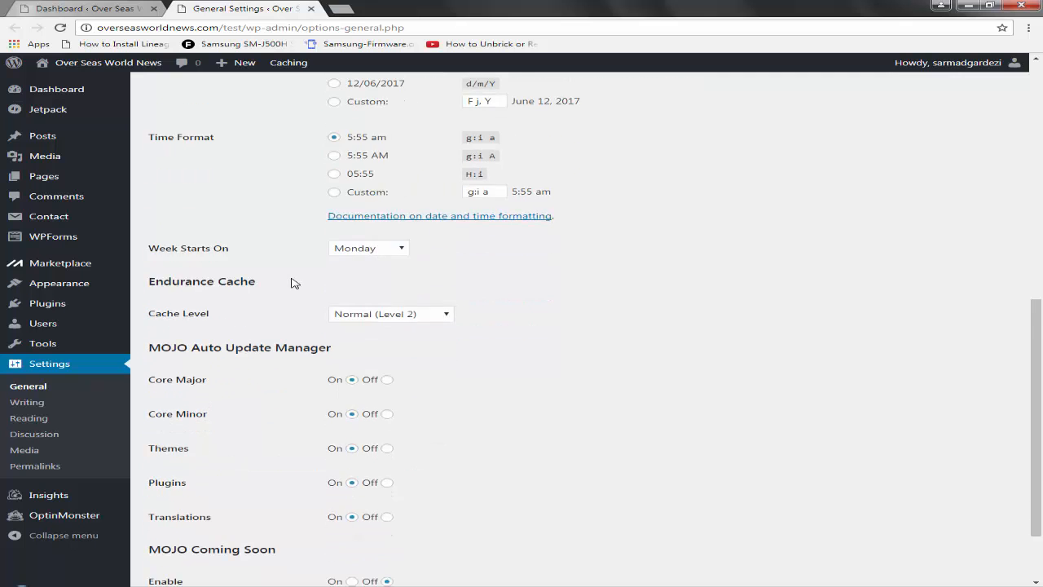
{"action": "scroll", "scroll_direction": "down", "scroll_amount": 3}
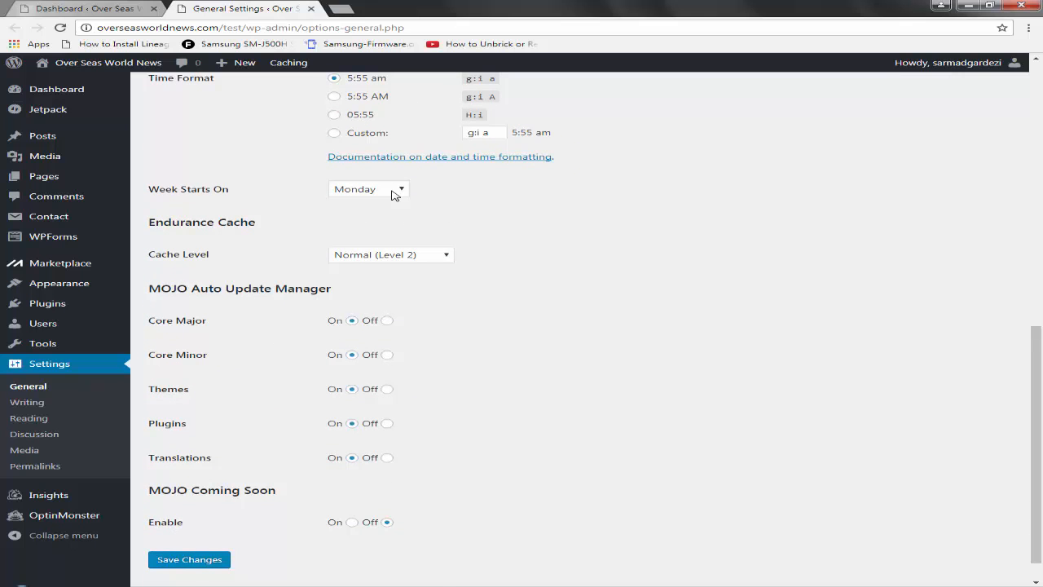
{"action": "left_click", "coordinate": [368, 189]}
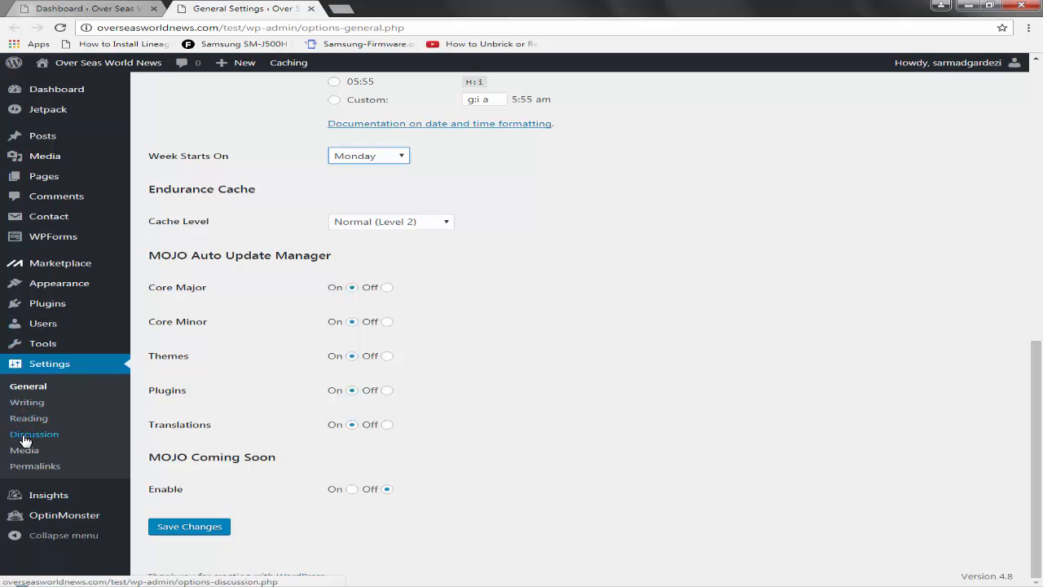
Step: Scroll through Discussion Settings' comment, moderation, blacklist and avatar options without changes
{"action": "left_click", "coordinate": [35, 434]}
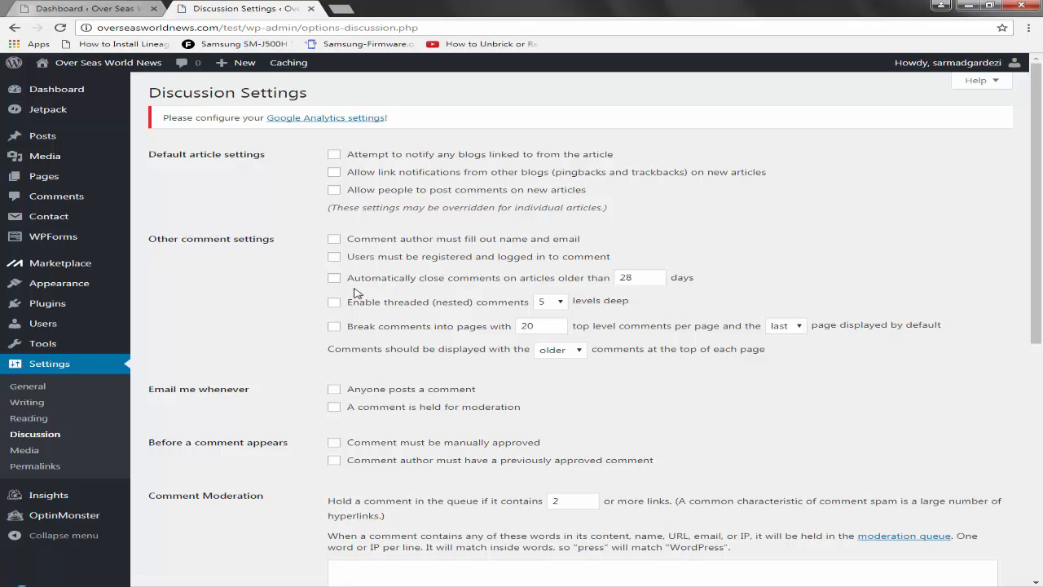
{"action": "scroll", "scroll_direction": "down", "scroll_amount": 3}
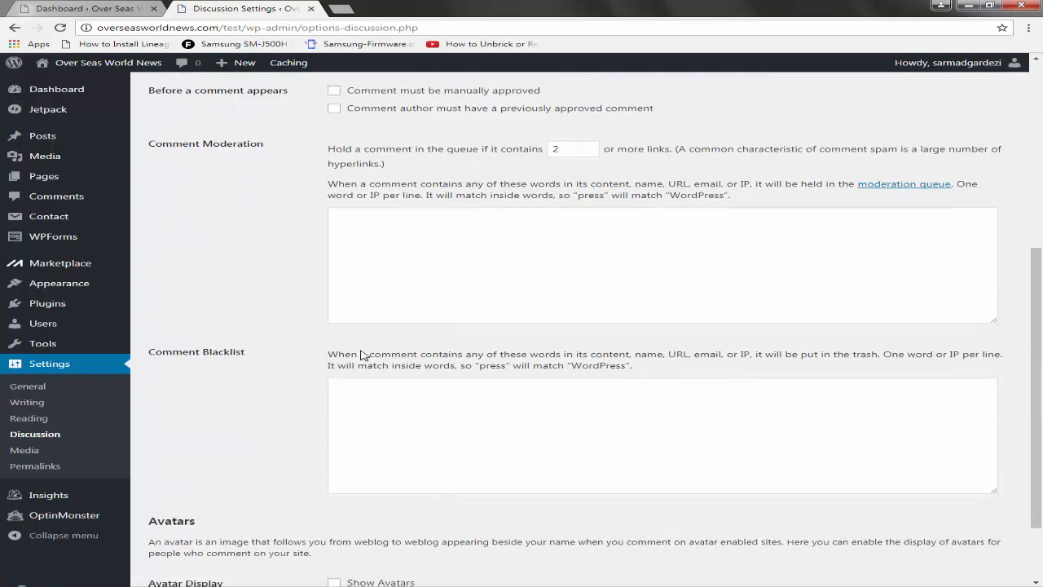
{"action": "scroll", "scroll_direction": "down", "scroll_amount": 3}
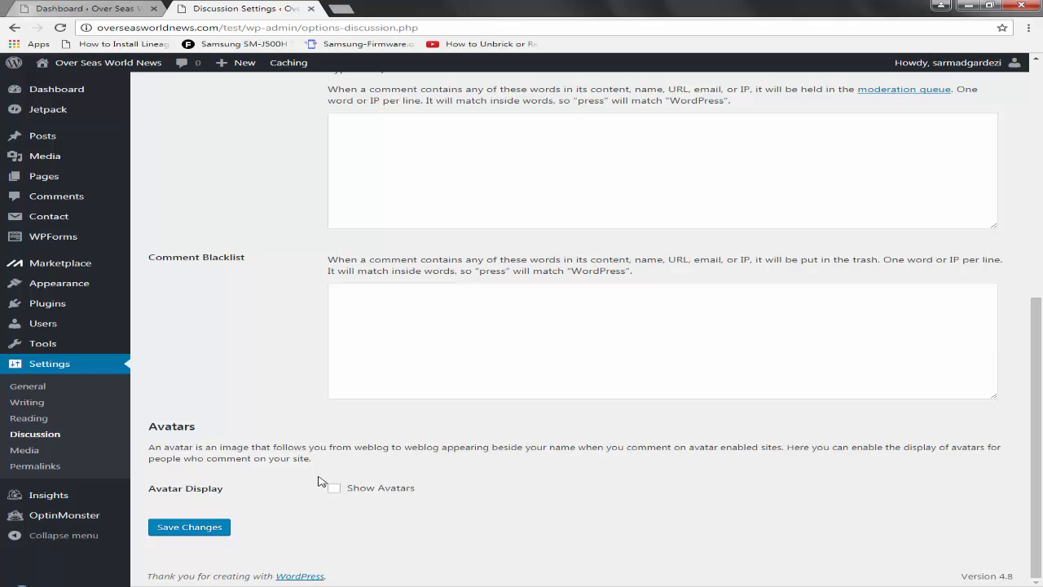
{"action": "scroll", "scroll_direction": "up", "scroll_amount": 3}
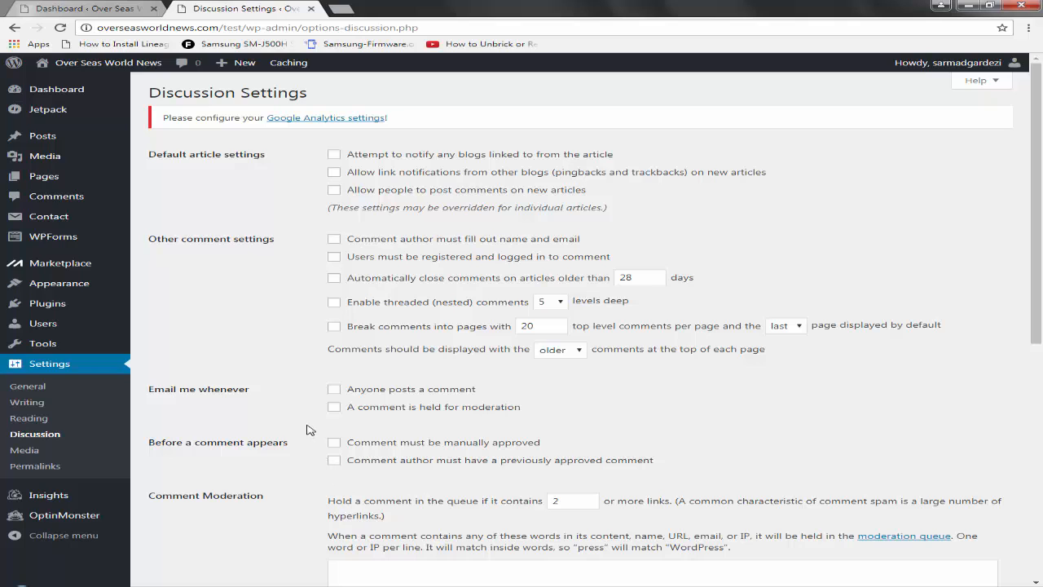
{"action": "mouse_move", "coordinate": [263, 426]}
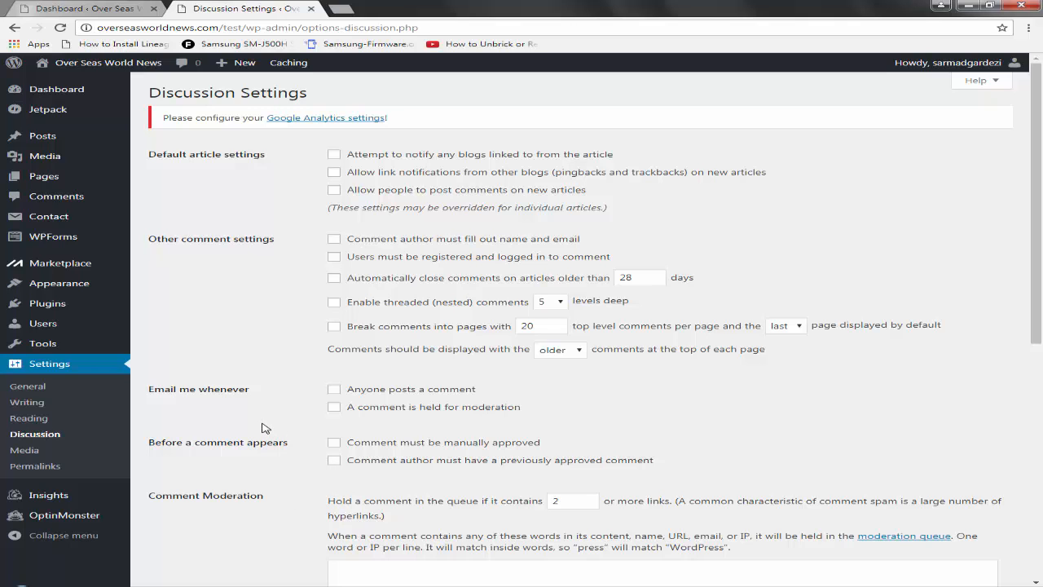
{"action": "mouse_move", "coordinate": [47, 303]}
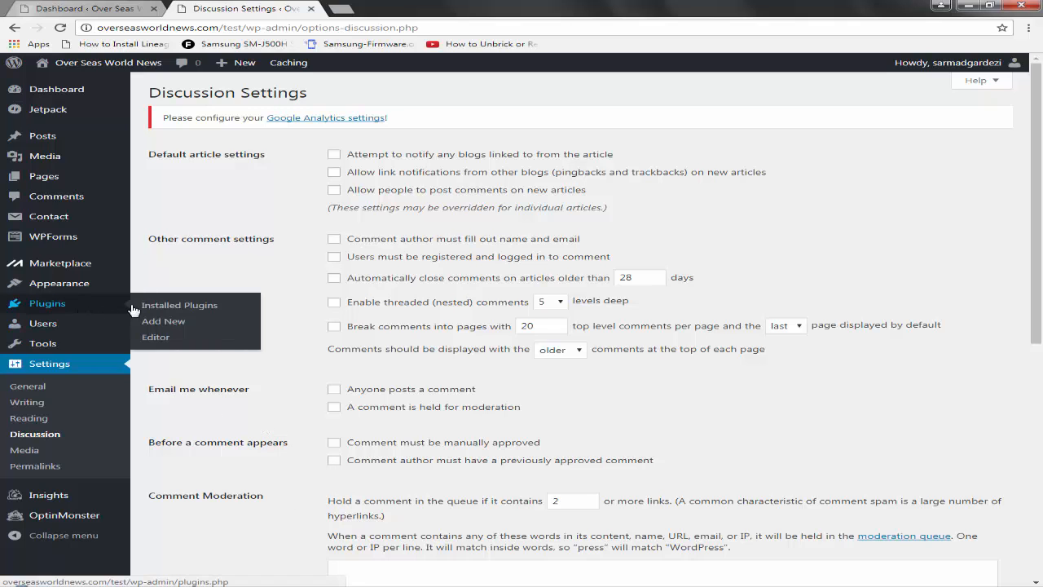
{"action": "scroll", "scroll_direction": "down", "scroll_amount": 3}
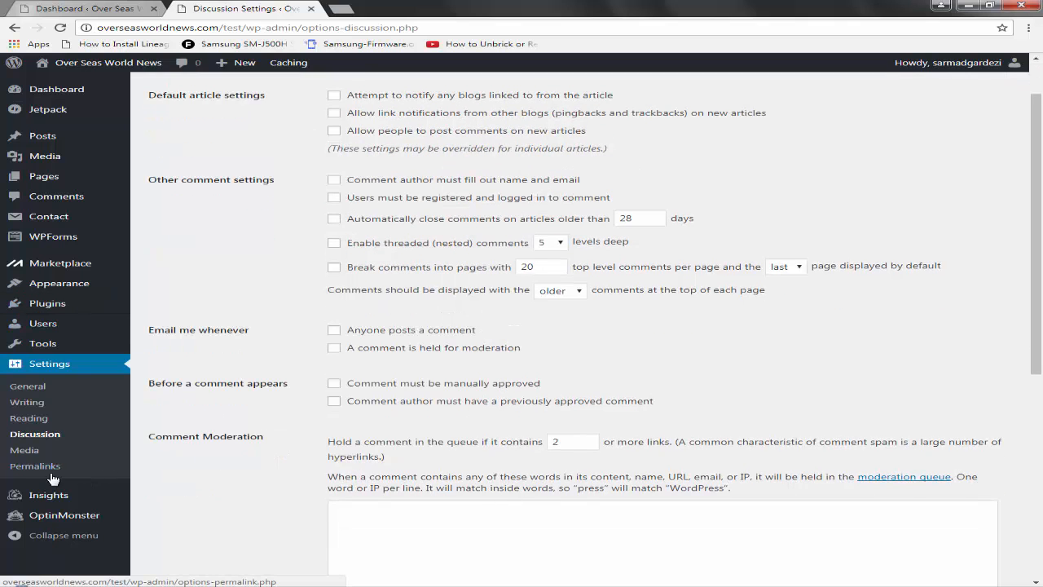
Step: Check that Permalink Settings uses Post name with empty category and tag bases
{"action": "left_click", "coordinate": [35, 466]}
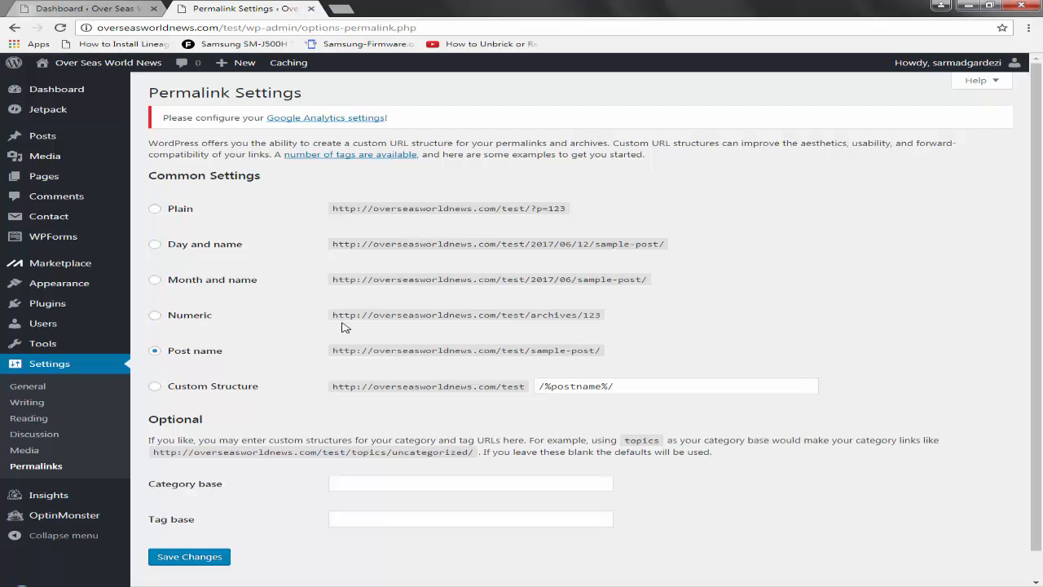
{"action": "mouse_move", "coordinate": [351, 359]}
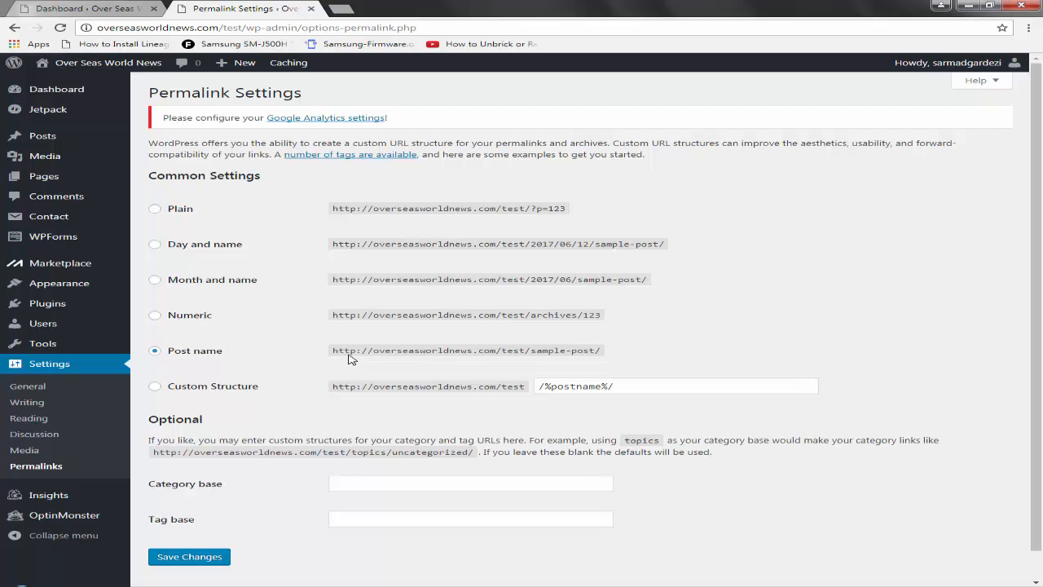
{"action": "mouse_move", "coordinate": [217, 253]}
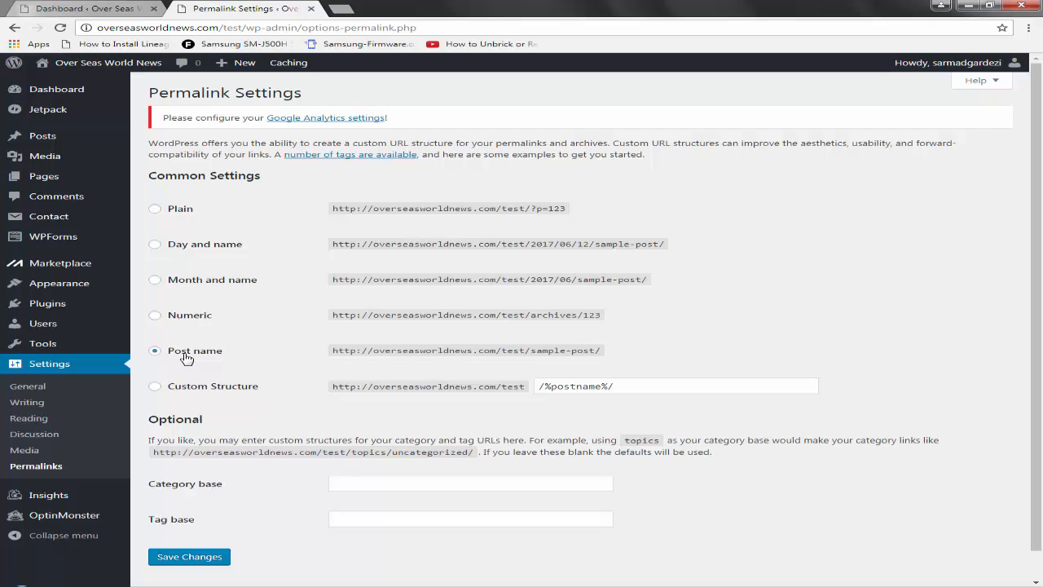
{"action": "mouse_move", "coordinate": [216, 361]}
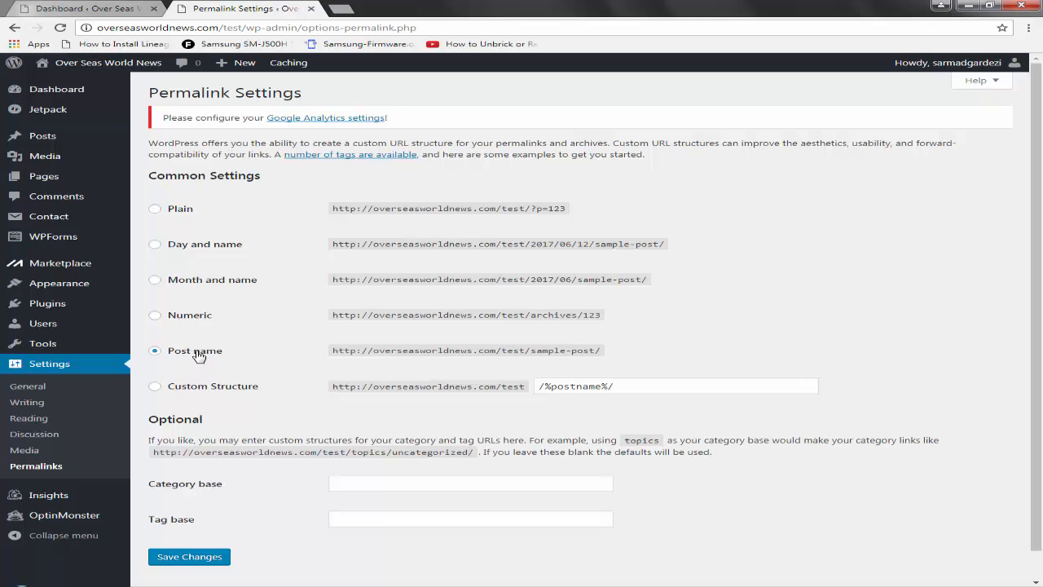
{"action": "scroll", "scroll_direction": "down", "scroll_amount": 3}
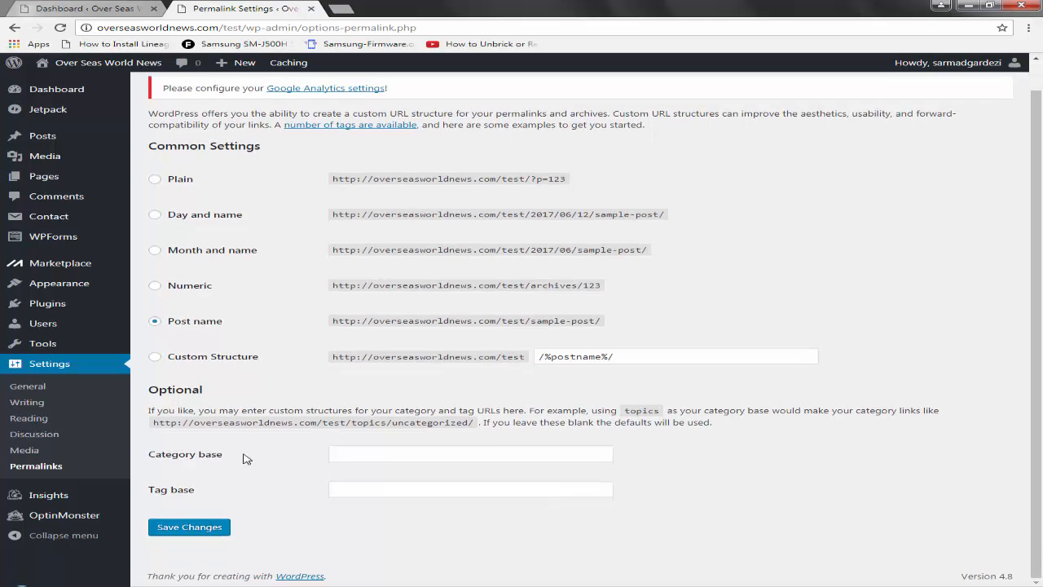
{"action": "scroll", "scroll_direction": "up", "scroll_amount": 3}
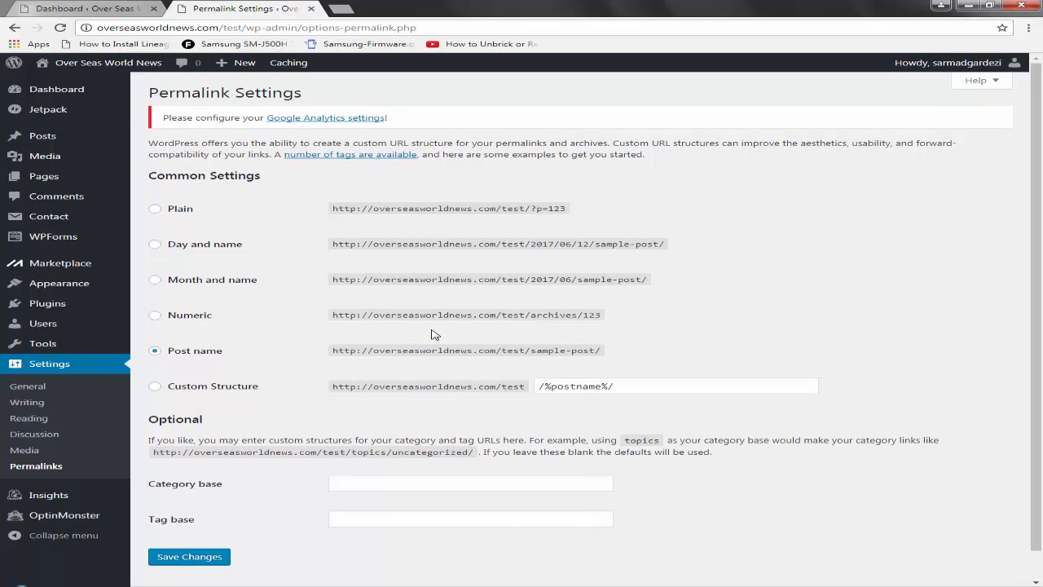
{"action": "mouse_move", "coordinate": [439, 333]}
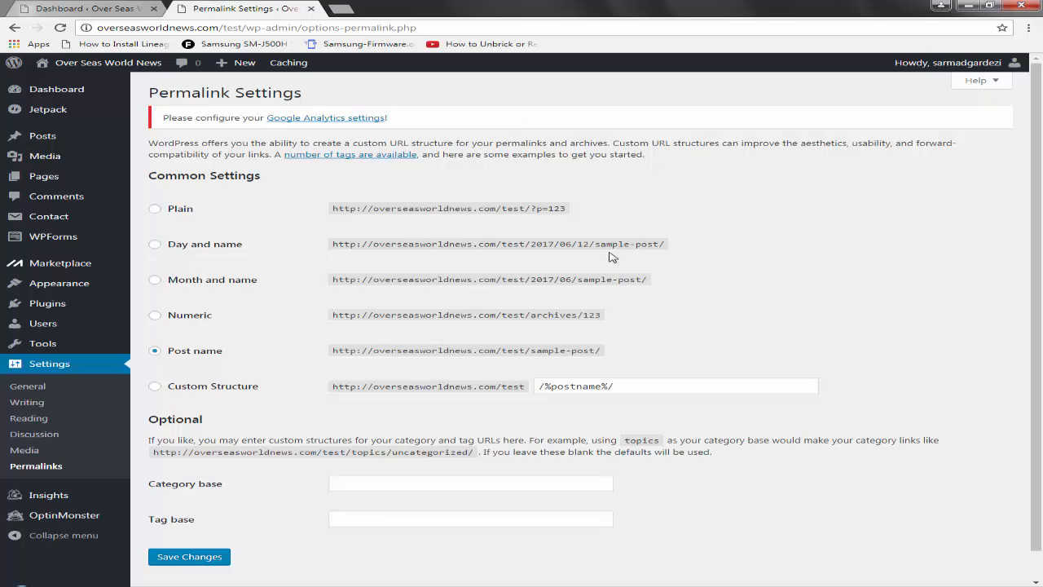
{"action": "mouse_move", "coordinate": [330, 73]}
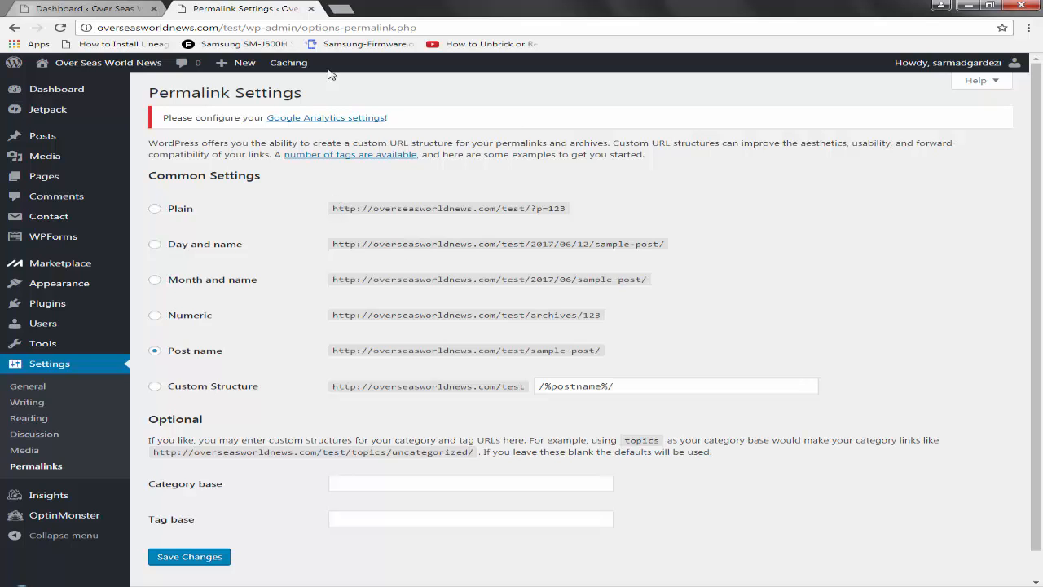
Step: Search Google for 'shifa wordpress' in a new browser tab
{"action": "left_click", "coordinate": [326, 9]}
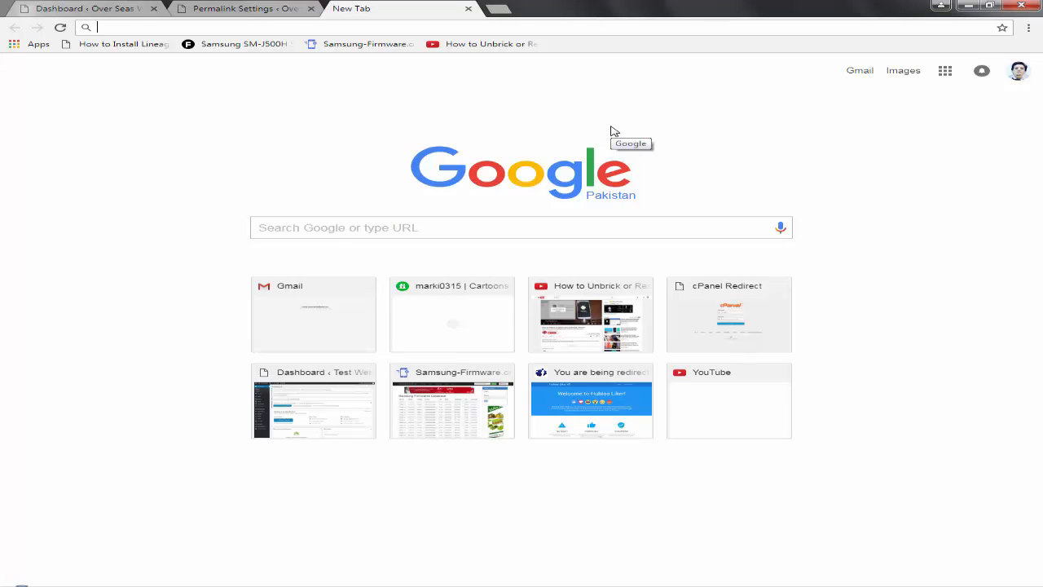
{"action": "type", "text": "shi"}
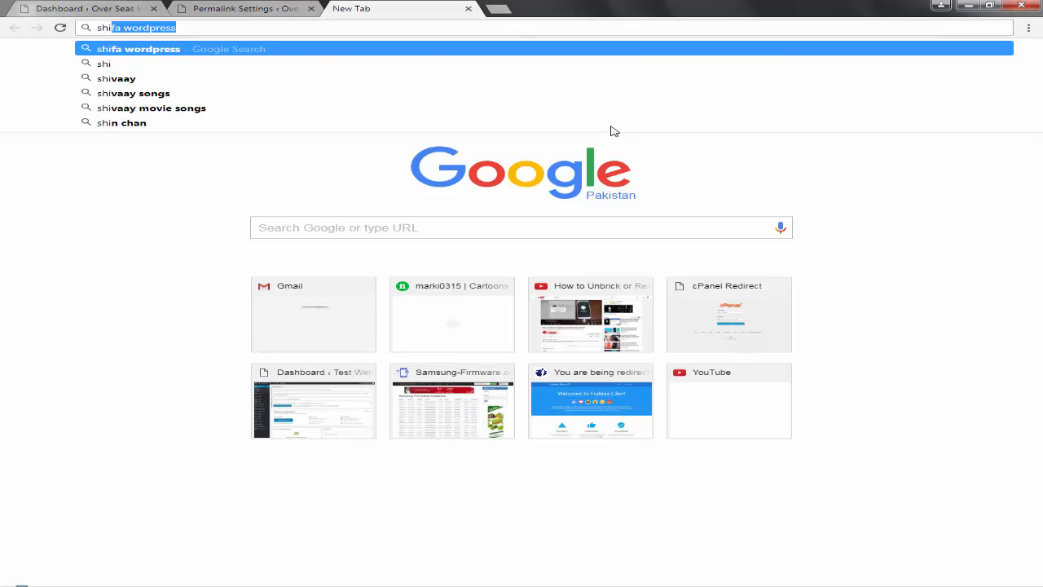
{"action": "key", "text": "Backspace"}
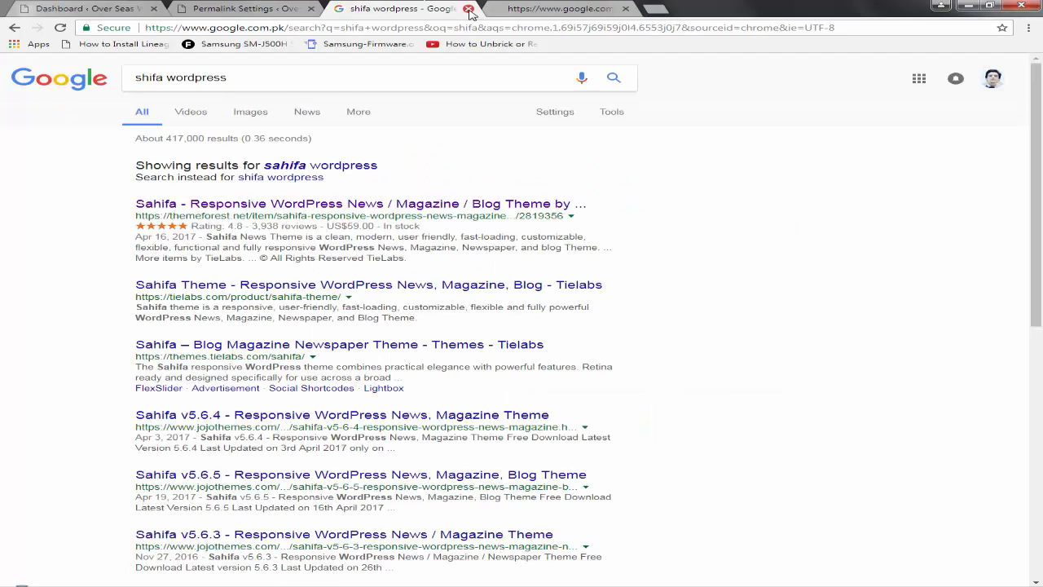
Step: Open Sahifa's ThemeForest listing and launch its Live Preview demo
{"action": "left_click", "coordinate": [337, 203]}
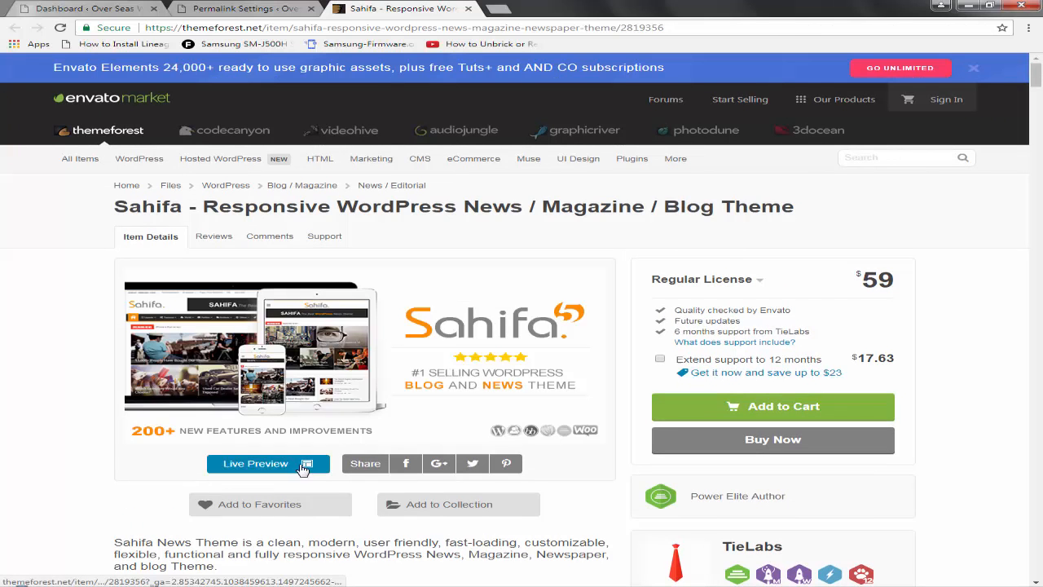
{"action": "left_click", "coordinate": [255, 464]}
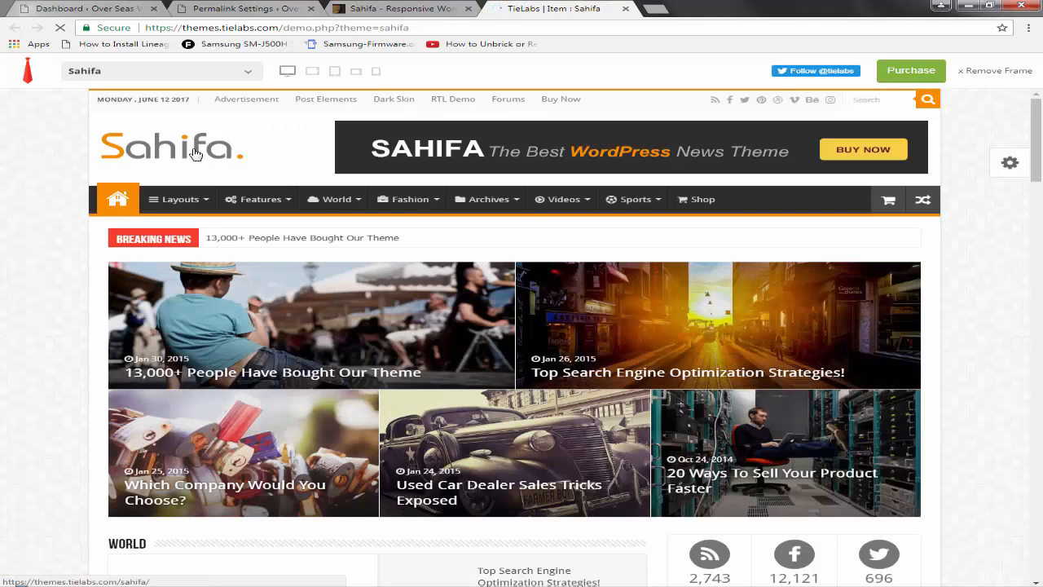
Step: Browse the Sahifa demo homepage down to the footer, then close the demo tab
{"action": "scroll", "scroll_direction": "down", "scroll_amount": 3}
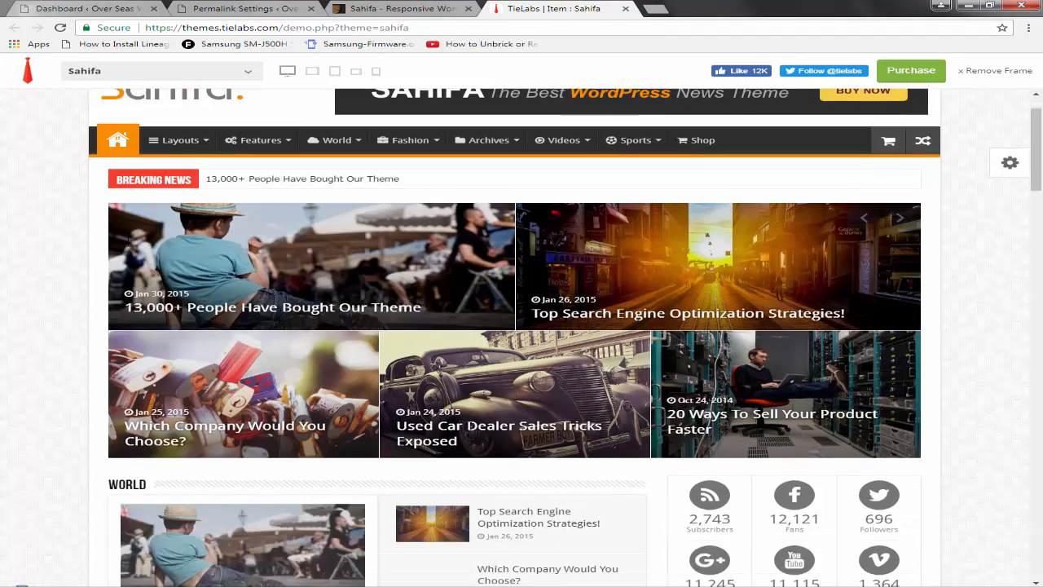
{"action": "scroll", "scroll_direction": "down", "scroll_amount": 3}
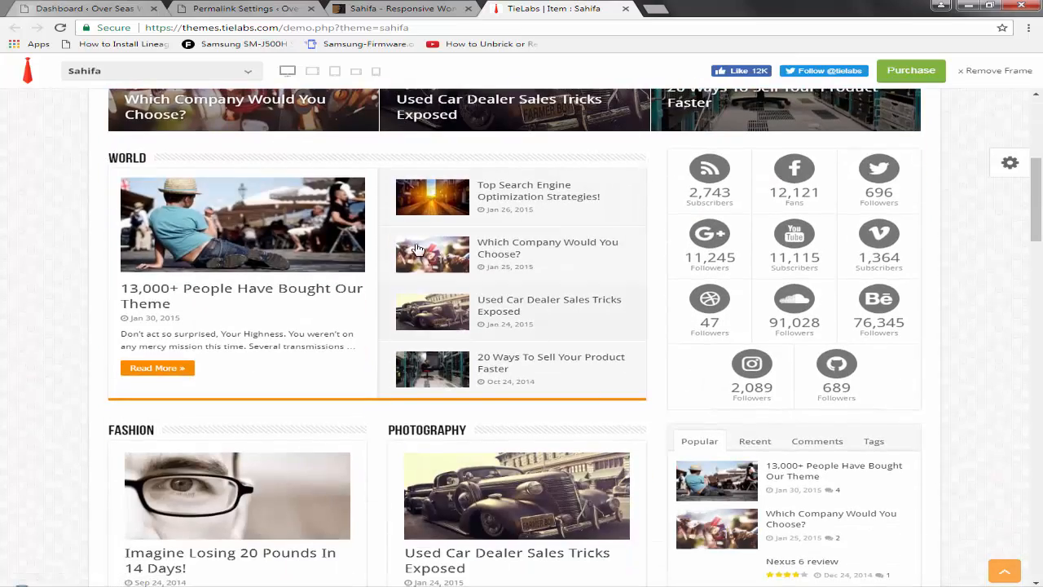
{"action": "scroll", "scroll_direction": "down", "scroll_amount": 3}
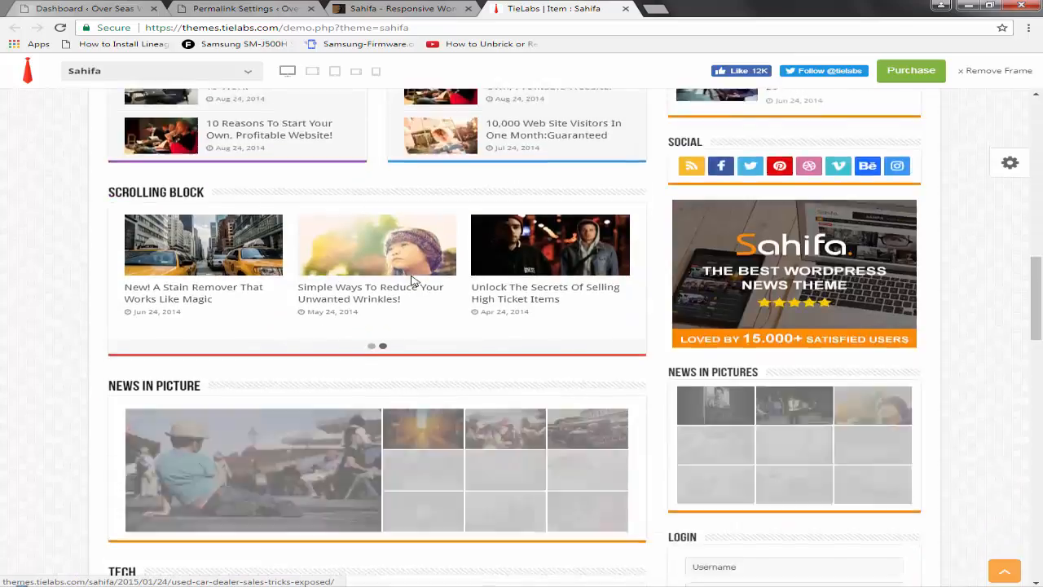
{"action": "scroll", "scroll_direction": "down", "scroll_amount": 3}
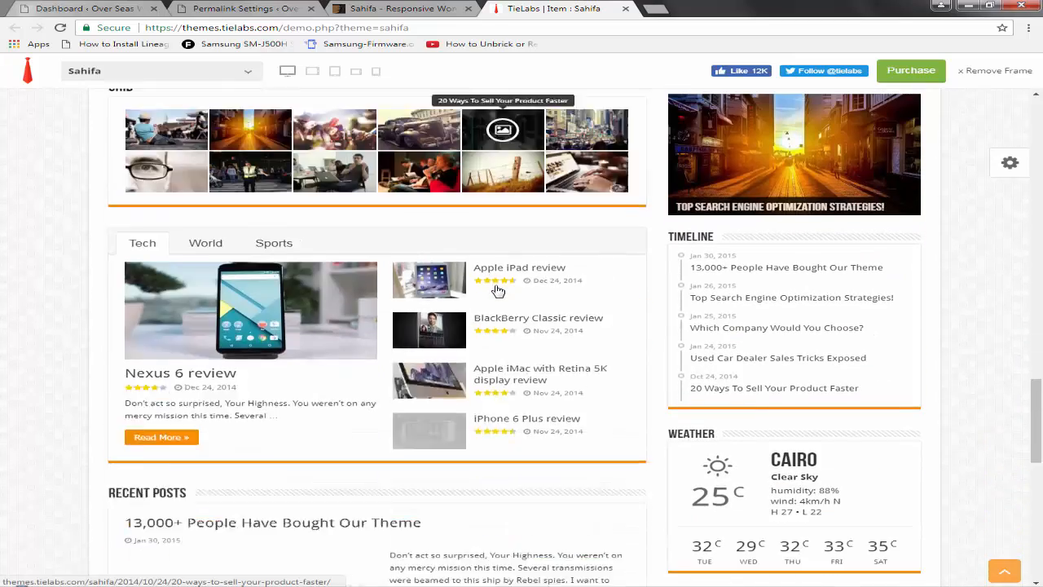
{"action": "scroll", "scroll_direction": "down", "scroll_amount": 3}
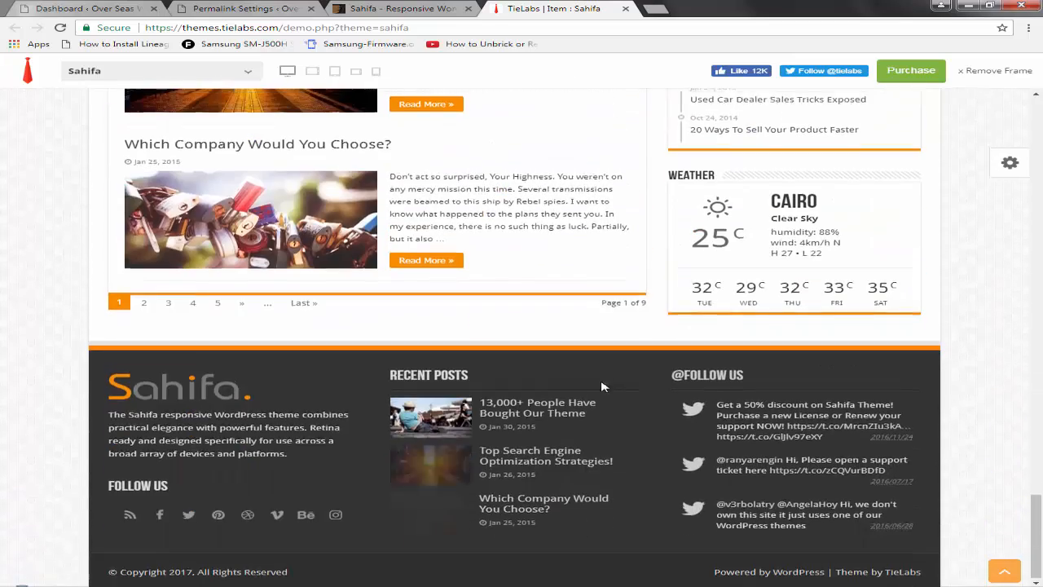
{"action": "scroll", "scroll_direction": "down", "scroll_amount": 3}
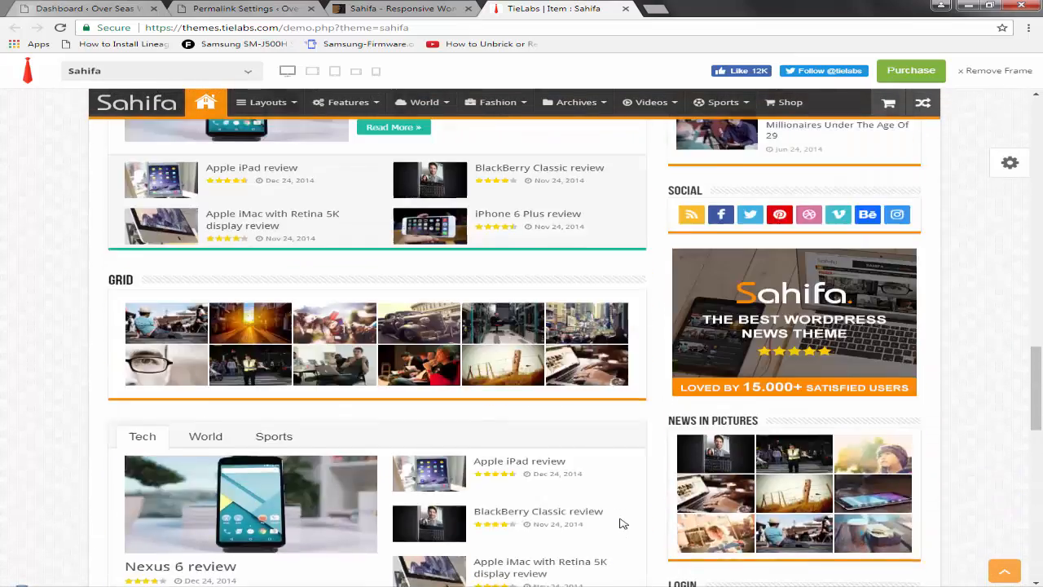
{"action": "scroll", "scroll_direction": "up", "scroll_amount": 3}
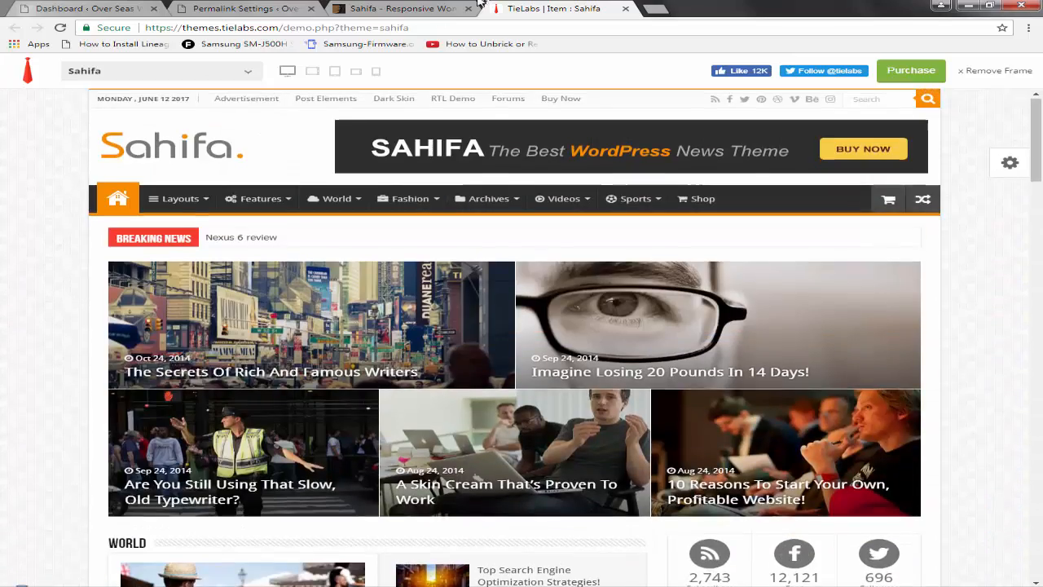
{"action": "left_click", "coordinate": [407, 8]}
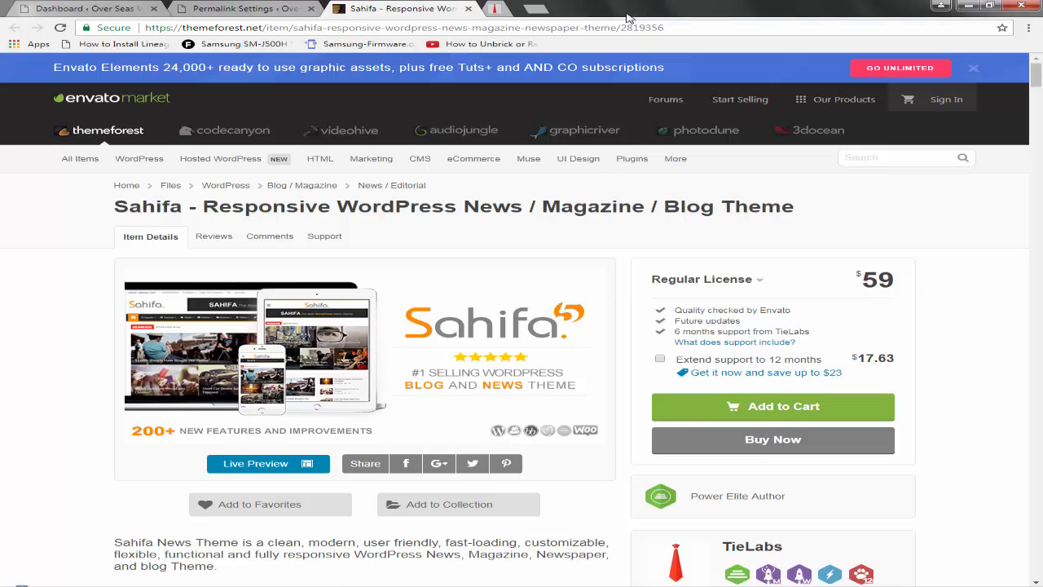
{"action": "mouse_move", "coordinate": [105, 265]}
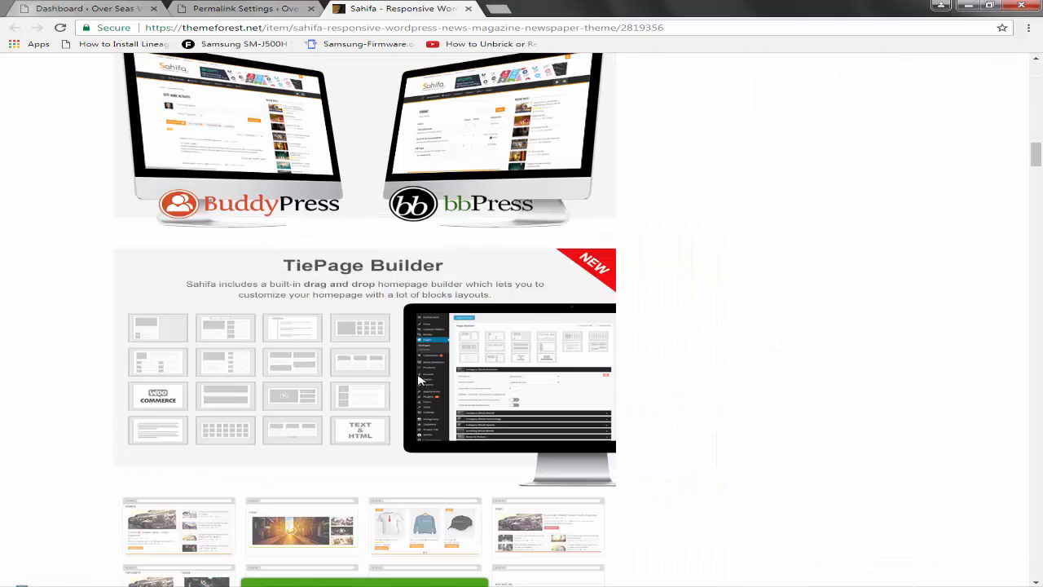
Step: Read Sahifa's feature and compatibility details, then close the ThemeForest tab
{"action": "scroll", "scroll_direction": "down", "scroll_amount": 3}
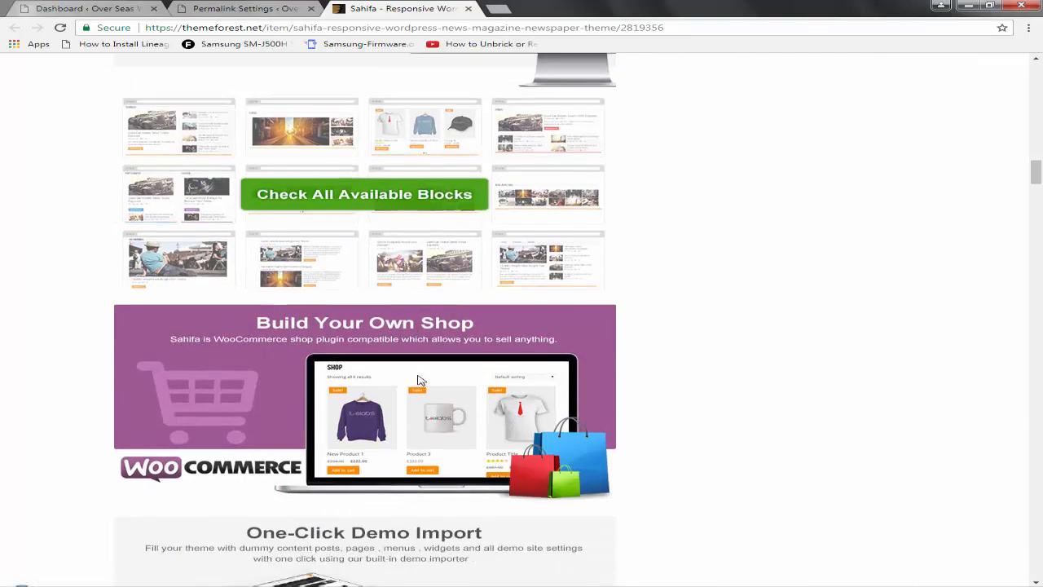
{"action": "scroll", "scroll_direction": "down", "scroll_amount": 3}
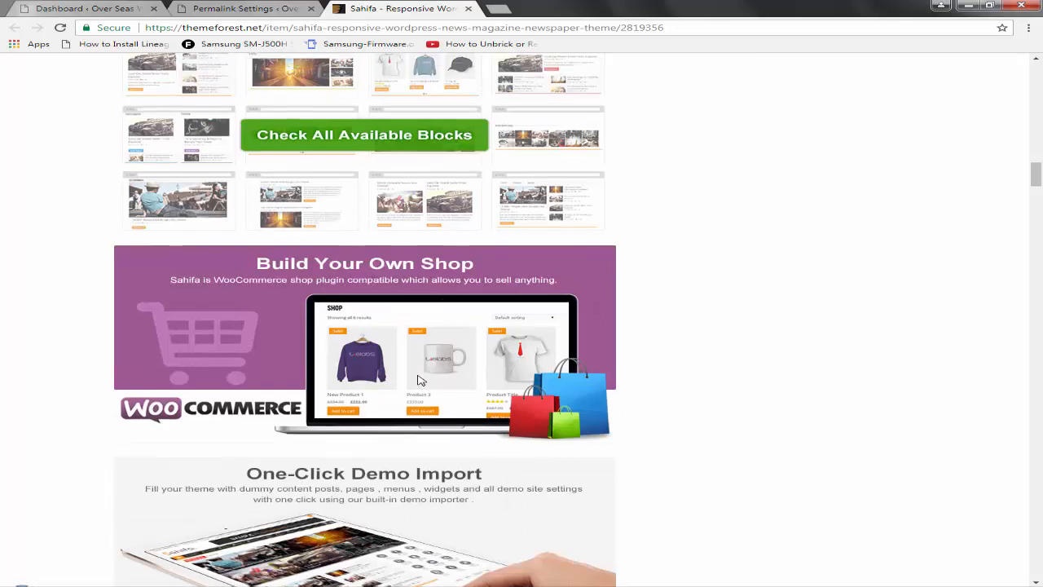
{"action": "scroll", "scroll_direction": "down", "scroll_amount": 3}
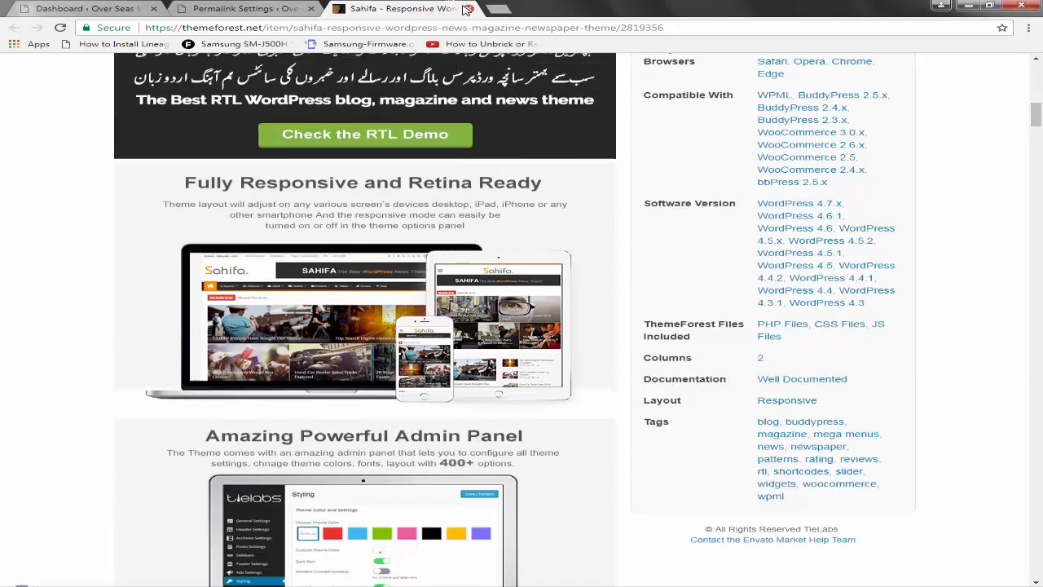
{"action": "left_click", "coordinate": [237, 14]}
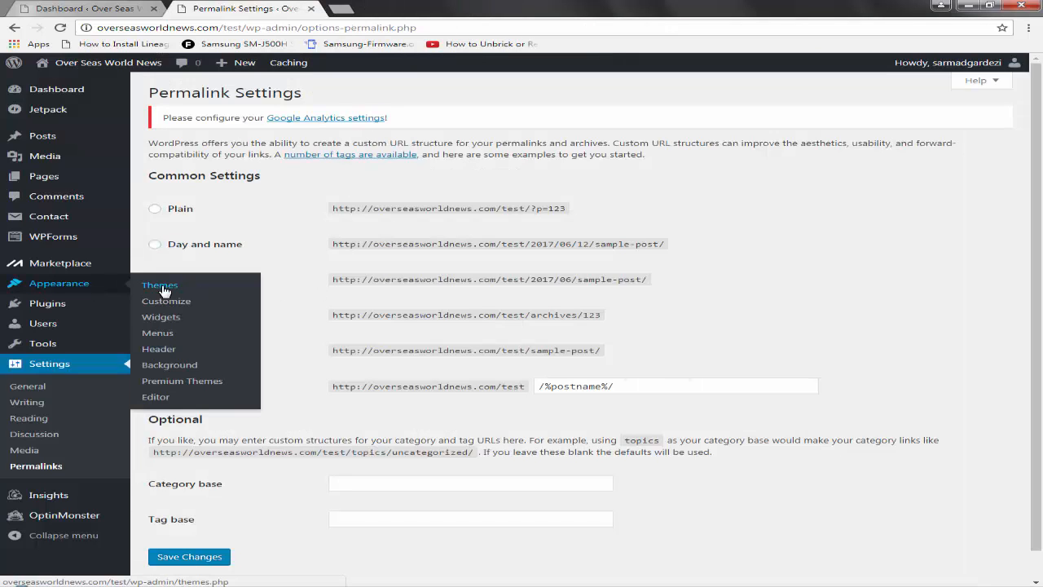
Step: Begin uploading sahifa.zip as a new theme, cancel, and return to installed Themes
{"action": "left_click", "coordinate": [159, 285]}
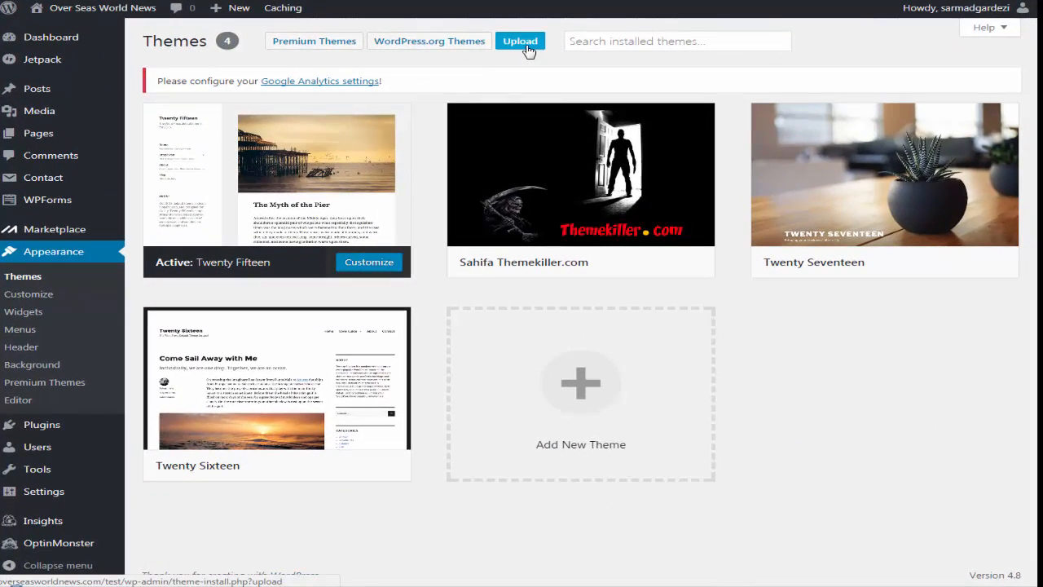
{"action": "left_click", "coordinate": [520, 41]}
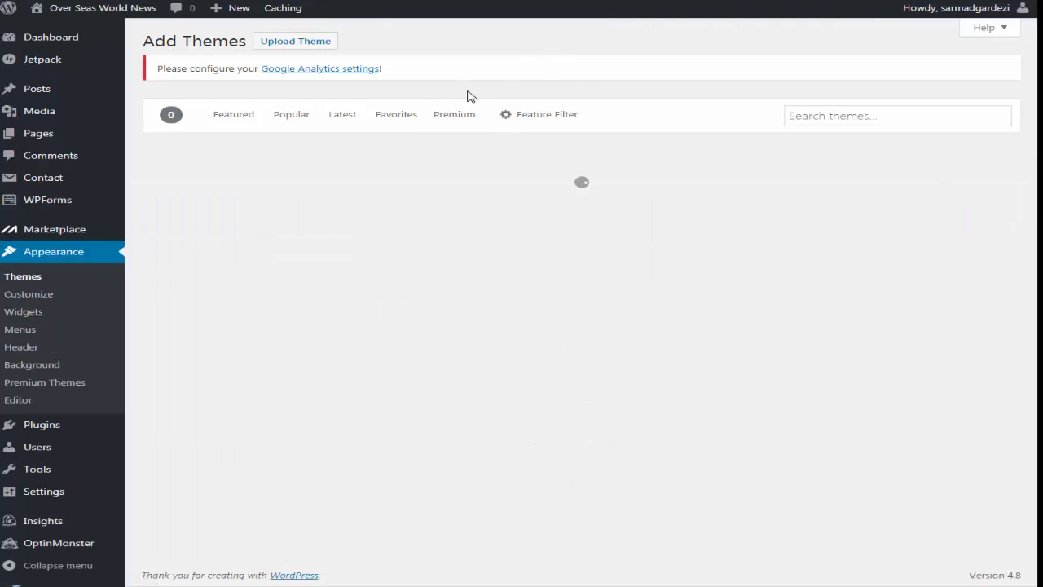
{"action": "left_click", "coordinate": [294, 41]}
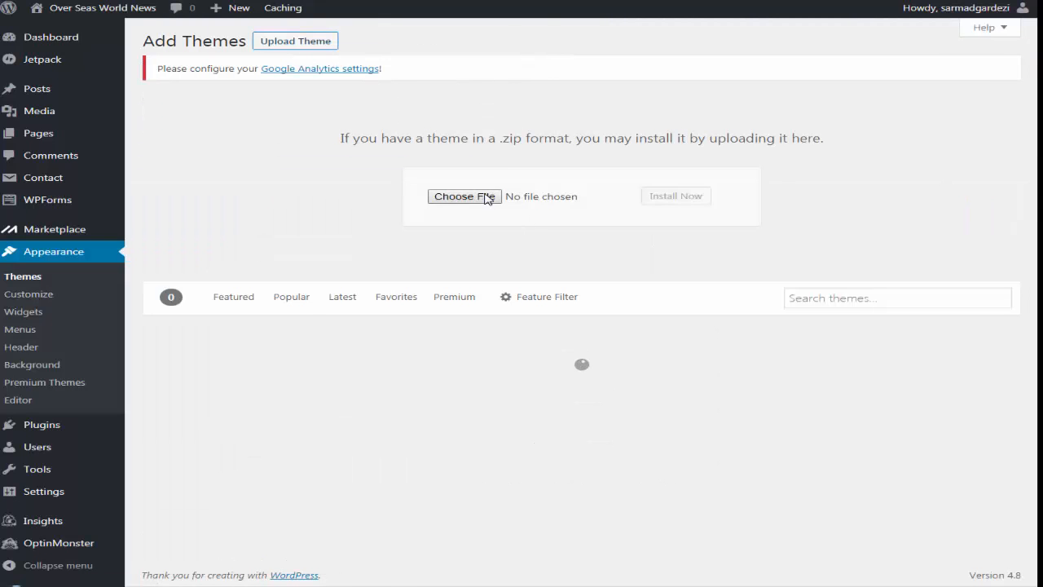
{"action": "left_click", "coordinate": [464, 197]}
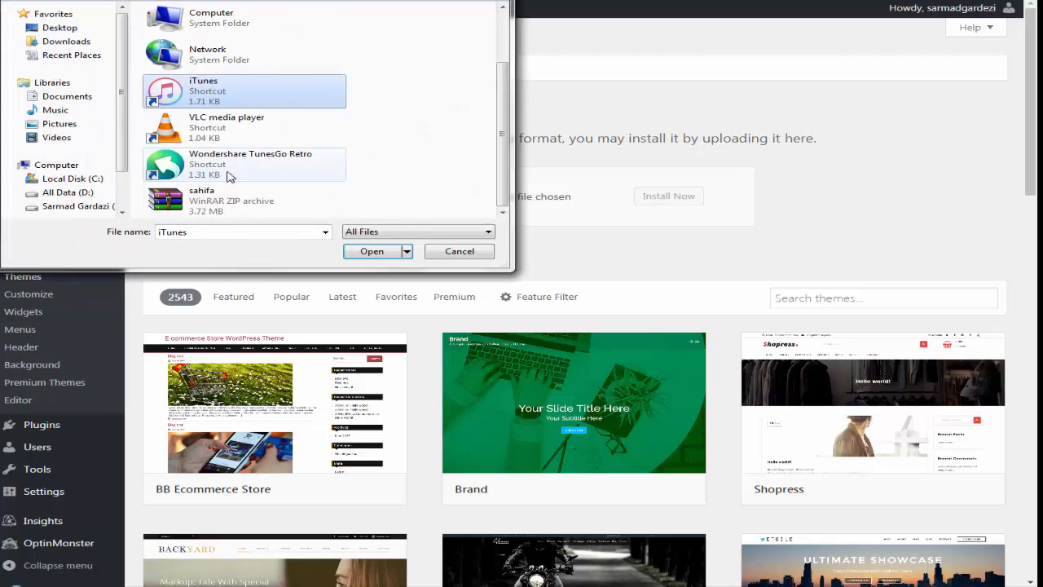
{"action": "left_click", "coordinate": [229, 199]}
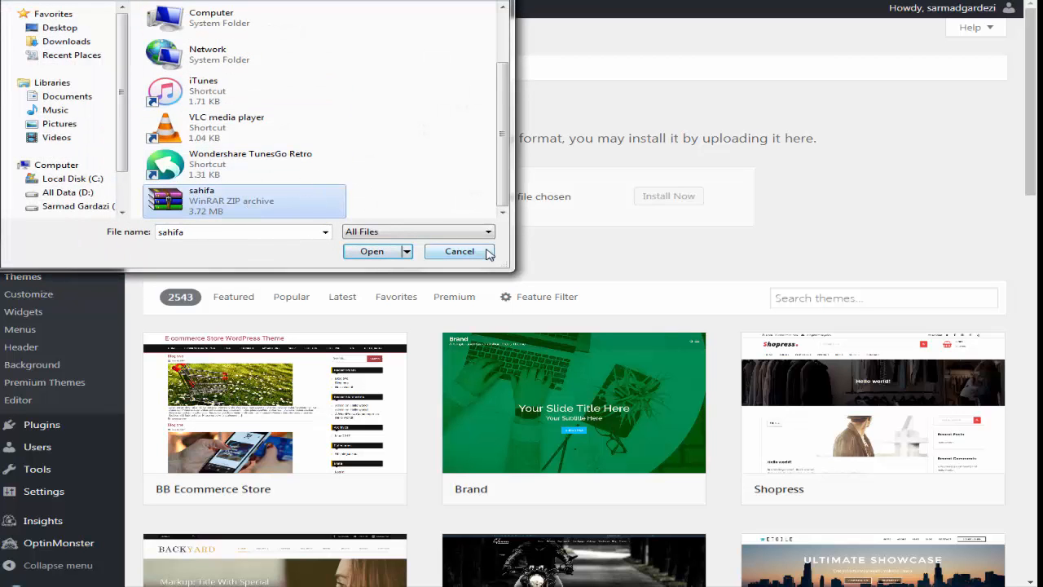
{"action": "left_click", "coordinate": [459, 251]}
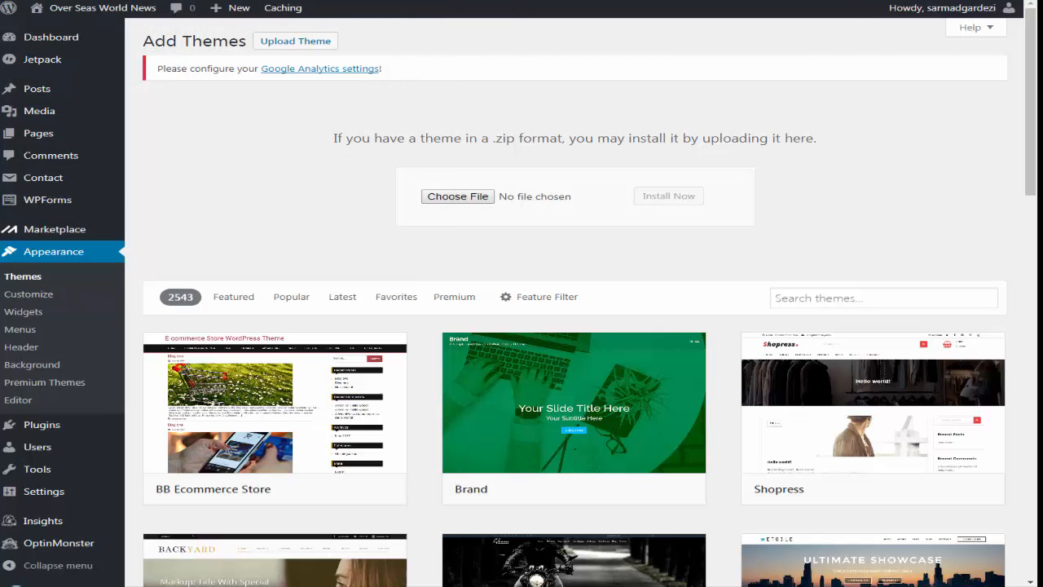
{"action": "left_click", "coordinate": [23, 275]}
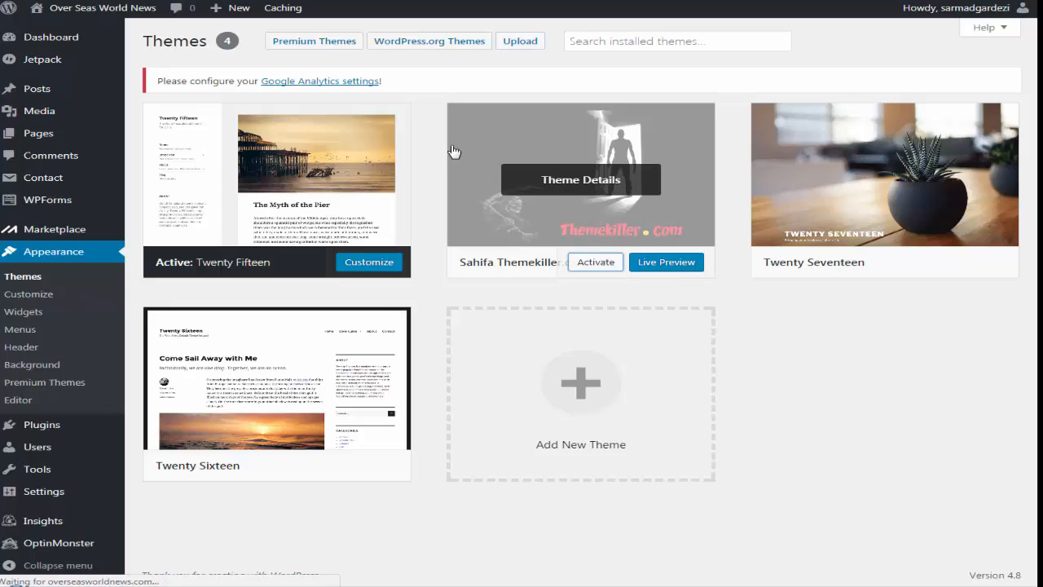
Step: Activate Sahifa Themekiller, then bulk-activate Instagramy, Taqyeem and both Taqyeem addons
{"action": "left_click", "coordinate": [595, 262]}
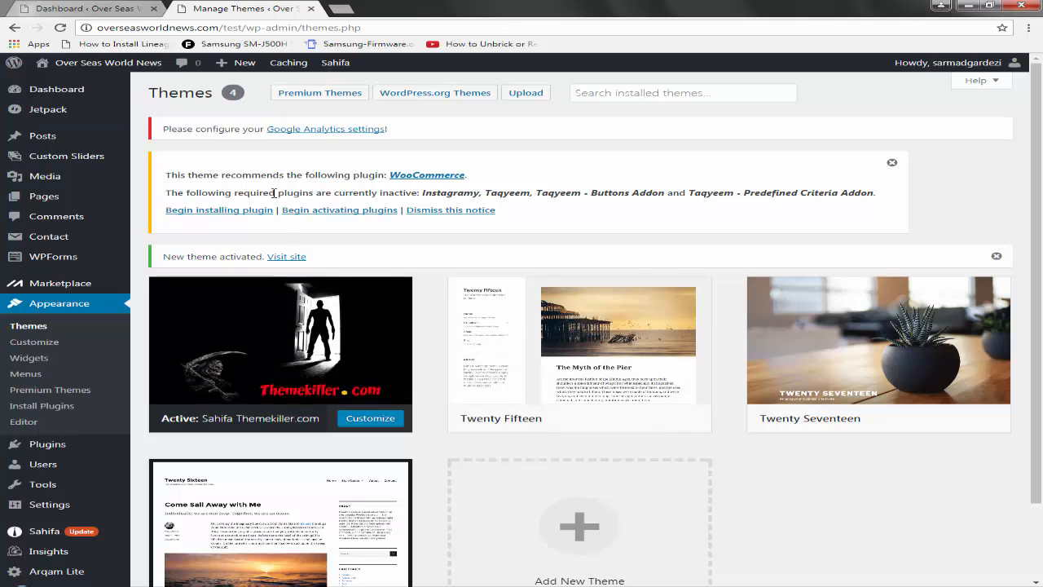
{"action": "left_click", "coordinate": [219, 209]}
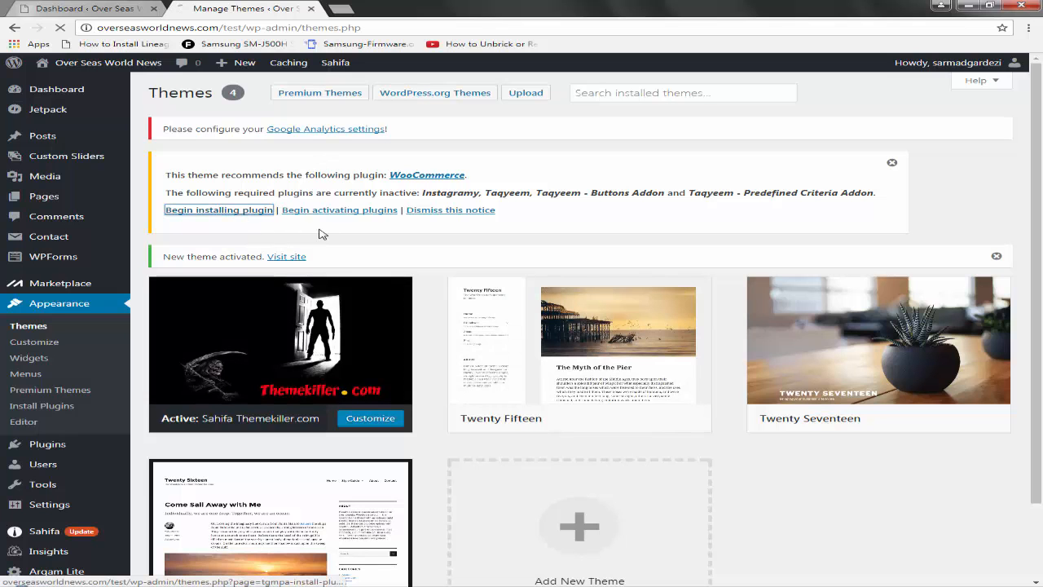
{"action": "left_click", "coordinate": [218, 209]}
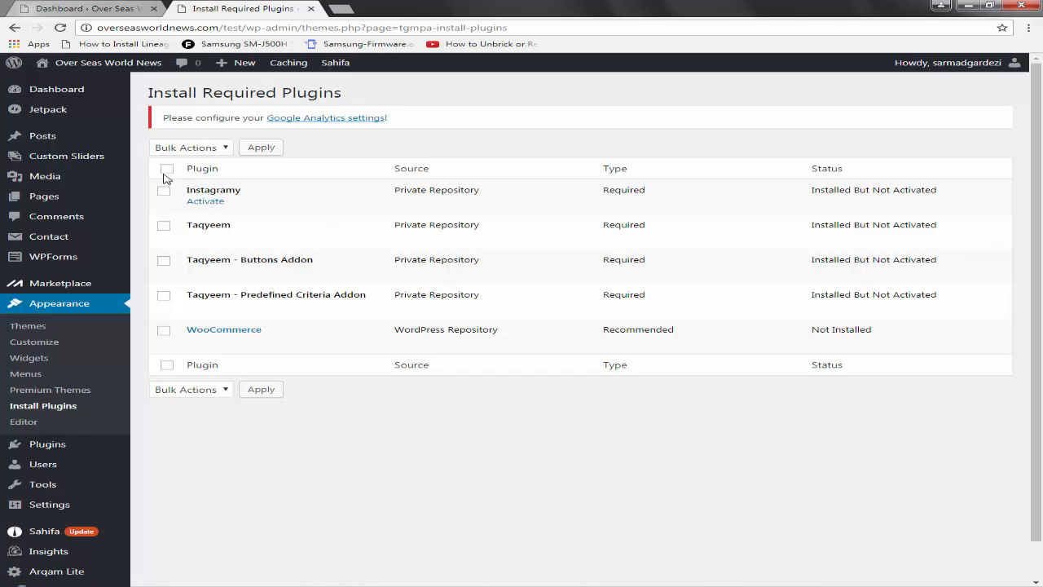
{"action": "left_click", "coordinate": [167, 168]}
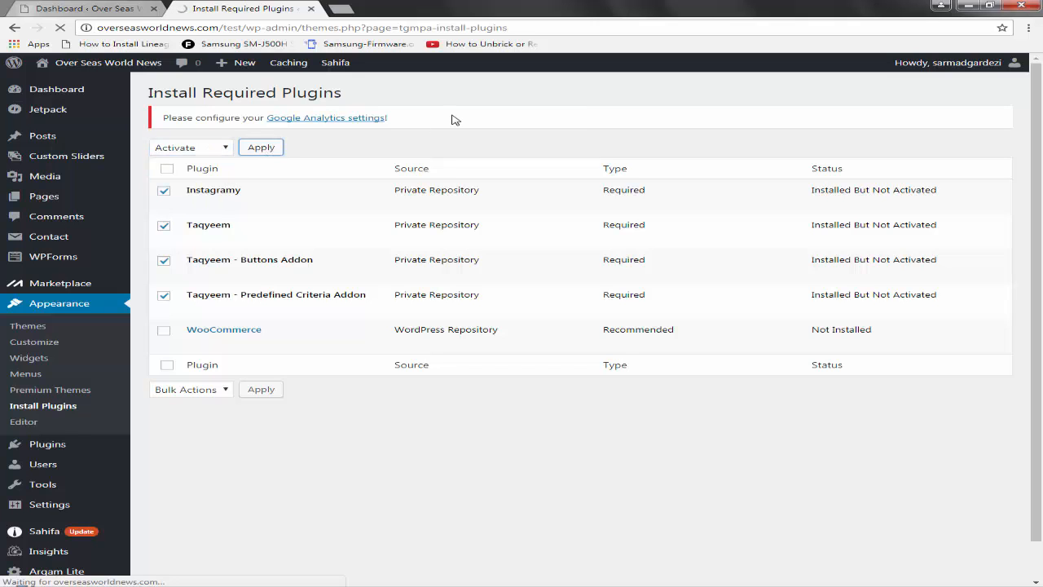
{"action": "left_click", "coordinate": [261, 147]}
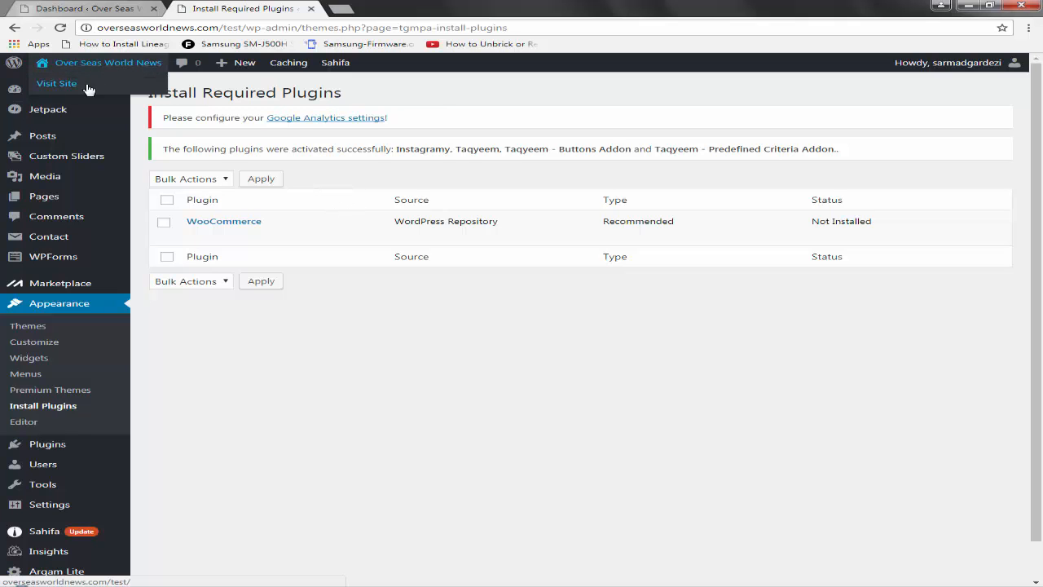
Step: Browse the live Sahifa homepage down to its footer, then return to Install Required Plugins
{"action": "left_click", "coordinate": [57, 83]}
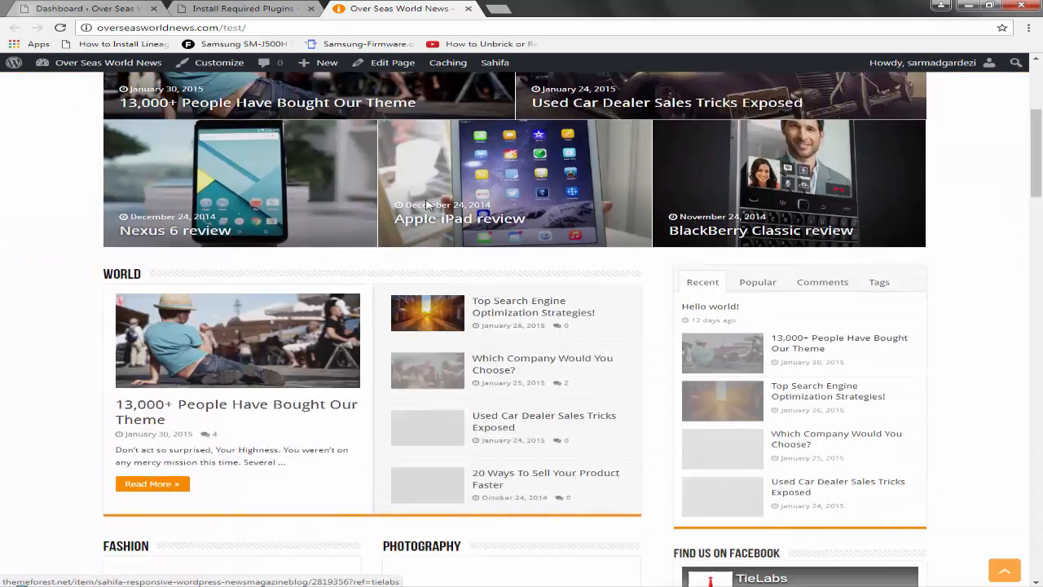
{"action": "scroll", "scroll_direction": "down", "scroll_amount": 3}
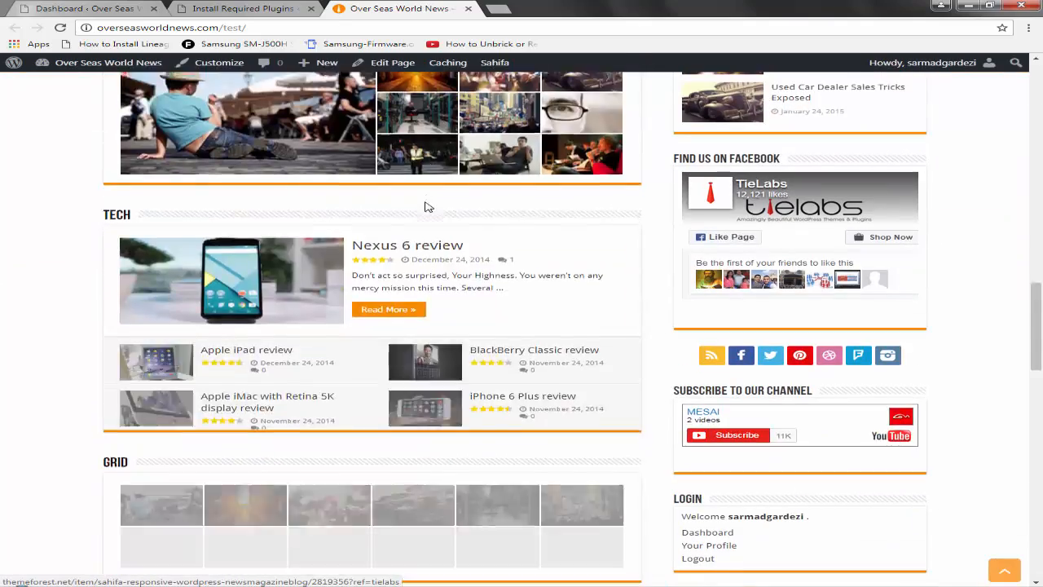
{"action": "scroll", "scroll_direction": "down", "scroll_amount": 3}
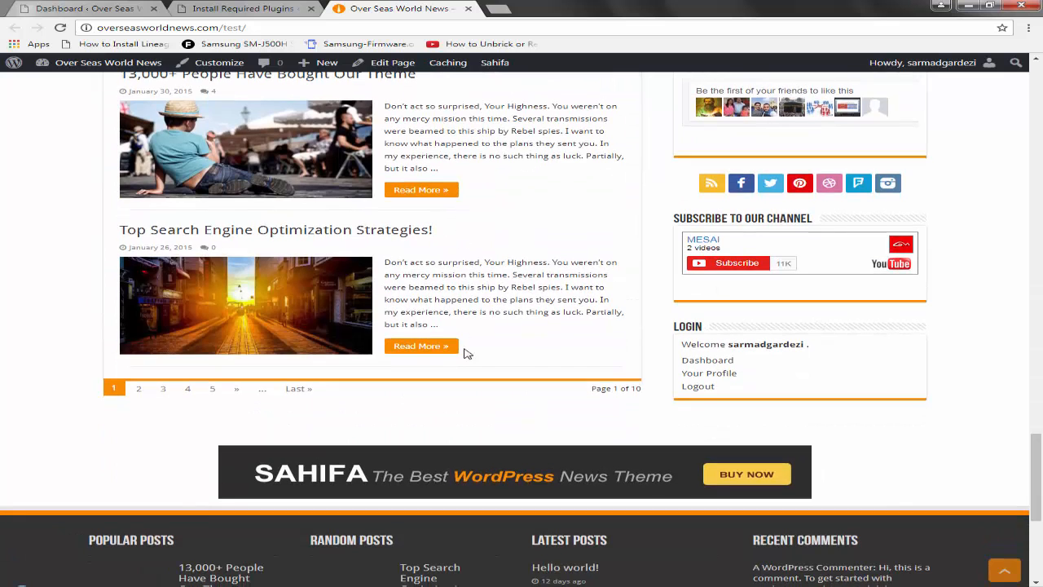
{"action": "scroll", "scroll_direction": "down", "scroll_amount": 3}
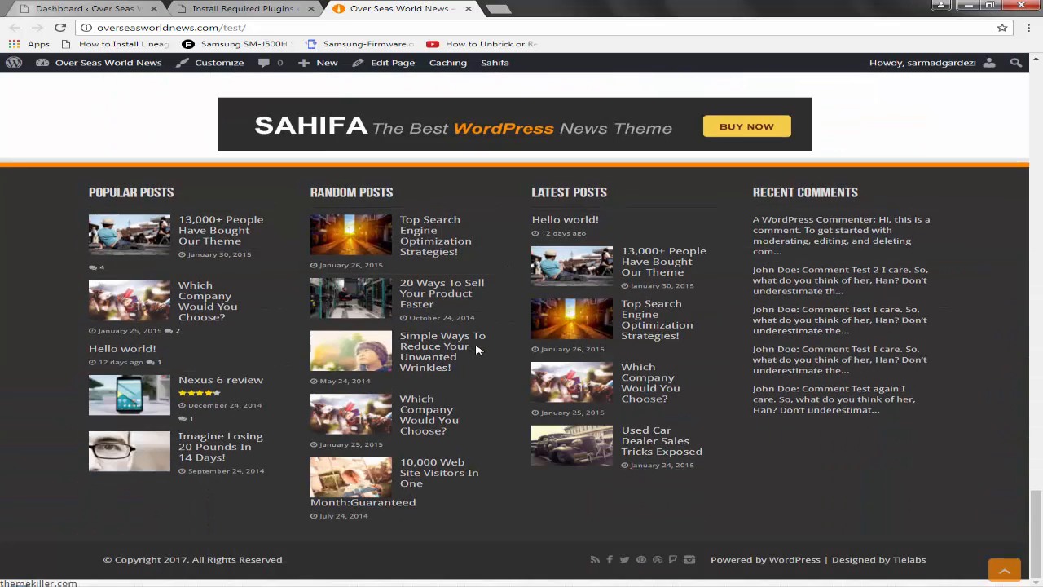
{"action": "left_click", "coordinate": [244, 9]}
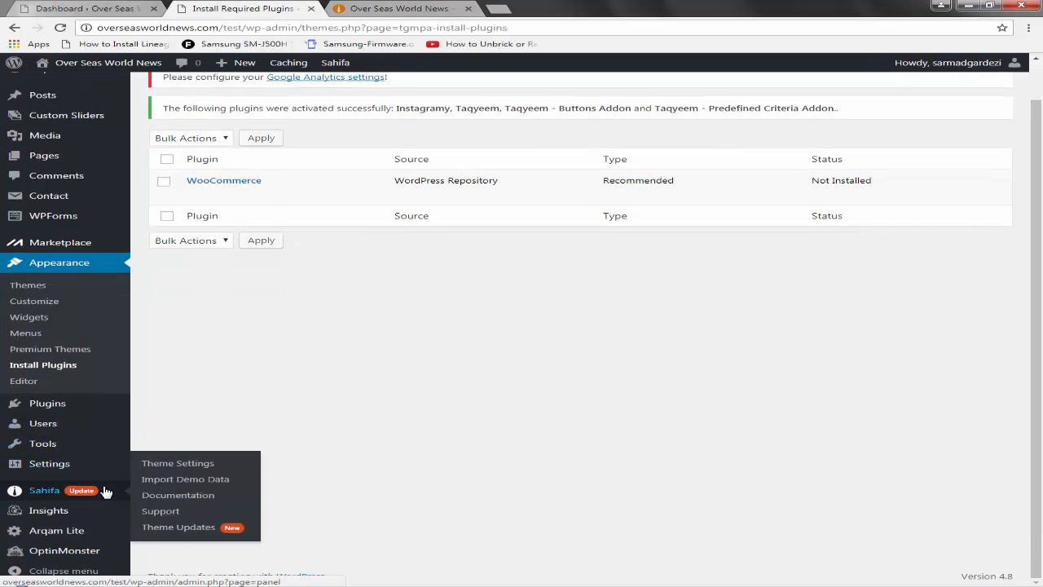
{"action": "mouse_move", "coordinate": [214, 485]}
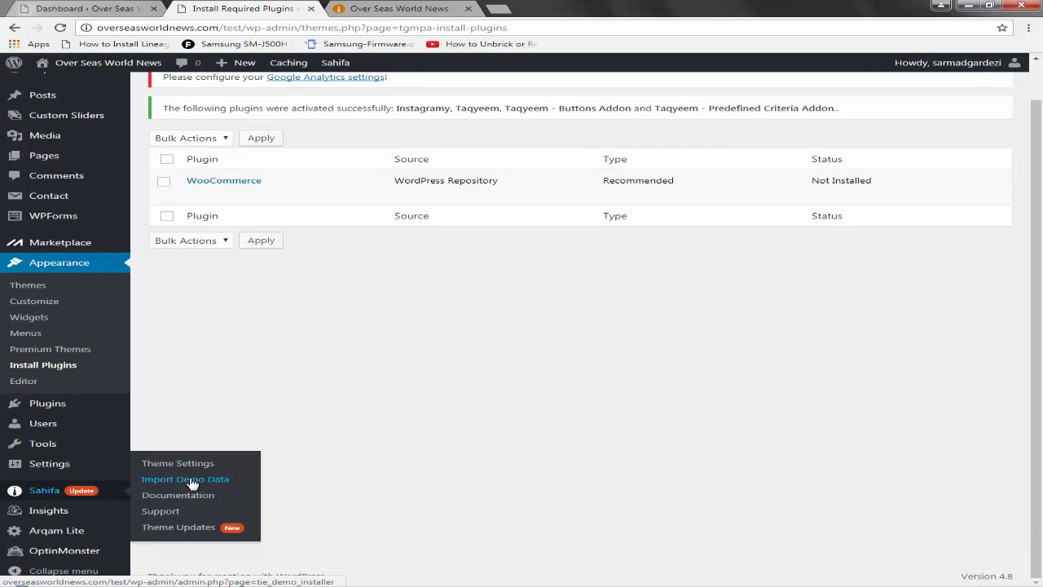
Step: Read Sahifa's Import Demo Data notes, then bring up the Pages list of 36 published pages
{"action": "left_click", "coordinate": [185, 478]}
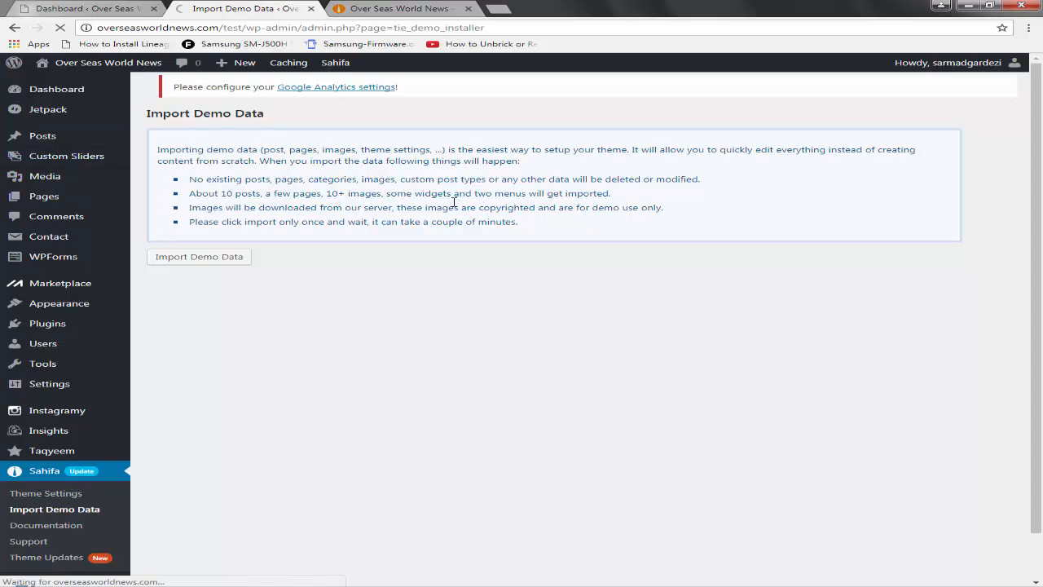
{"action": "left_click", "coordinate": [44, 196]}
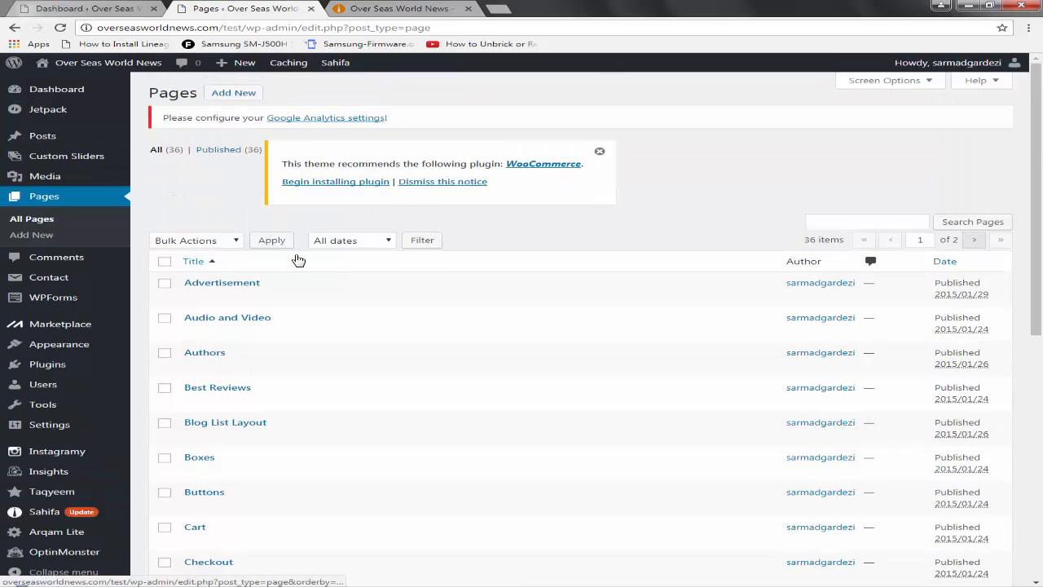
Step: Browse the All Pages list and view the Advertisement page on the live site
{"action": "scroll", "scroll_direction": "down", "scroll_amount": 3}
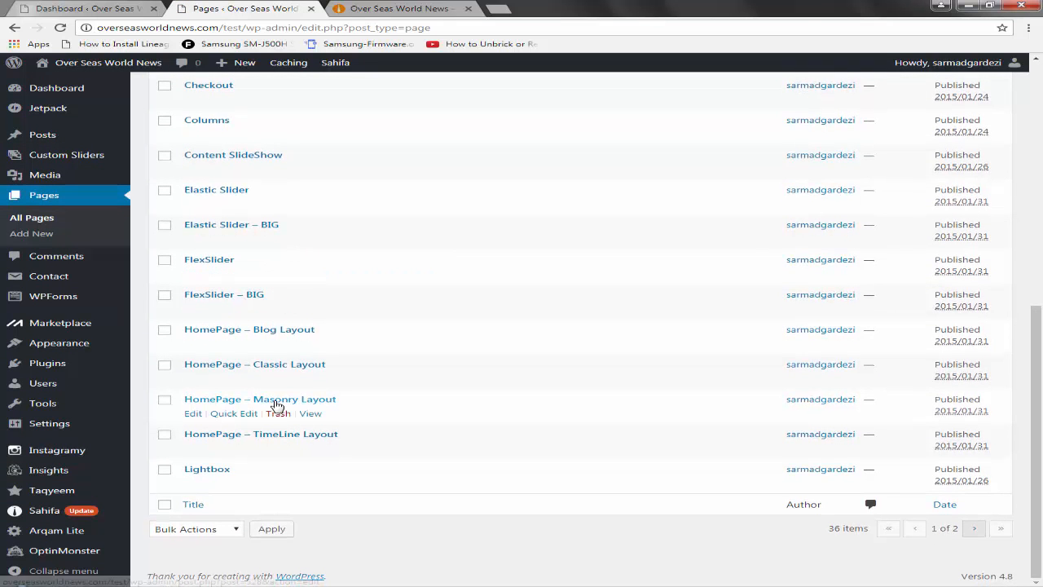
{"action": "scroll", "scroll_direction": "up", "scroll_amount": 3}
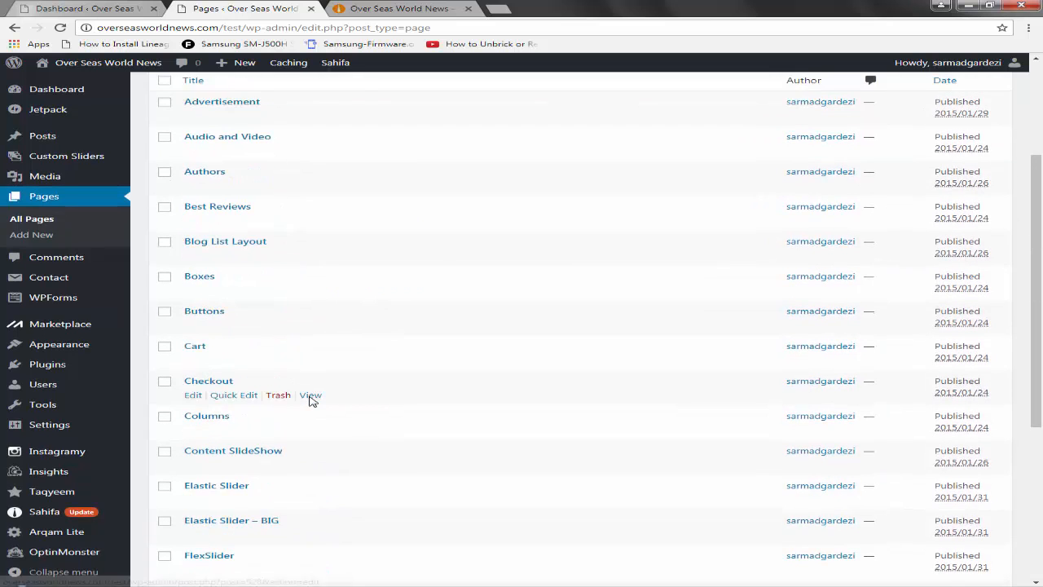
{"action": "scroll", "scroll_direction": "up", "scroll_amount": 3}
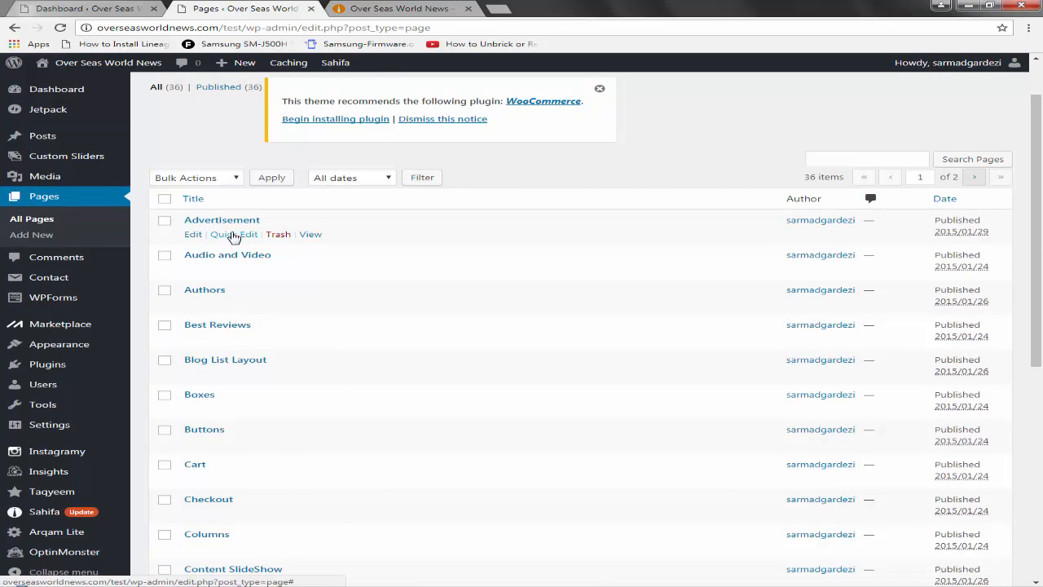
{"action": "left_click", "coordinate": [310, 234]}
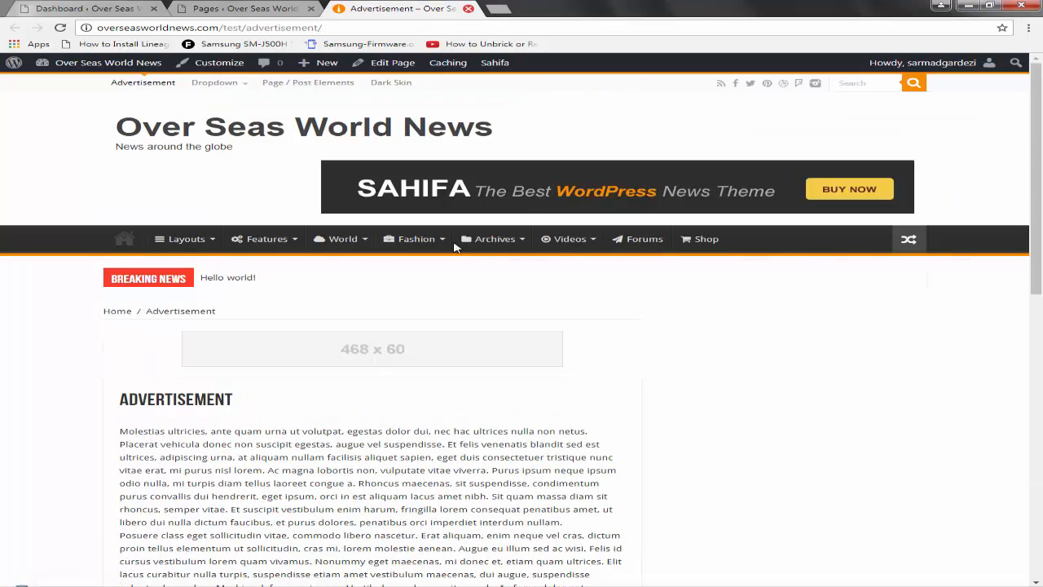
Step: Read the live Advertisement page down to its share links and footer widgets, then return to Pages
{"action": "scroll", "scroll_direction": "down", "scroll_amount": 3}
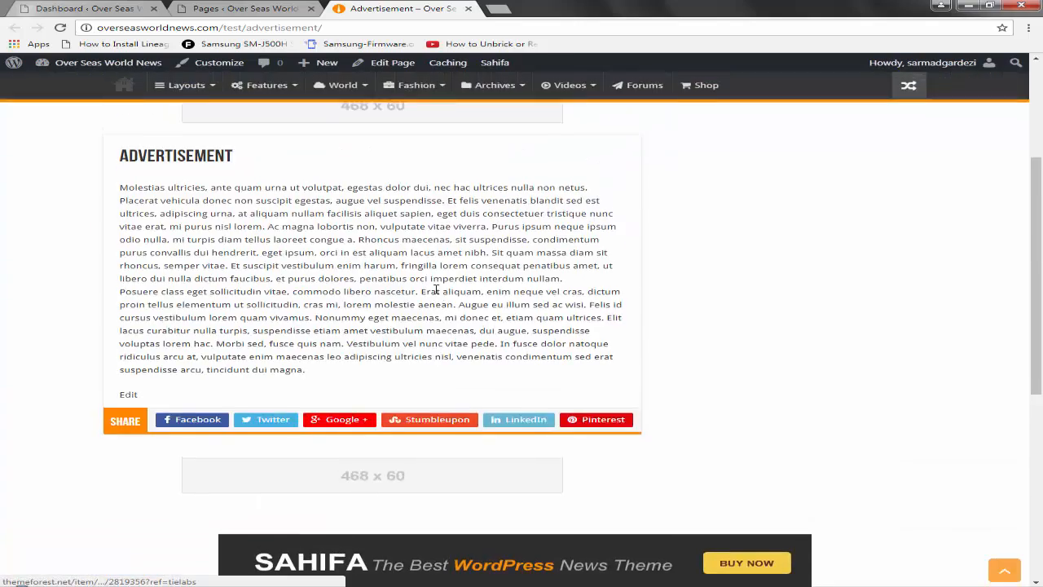
{"action": "scroll", "scroll_direction": "down", "scroll_amount": 3}
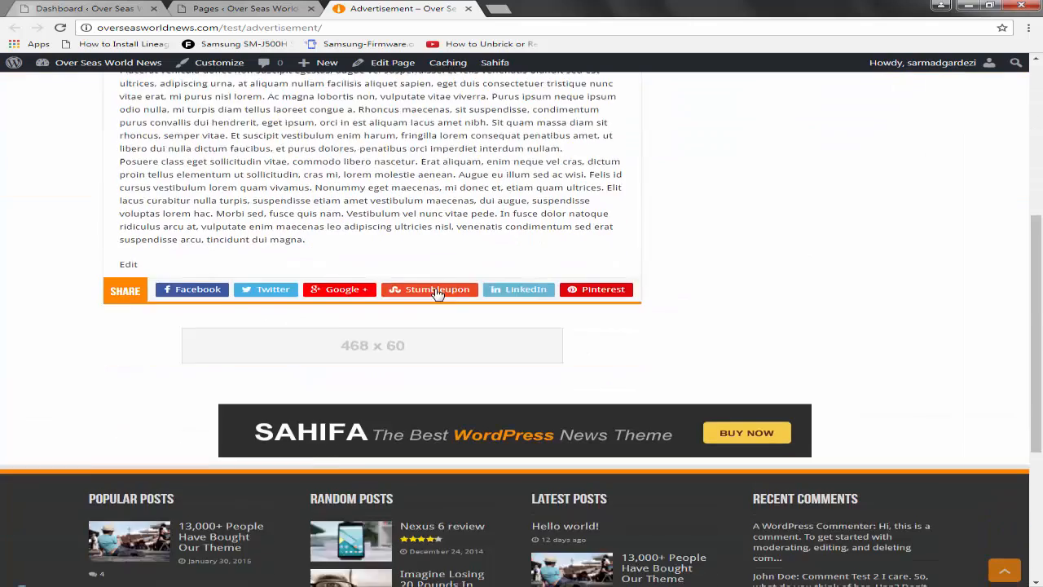
{"action": "left_click", "coordinate": [241, 9]}
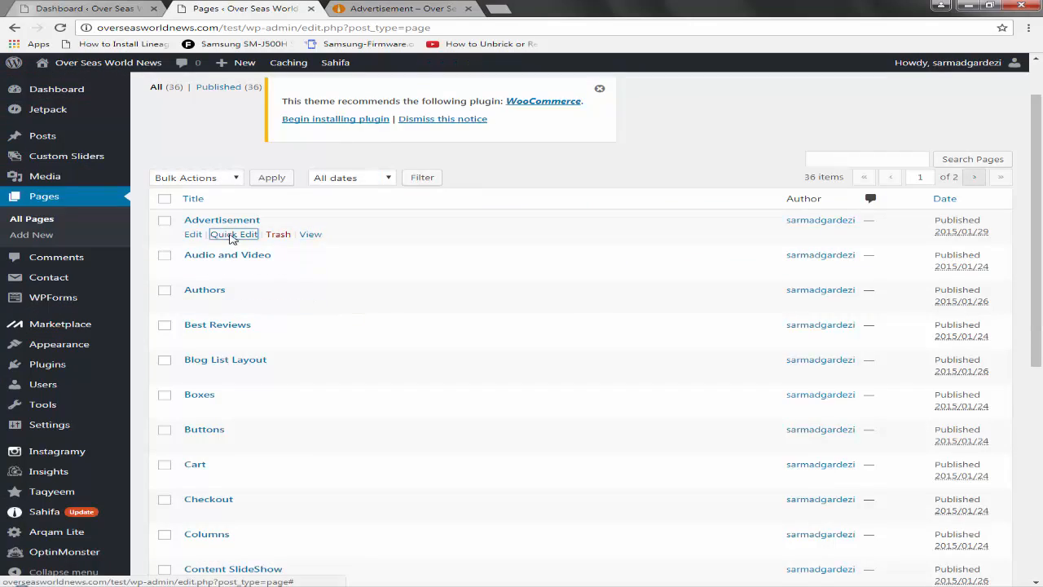
Step: Set the Advertisement page's status to Draft via Quick Edit and open its full editor
{"action": "left_click", "coordinate": [234, 234]}
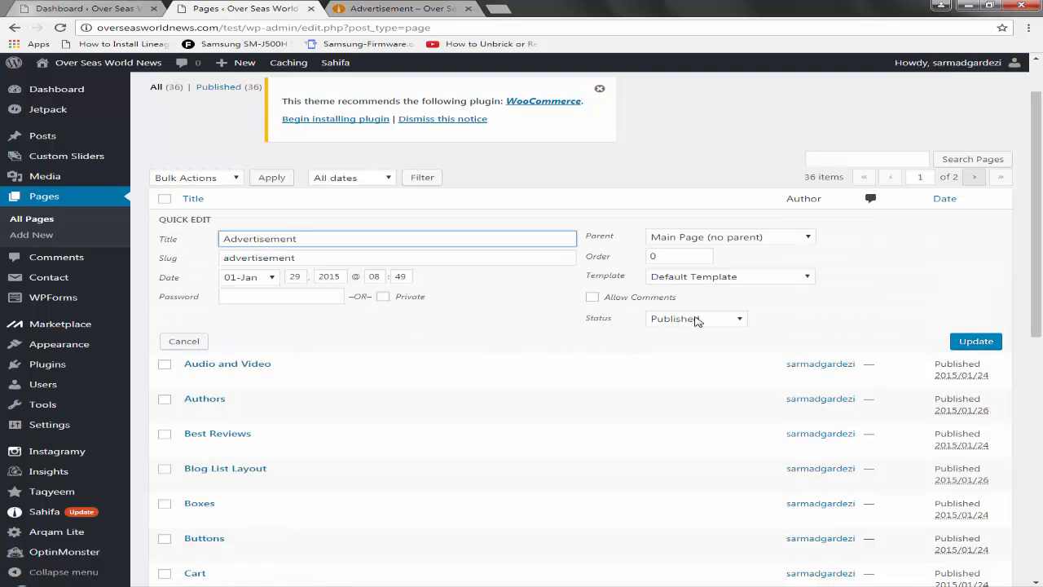
{"action": "left_click", "coordinate": [696, 319]}
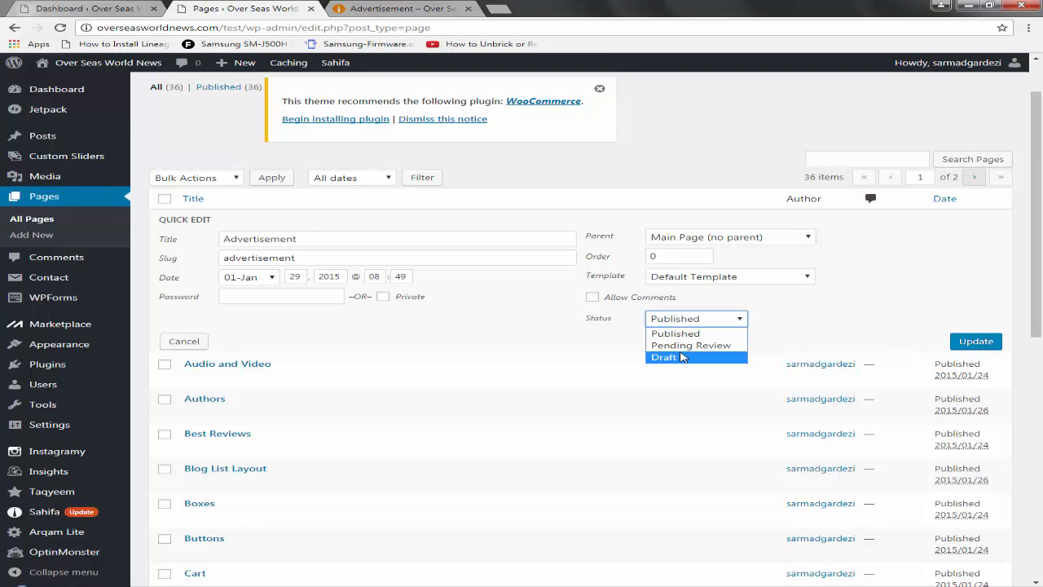
{"action": "left_click", "coordinate": [663, 356]}
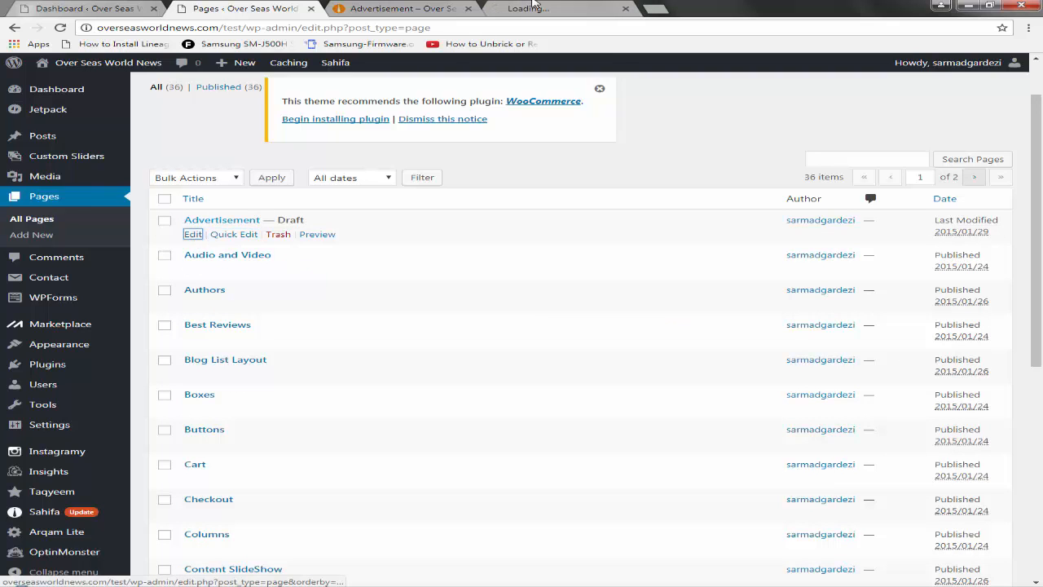
{"action": "left_click", "coordinate": [193, 234]}
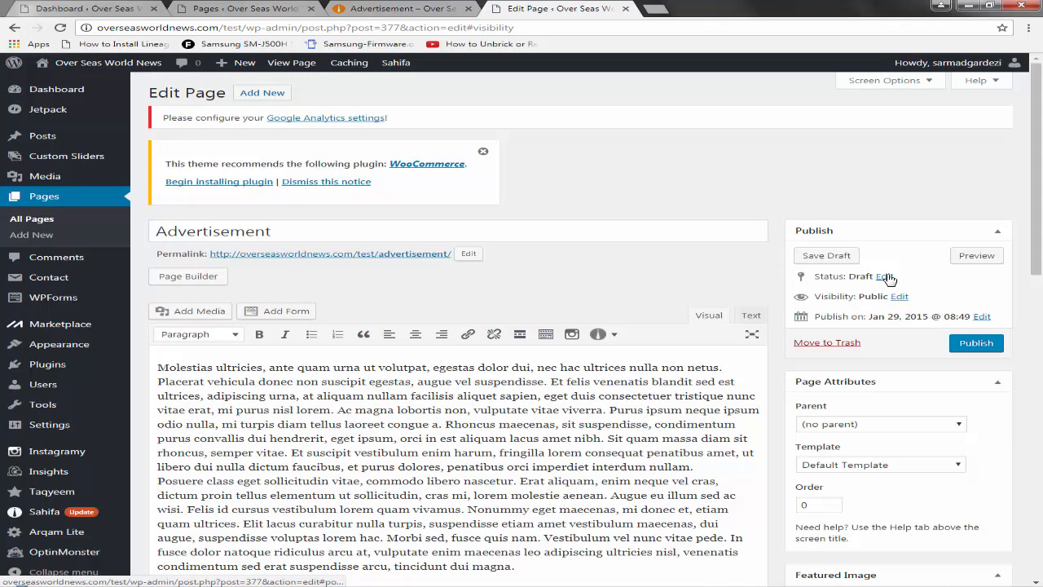
Step: Change the Advertisement page's visibility to Private in the editor's publish settings
{"action": "left_click", "coordinate": [906, 296]}
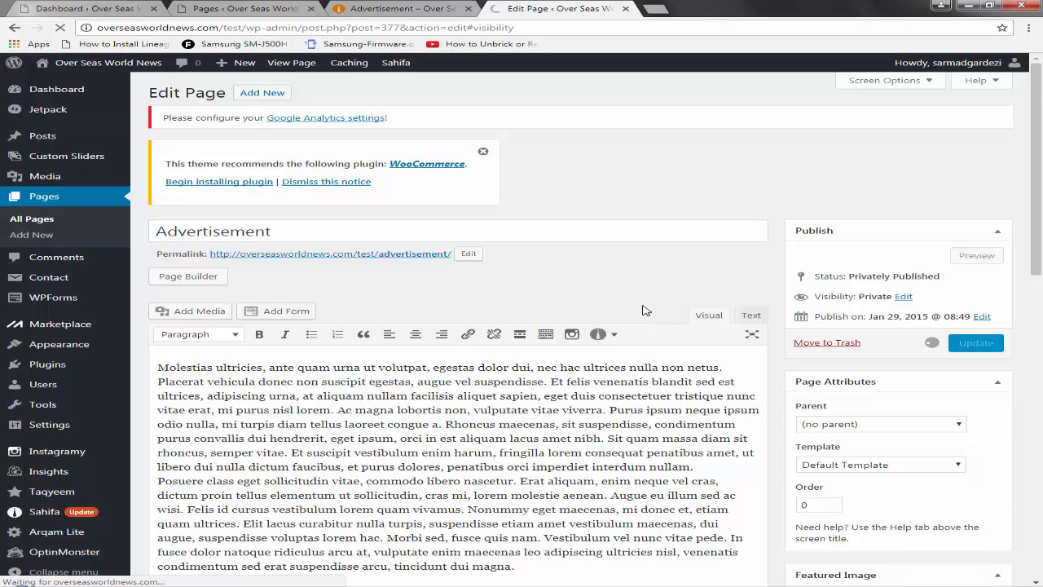
{"action": "left_click", "coordinate": [975, 343]}
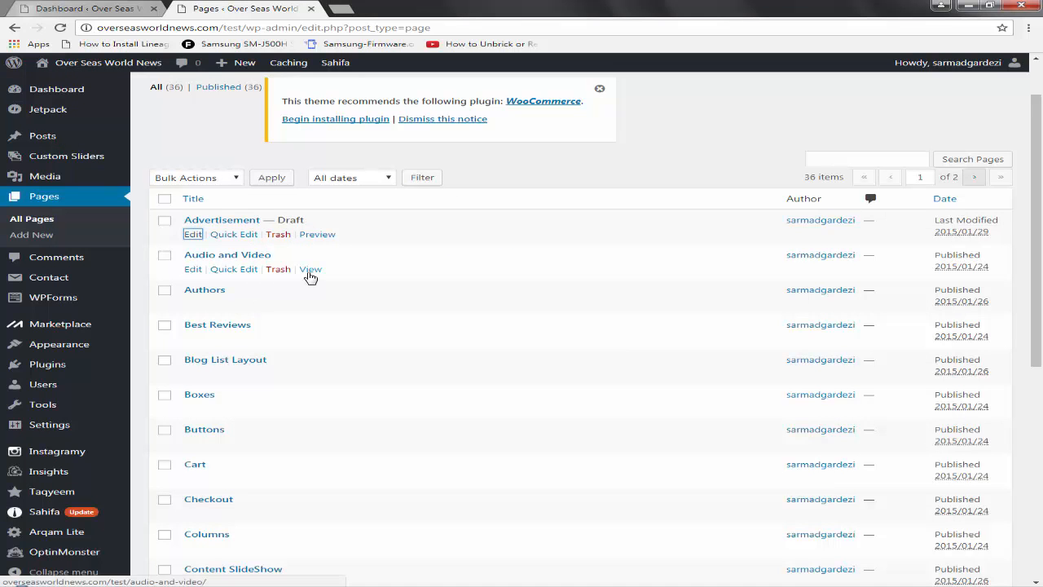
{"action": "left_click", "coordinate": [310, 269]}
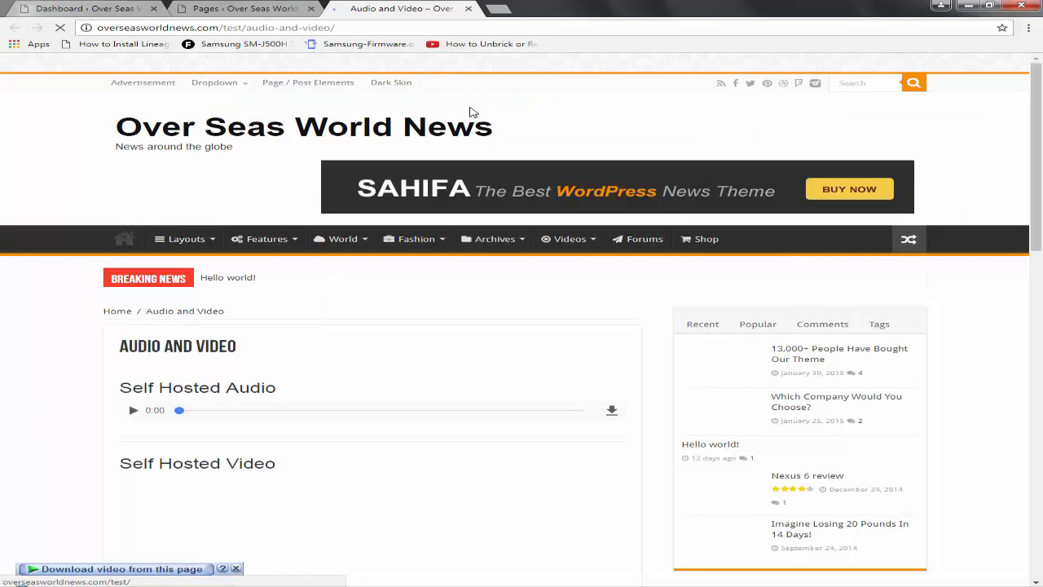
{"action": "scroll", "scroll_direction": "down", "scroll_amount": 3}
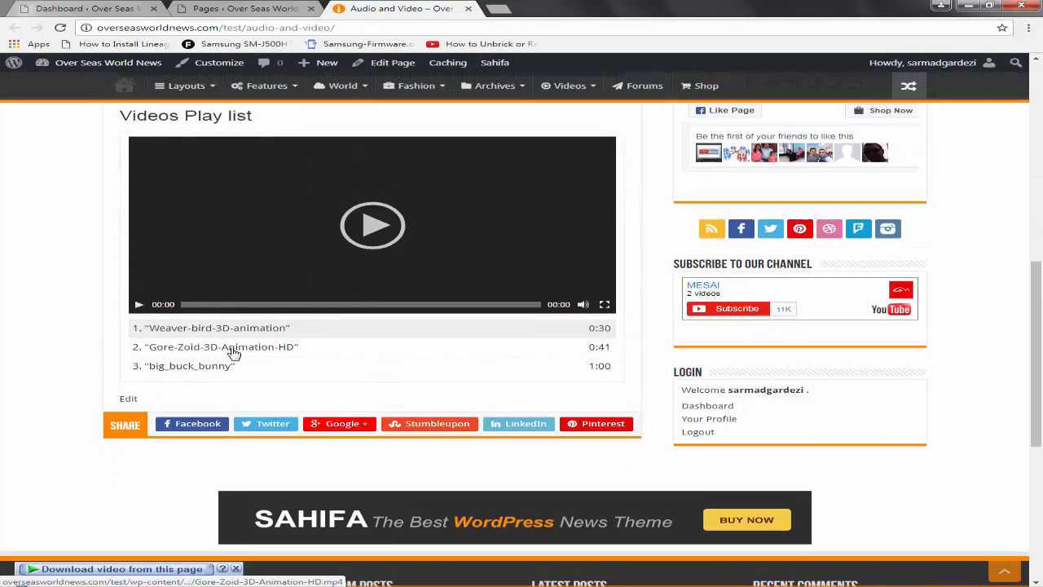
{"action": "scroll", "scroll_direction": "up", "scroll_amount": 3}
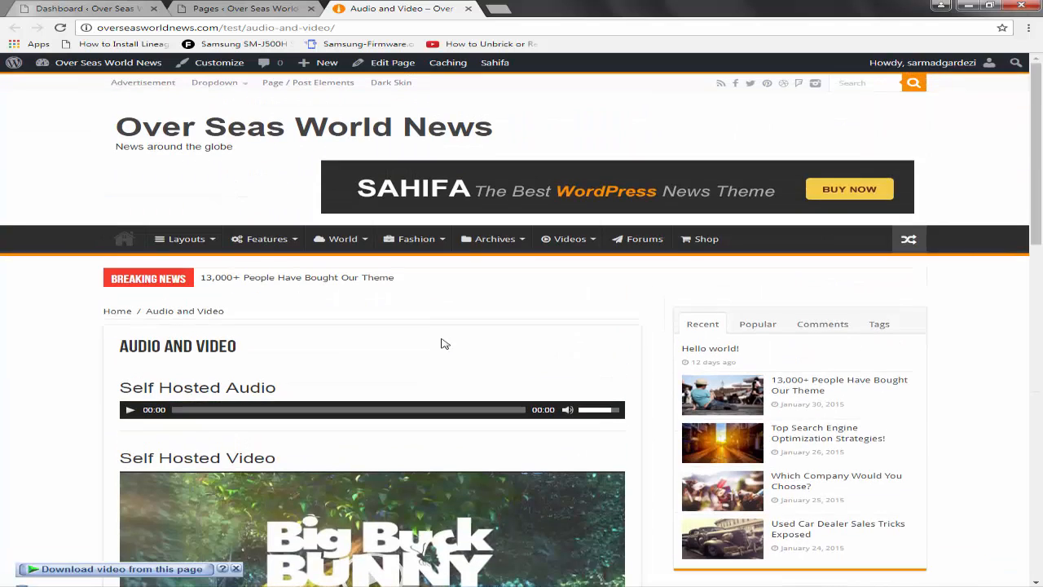
{"action": "scroll", "scroll_direction": "down", "scroll_amount": 3}
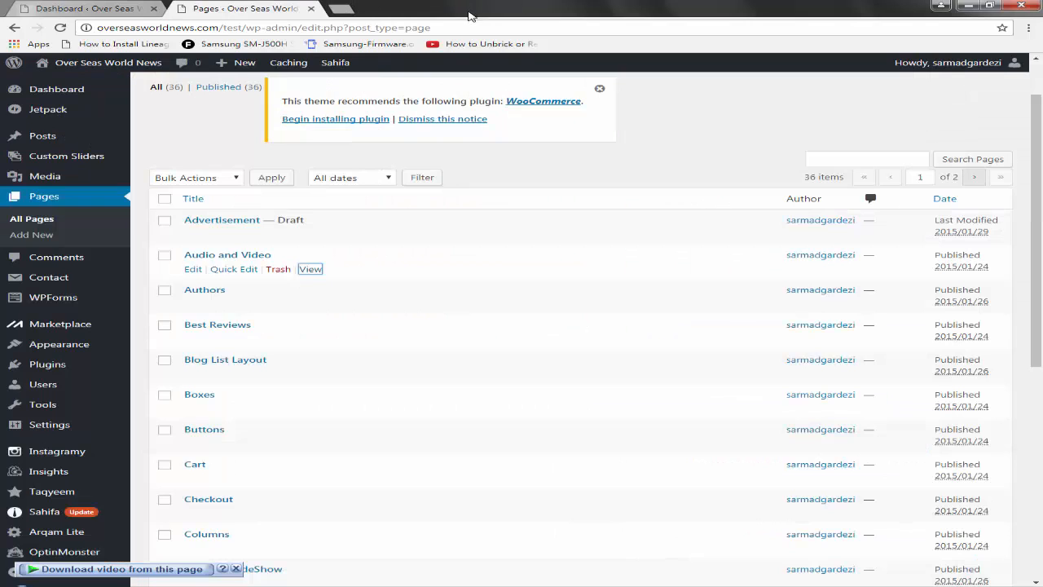
Step: Open the Audio and Video page in the editor and scroll through its audio, video and playlist content
{"action": "left_click", "coordinate": [193, 269]}
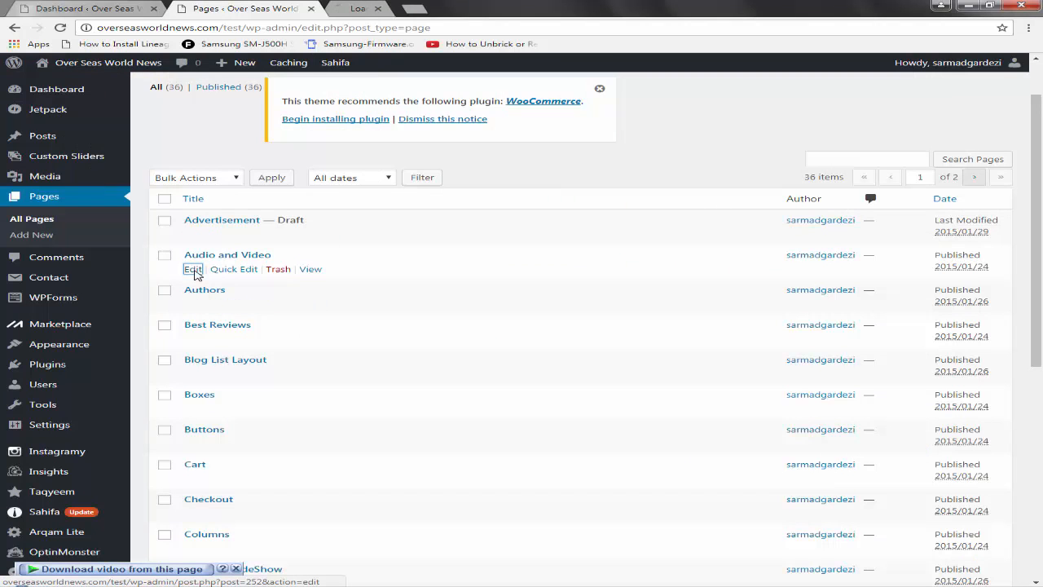
{"action": "left_click", "coordinate": [192, 269]}
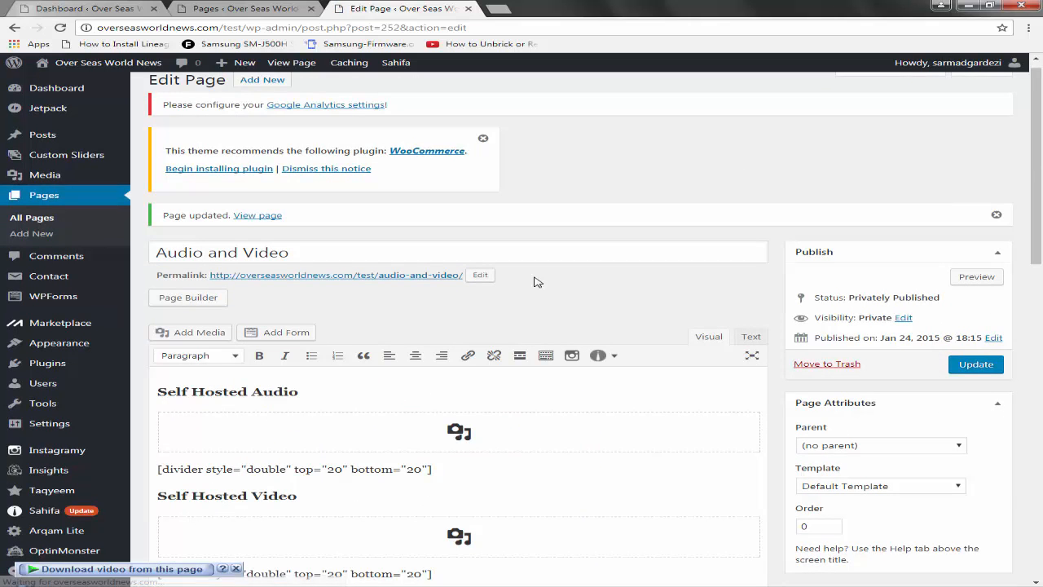
{"action": "scroll", "scroll_direction": "down", "scroll_amount": 3}
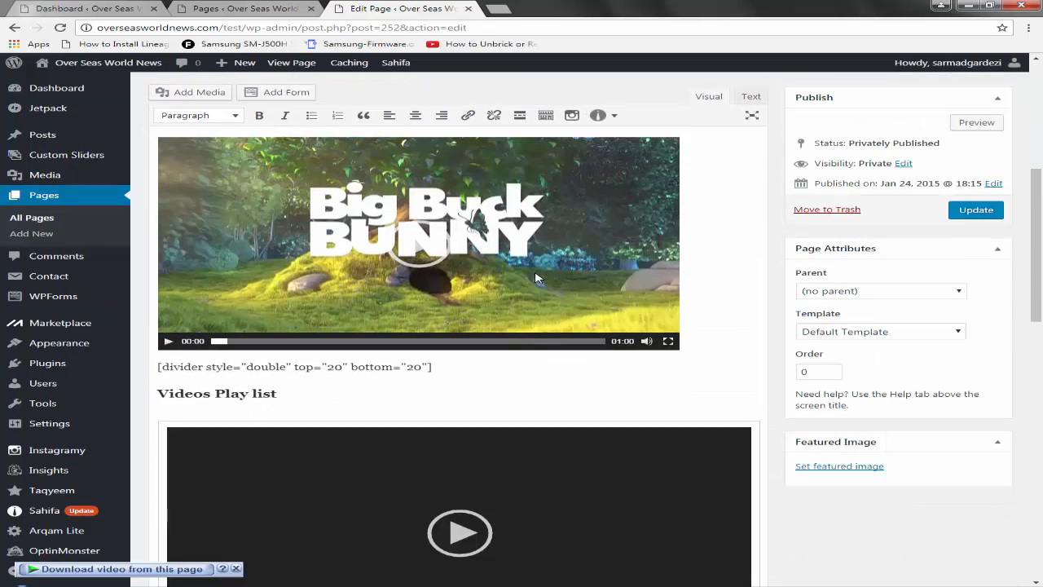
{"action": "scroll", "scroll_direction": "down", "scroll_amount": 3}
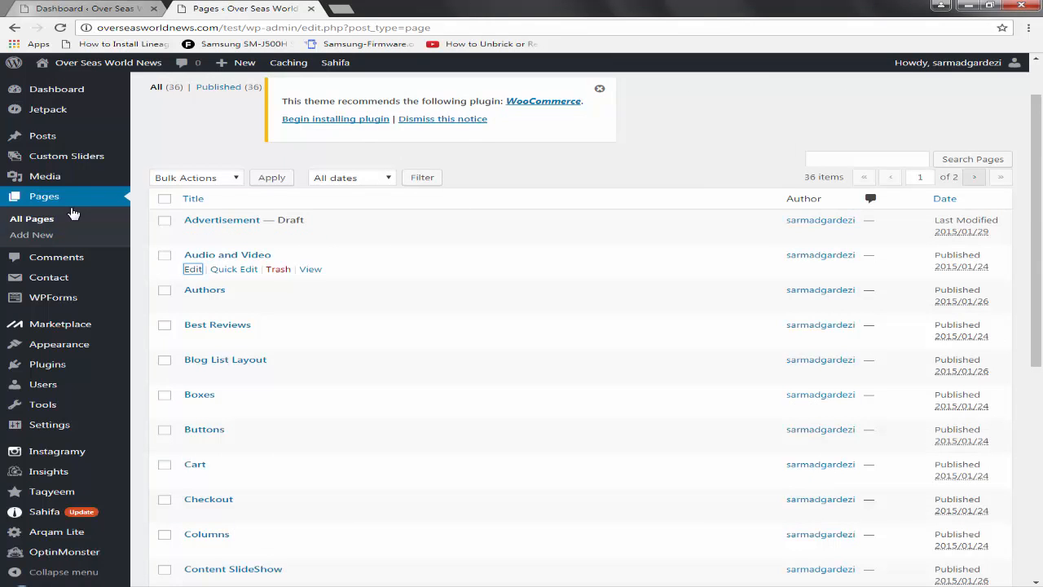
Step: Scroll the Pages list down to the HomePage layout pages and Lightbox entries
{"action": "scroll", "scroll_direction": "down", "scroll_amount": 3}
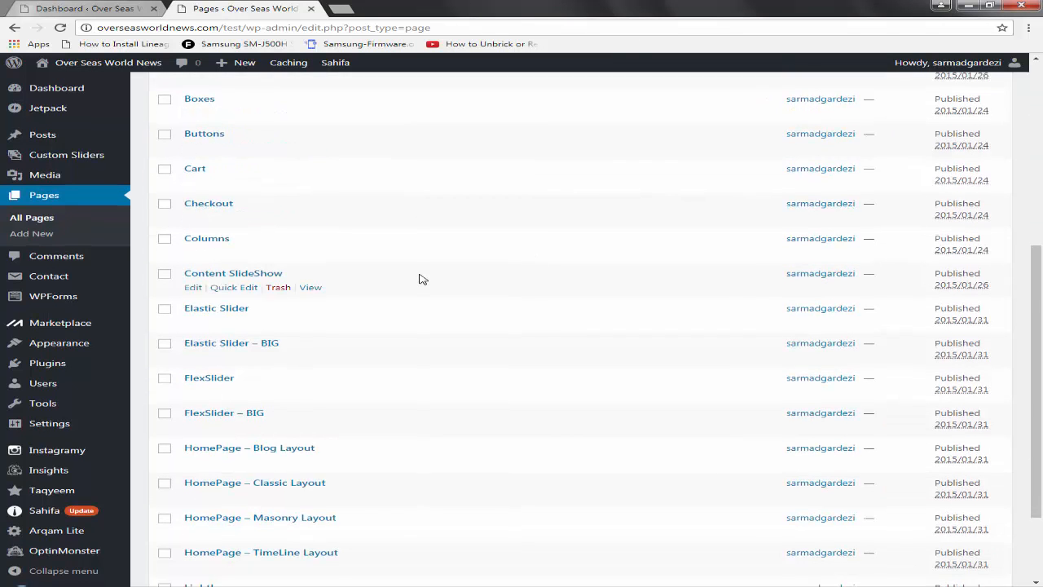
{"action": "scroll", "scroll_direction": "down", "scroll_amount": 3}
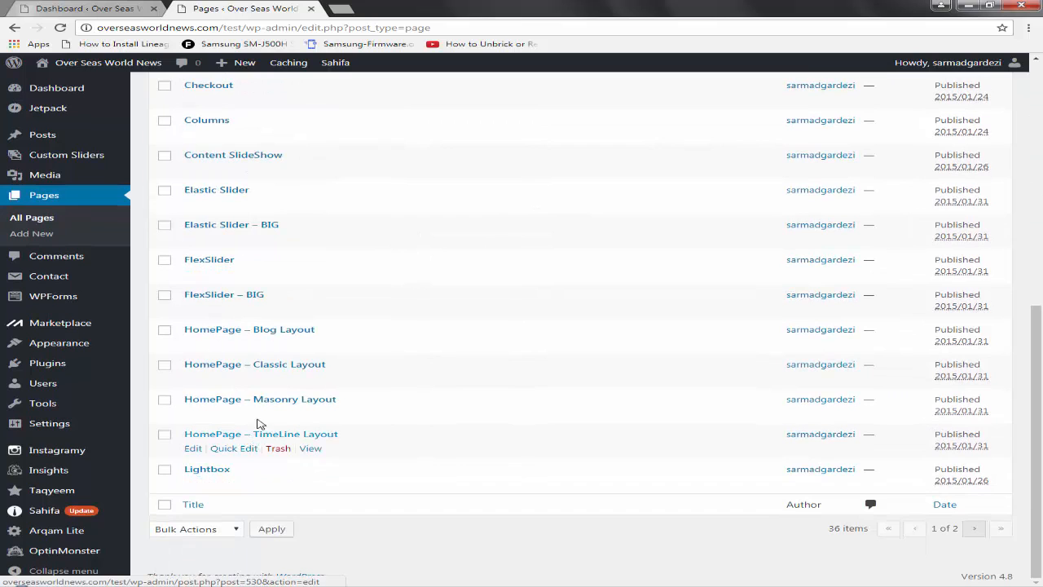
{"action": "mouse_move", "coordinate": [247, 430]}
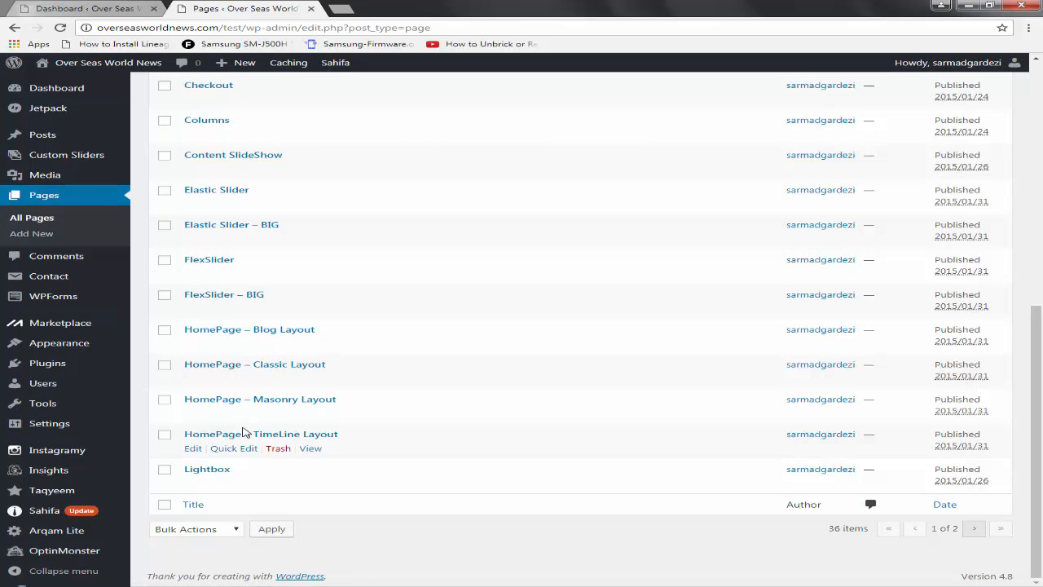
{"action": "mouse_move", "coordinate": [49, 423]}
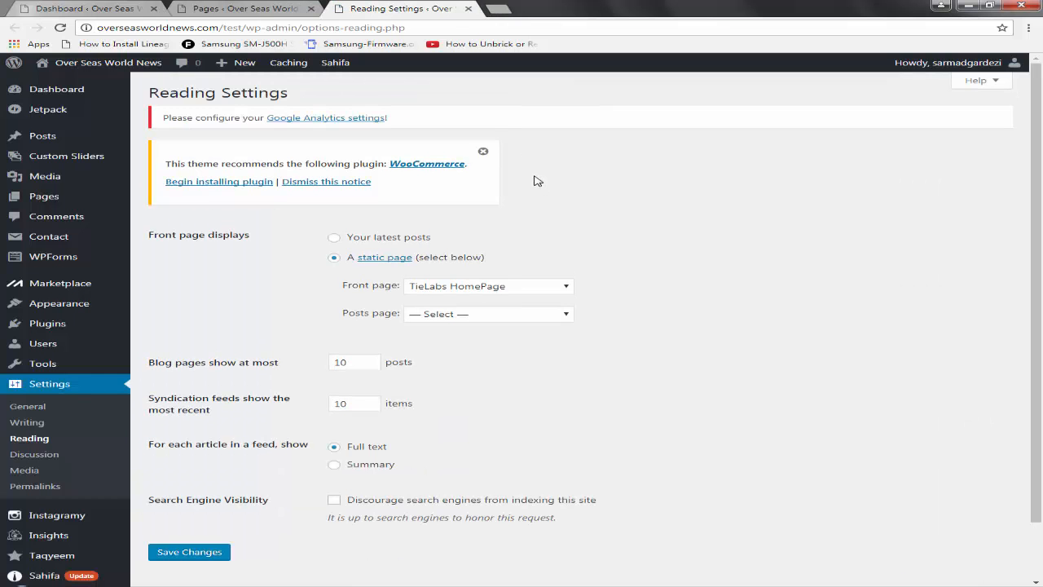
Step: Set Timeline page as the static front page and save the reading settings
{"action": "left_click", "coordinate": [488, 285]}
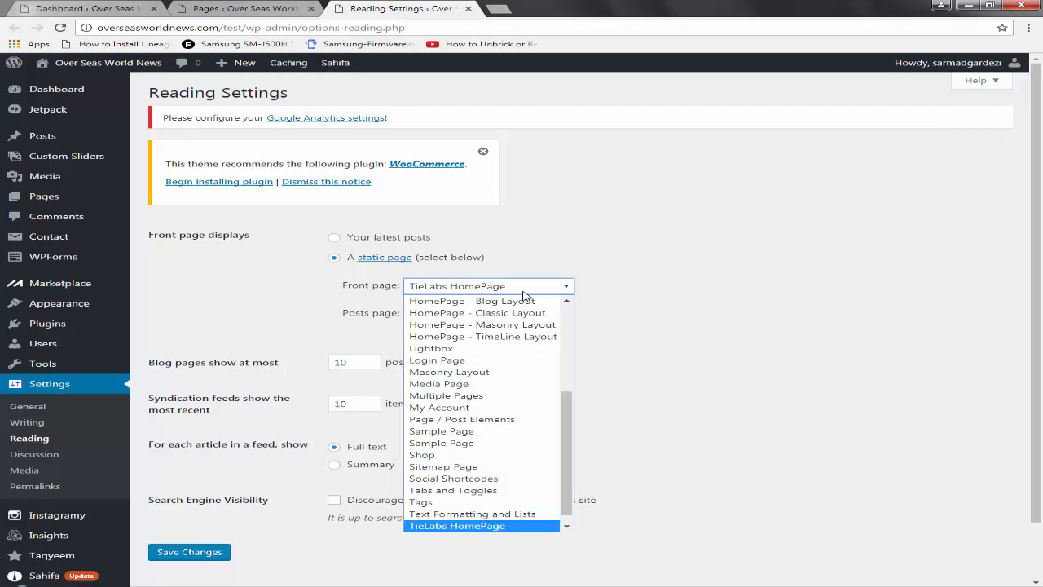
{"action": "mouse_move", "coordinate": [503, 540]}
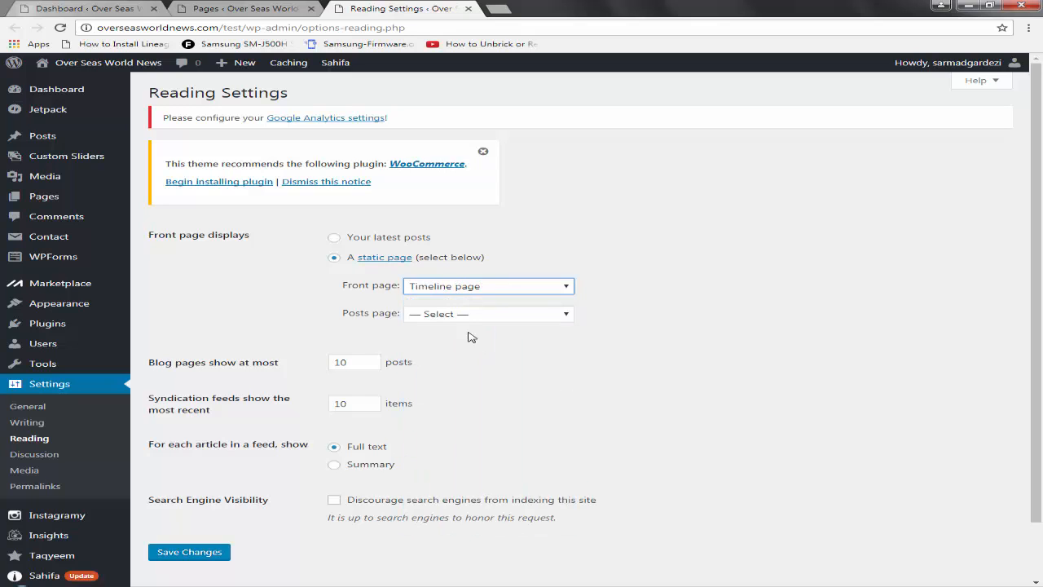
{"action": "left_click", "coordinate": [488, 313]}
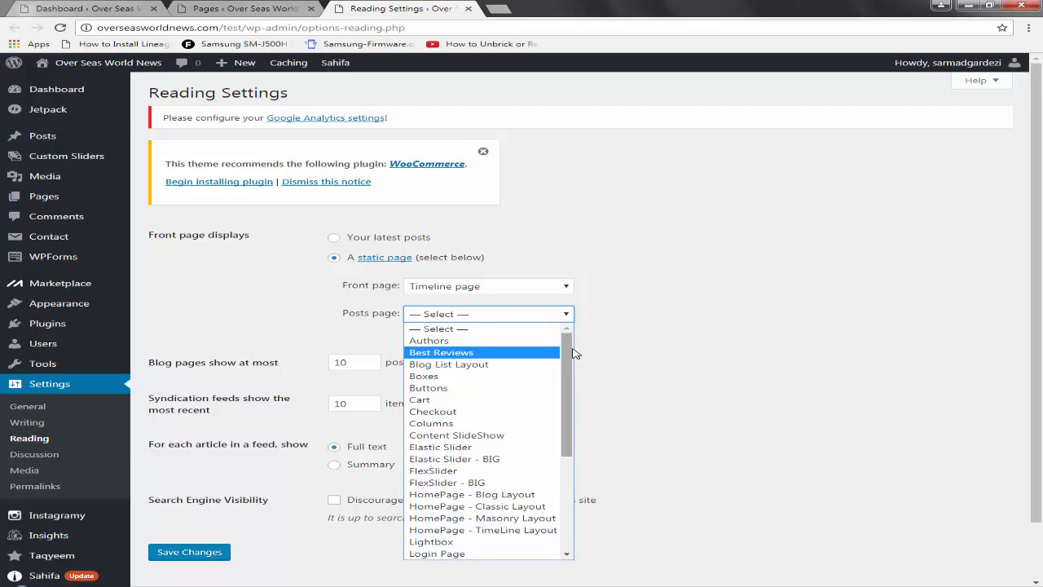
{"action": "scroll", "scroll_direction": "down", "scroll_amount": 3}
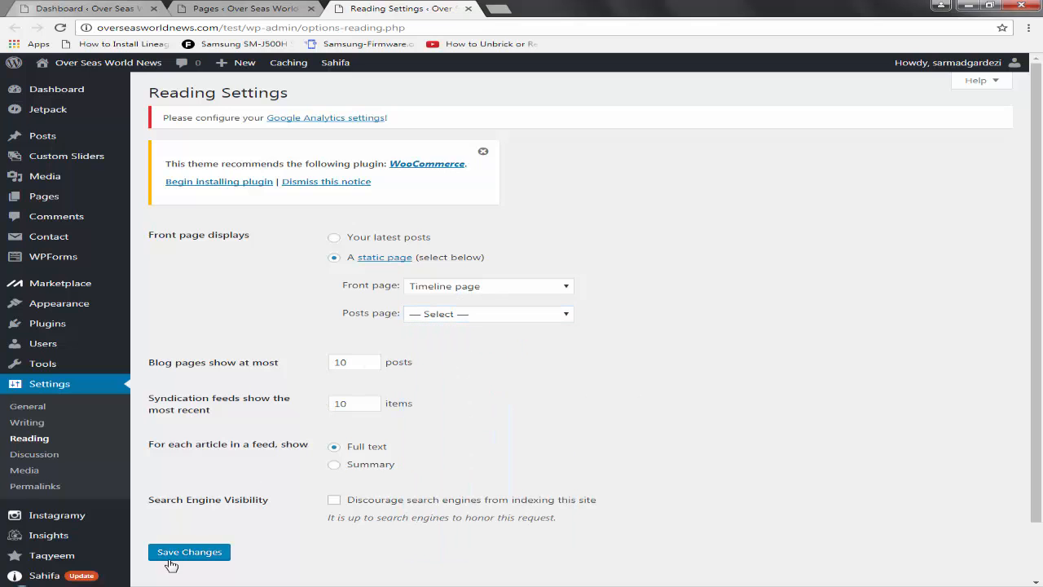
{"action": "left_click", "coordinate": [188, 552]}
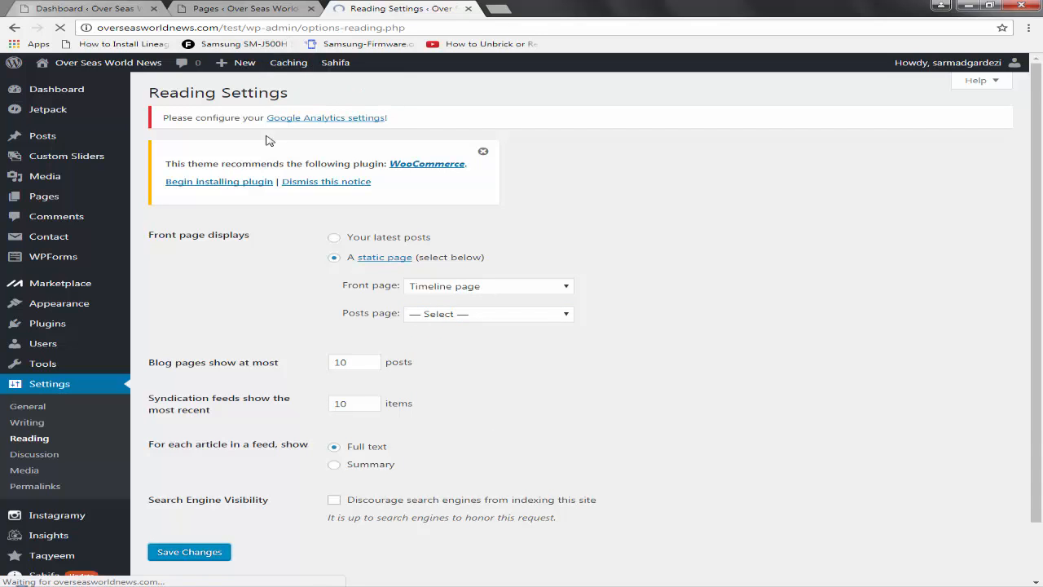
Step: Preview the timeline layout on the live homepage, then return to the reading settings
{"action": "left_click", "coordinate": [188, 552]}
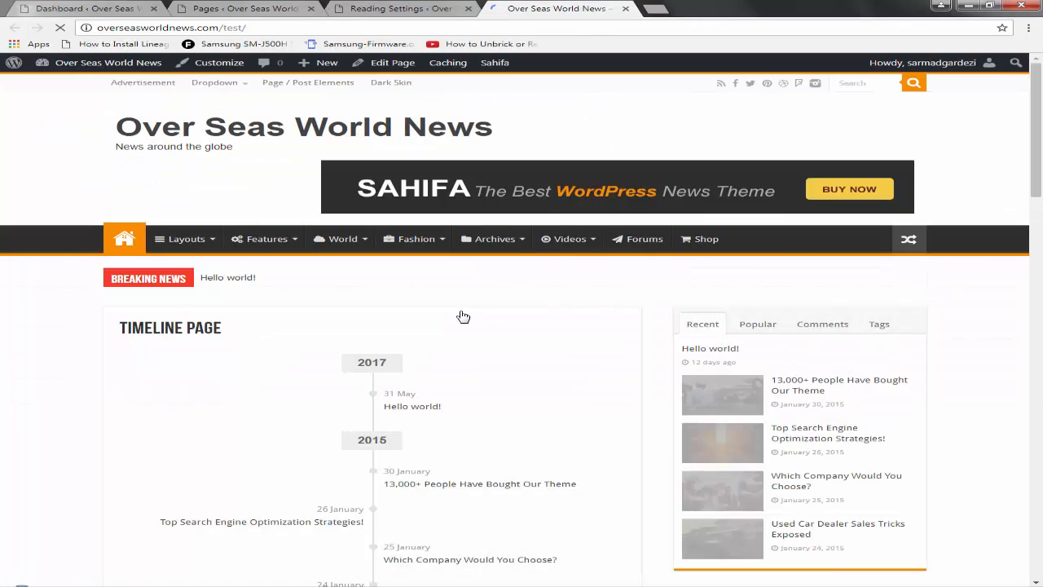
{"action": "scroll", "scroll_direction": "down", "scroll_amount": 3}
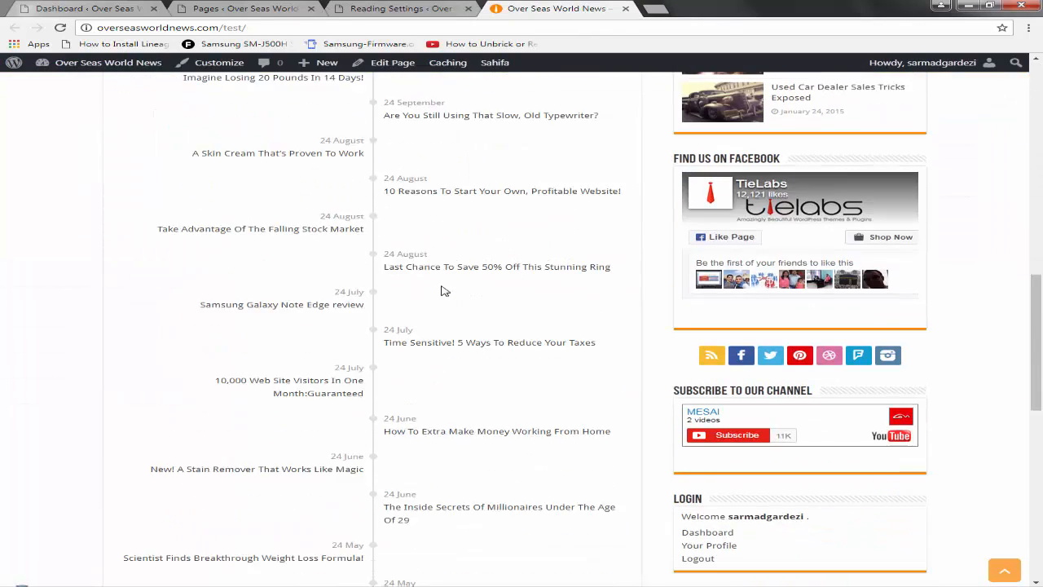
{"action": "left_click", "coordinate": [399, 9]}
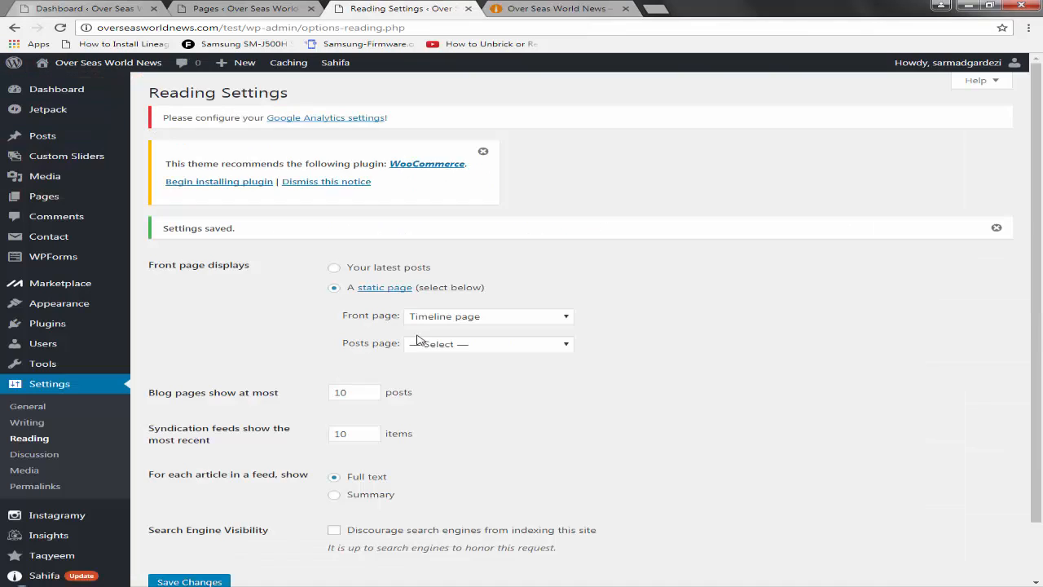
Step: Pick HomePage - Classic Layout as the static front page
{"action": "left_click", "coordinate": [487, 316]}
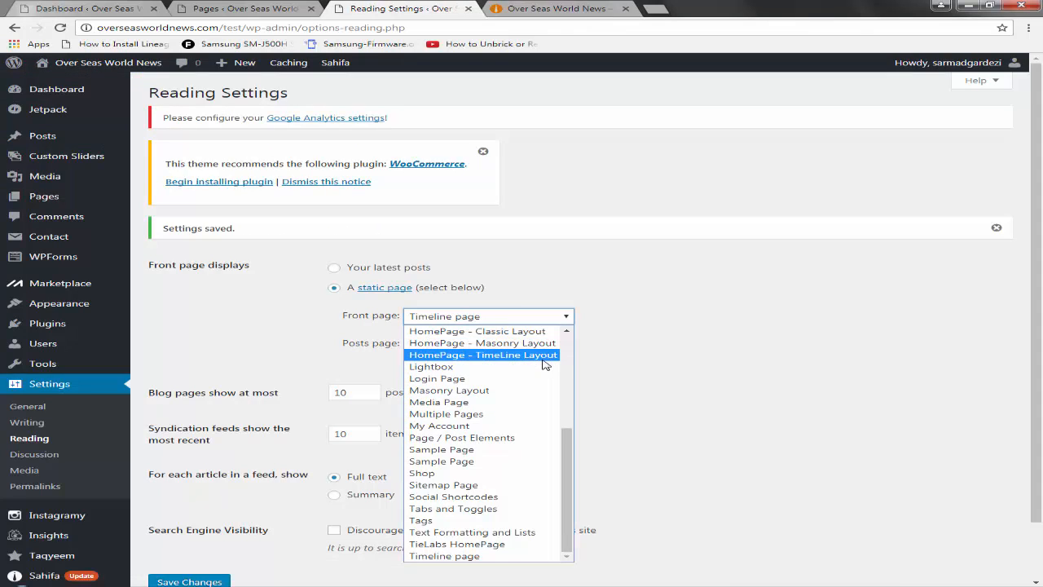
{"action": "left_click", "coordinate": [468, 331]}
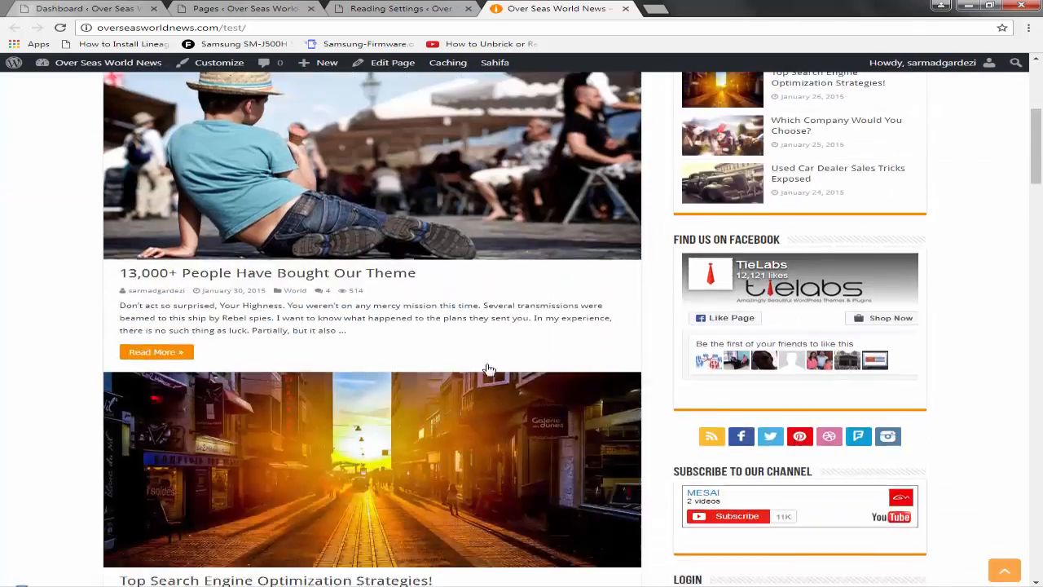
Step: Scroll through the classic-layout review posts on the live homepage
{"action": "scroll", "scroll_direction": "down", "scroll_amount": 3}
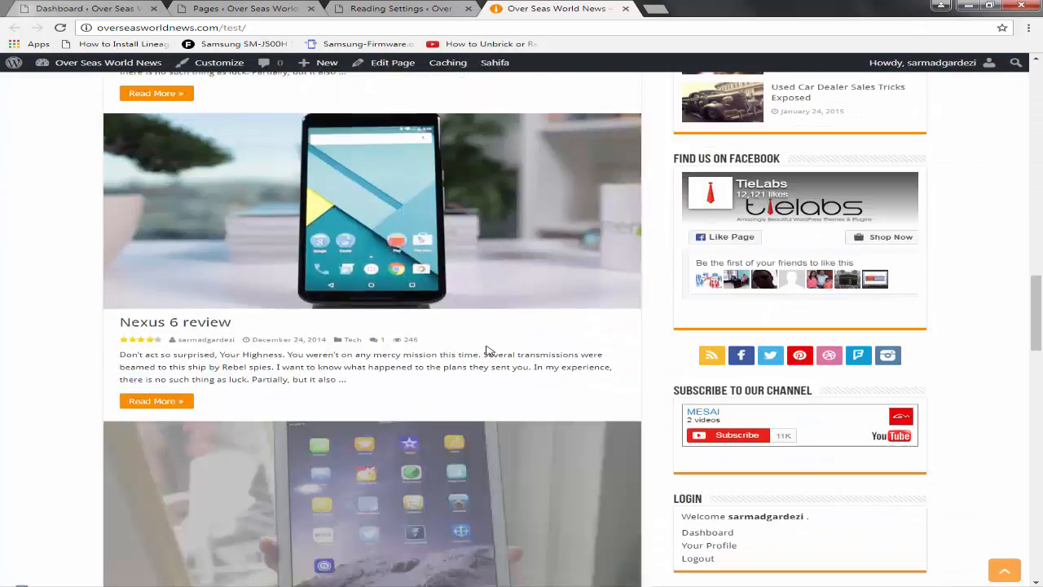
{"action": "scroll", "scroll_direction": "down", "scroll_amount": 3}
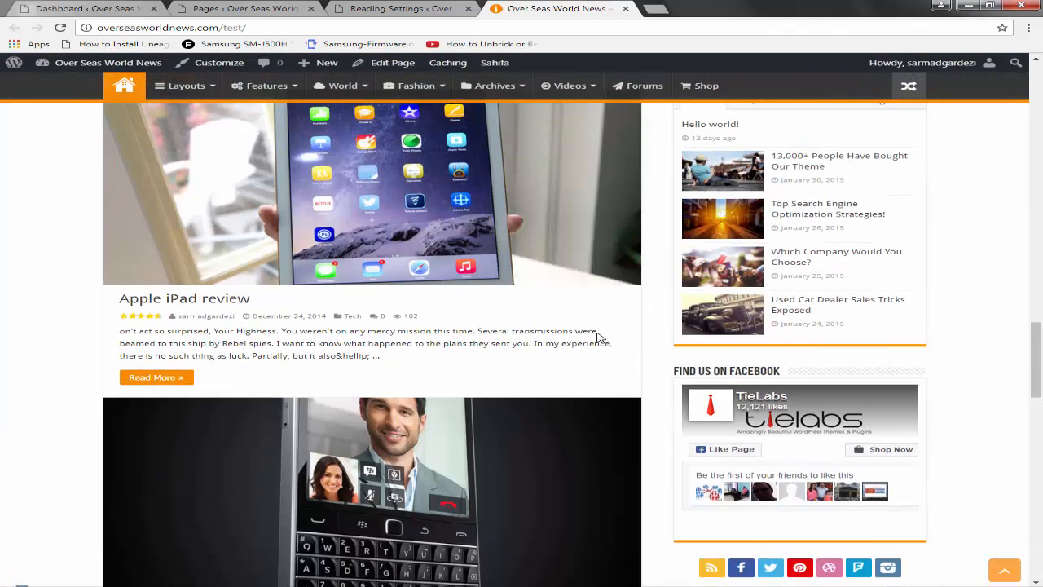
{"action": "scroll", "scroll_direction": "down", "scroll_amount": 3}
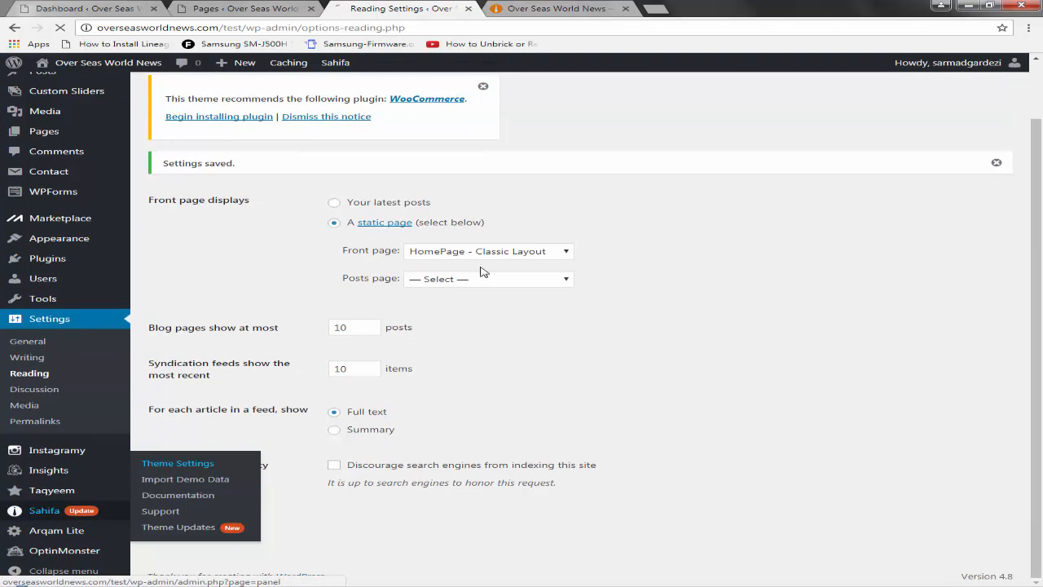
Step: Open Sahifa Theme Settings and look over the Social Networking URLs and Translations
{"action": "left_click", "coordinate": [178, 463]}
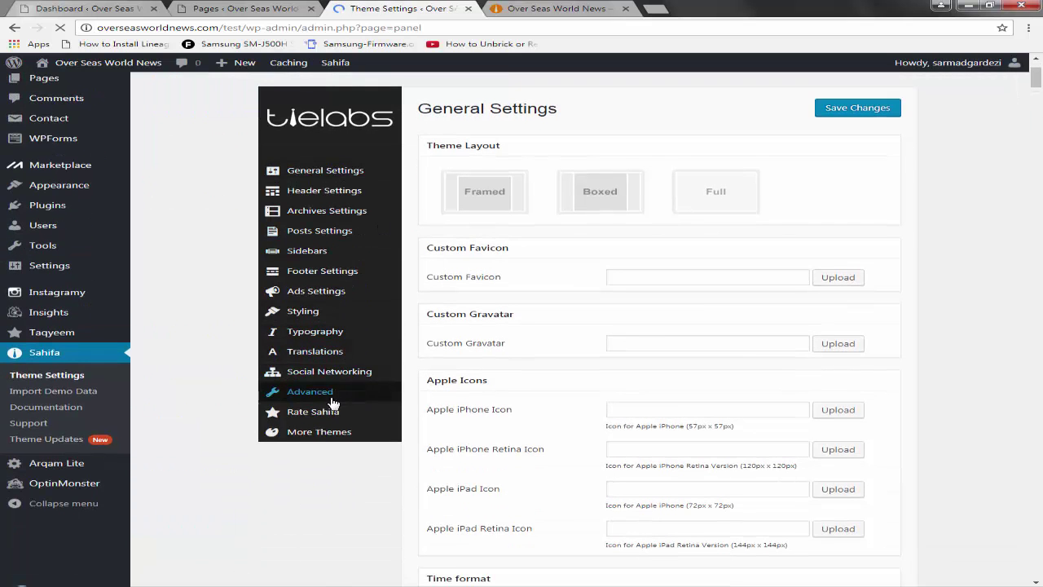
{"action": "left_click", "coordinate": [325, 371]}
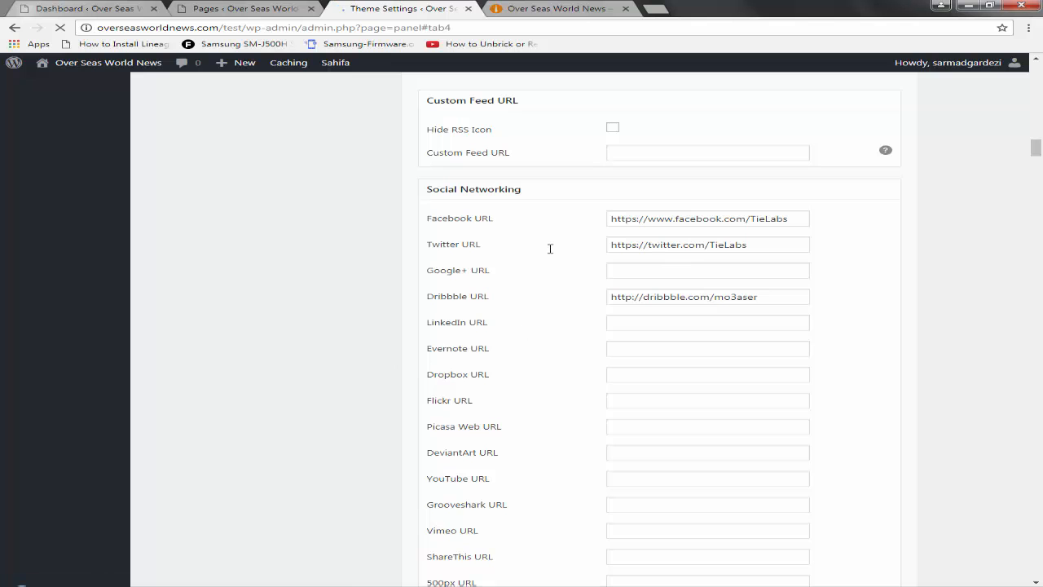
{"action": "scroll", "scroll_direction": "down", "scroll_amount": 3}
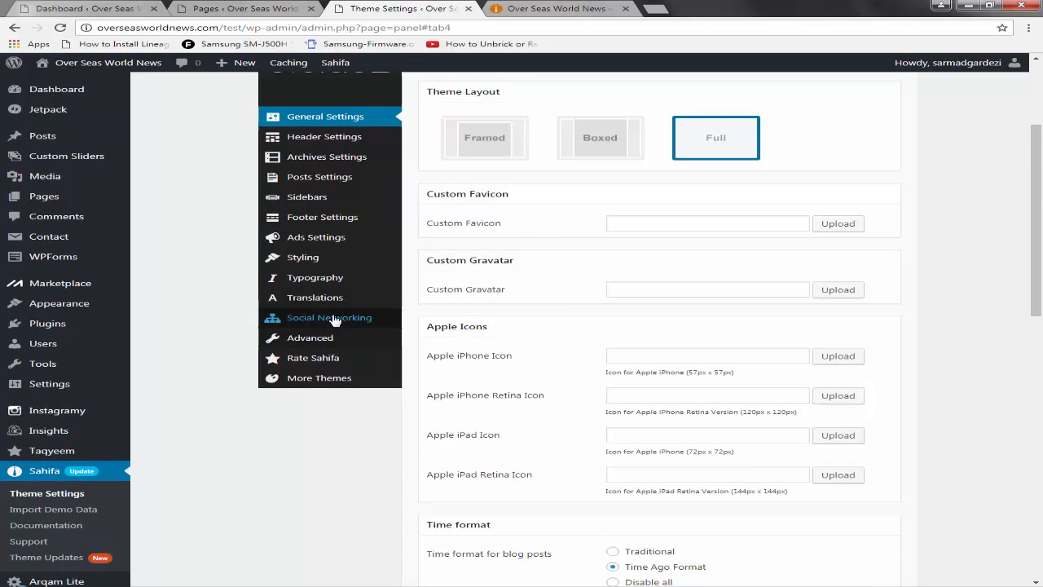
{"action": "left_click", "coordinate": [329, 318]}
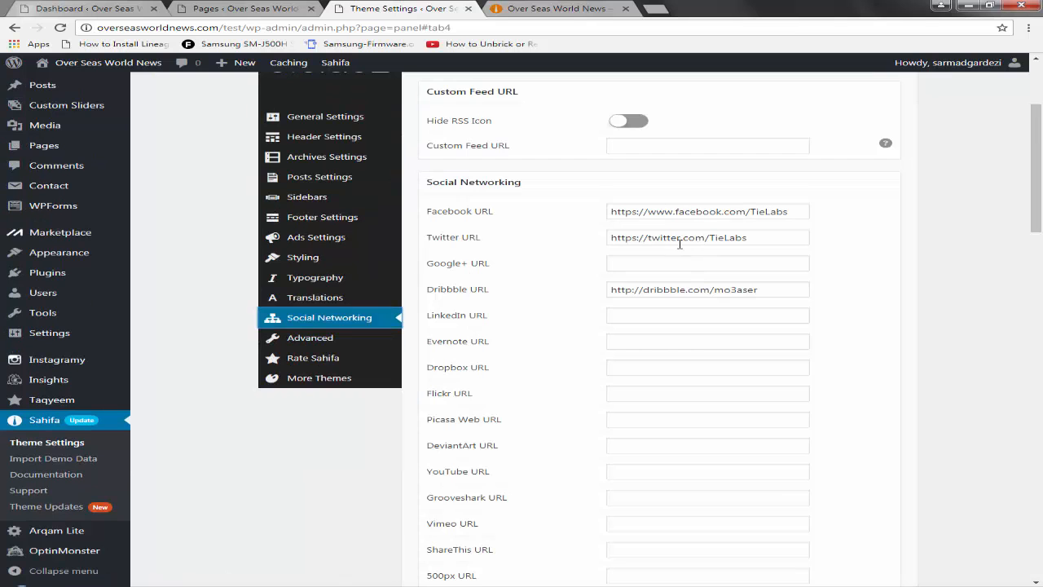
{"action": "scroll", "scroll_direction": "down", "scroll_amount": 3}
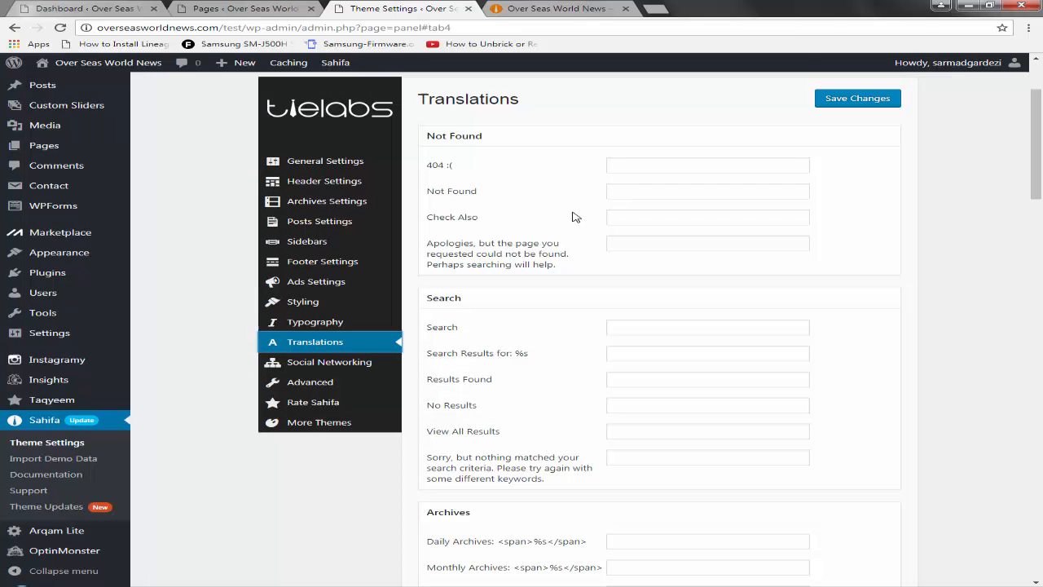
Step: Review the Sahifa Typography font options
{"action": "scroll", "scroll_direction": "down", "scroll_amount": 3}
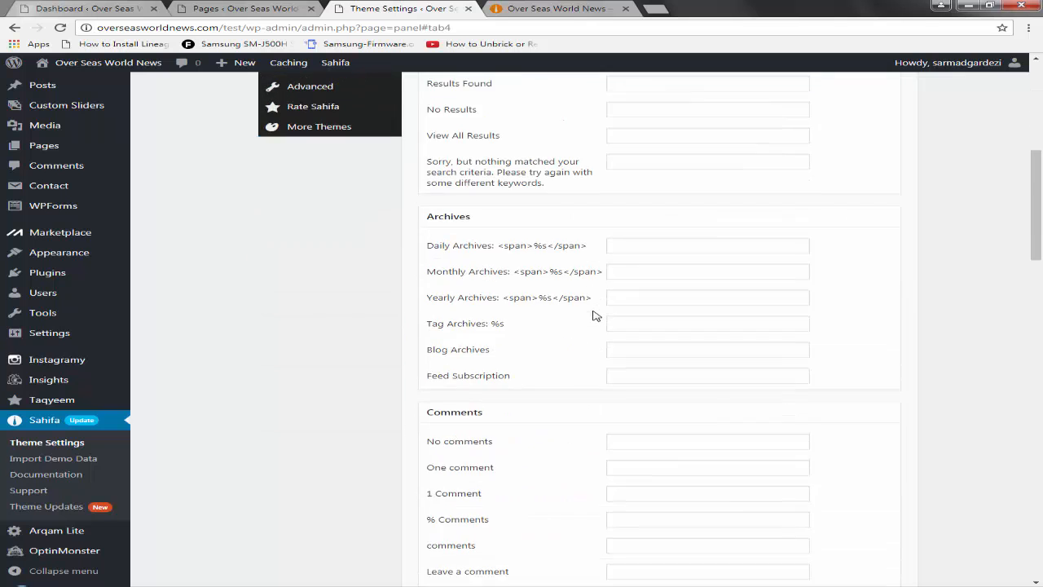
{"action": "scroll", "scroll_direction": "down", "scroll_amount": 3}
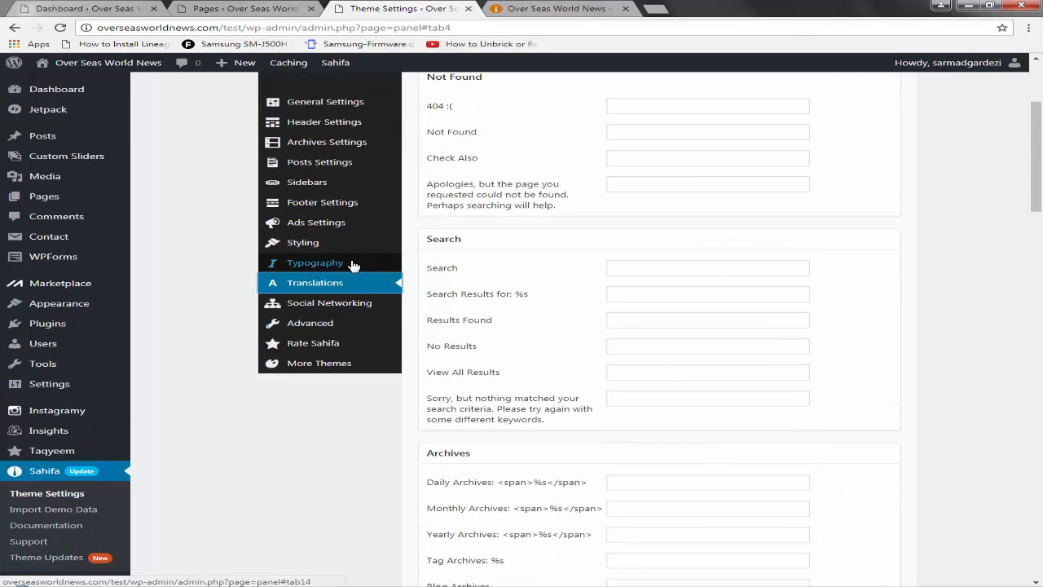
{"action": "left_click", "coordinate": [316, 263]}
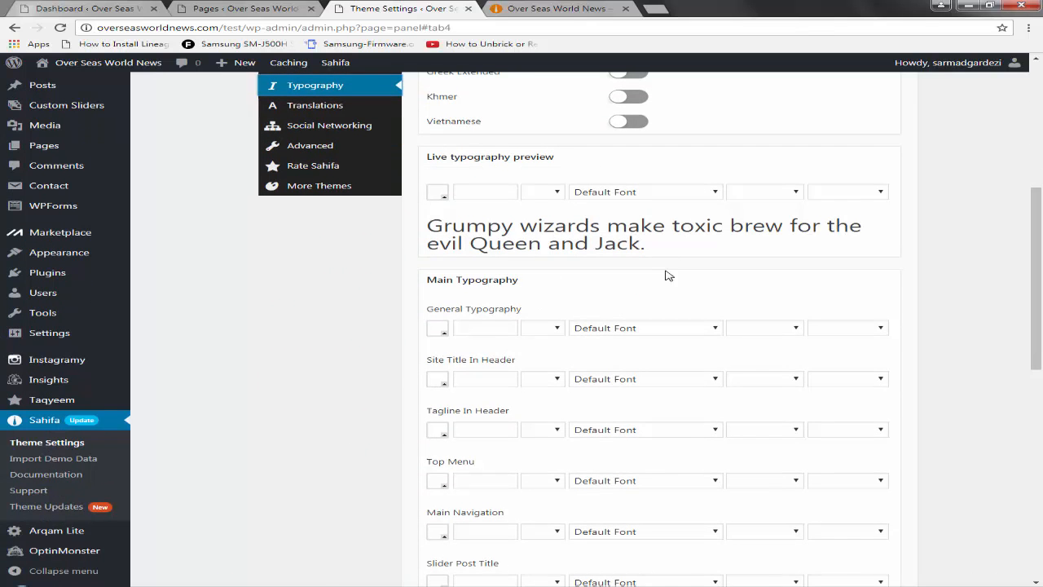
{"action": "mouse_move", "coordinate": [491, 349]}
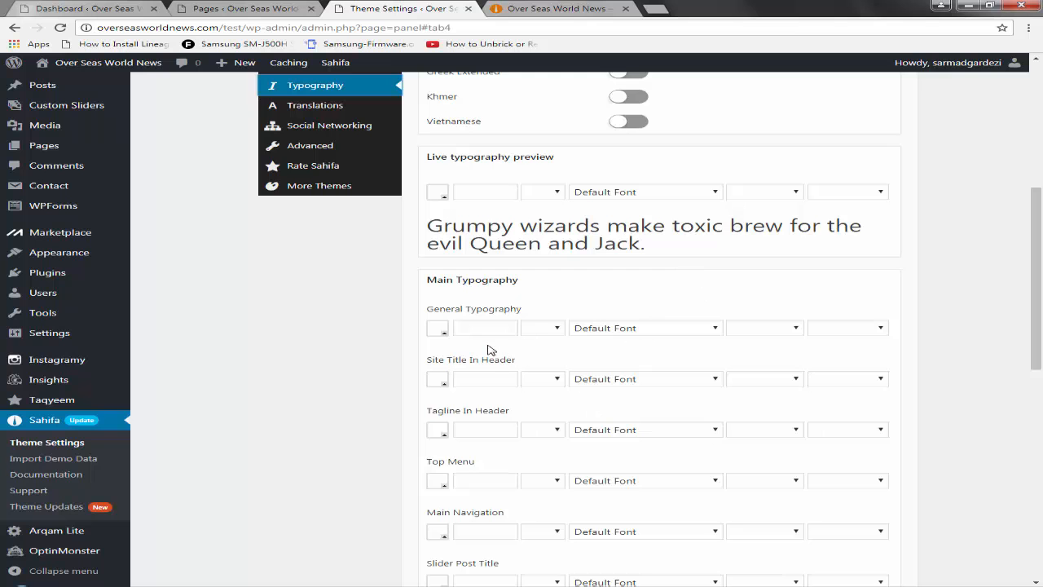
{"action": "scroll", "scroll_direction": "down", "scroll_amount": 3}
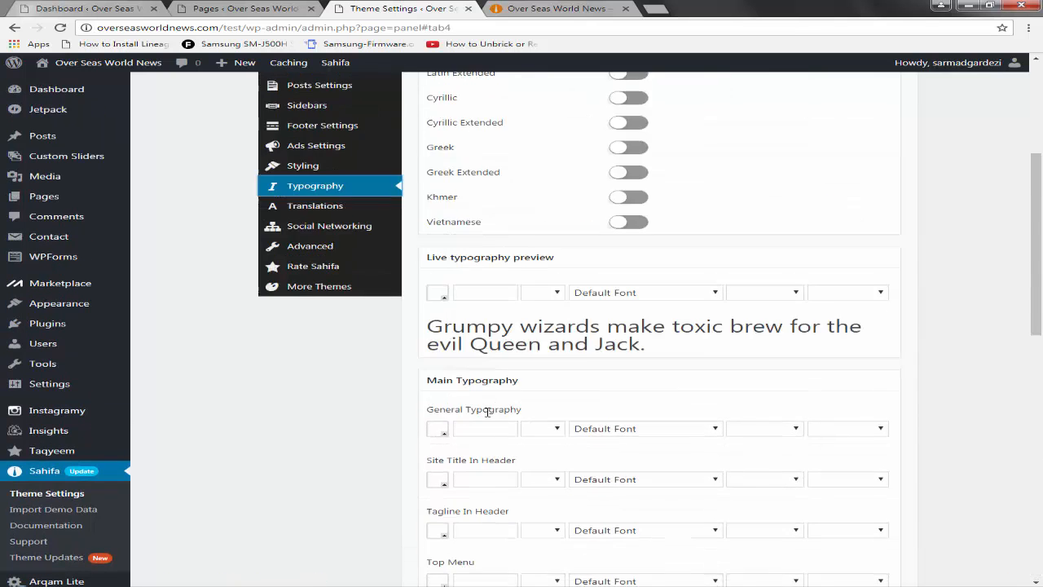
Step: Browse the Styling options for theme colours and background patterns
{"action": "left_click", "coordinate": [303, 165]}
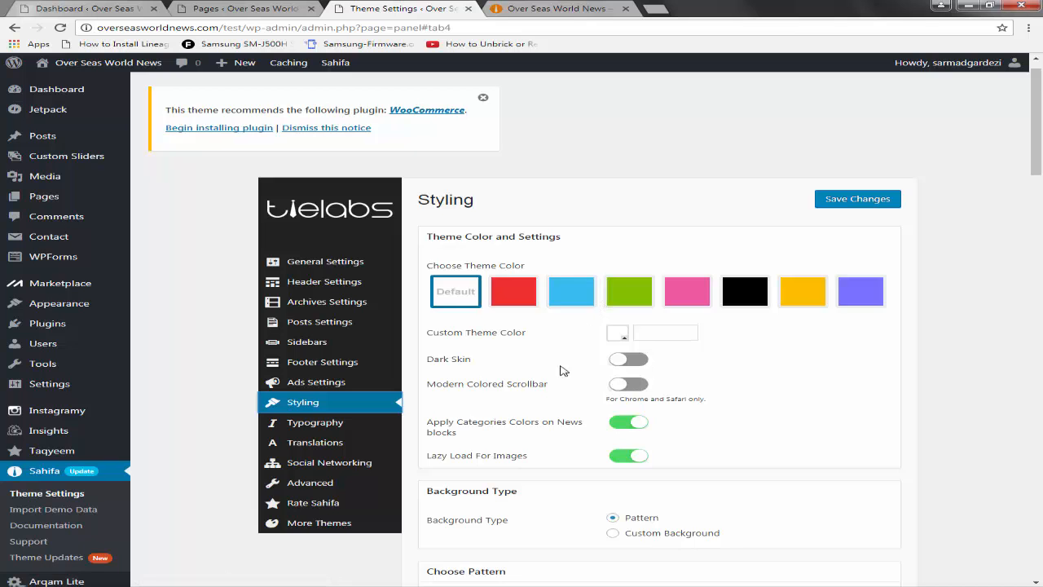
{"action": "scroll", "scroll_direction": "down", "scroll_amount": 3}
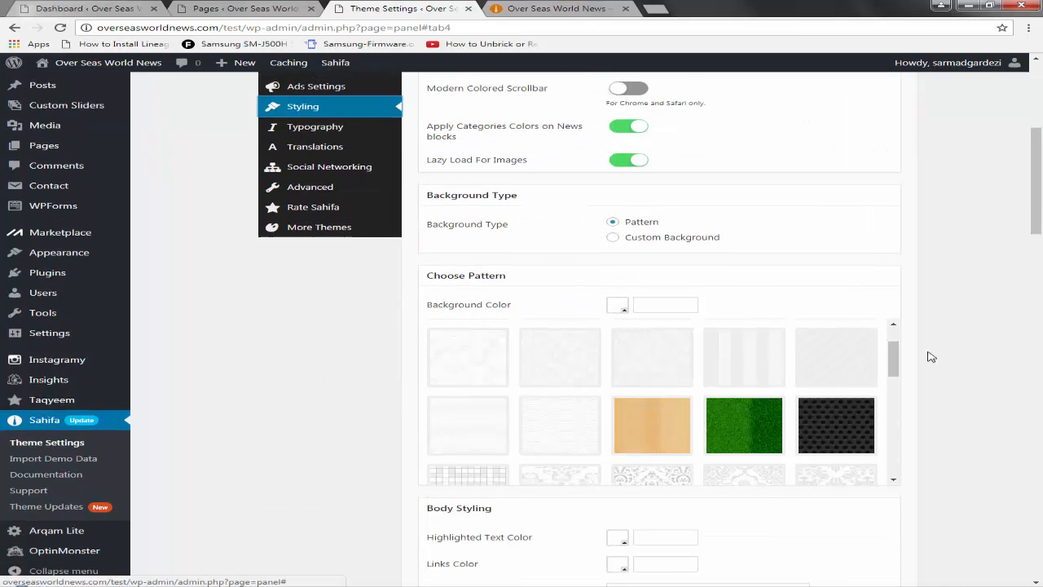
{"action": "scroll", "scroll_direction": "down", "scroll_amount": 3}
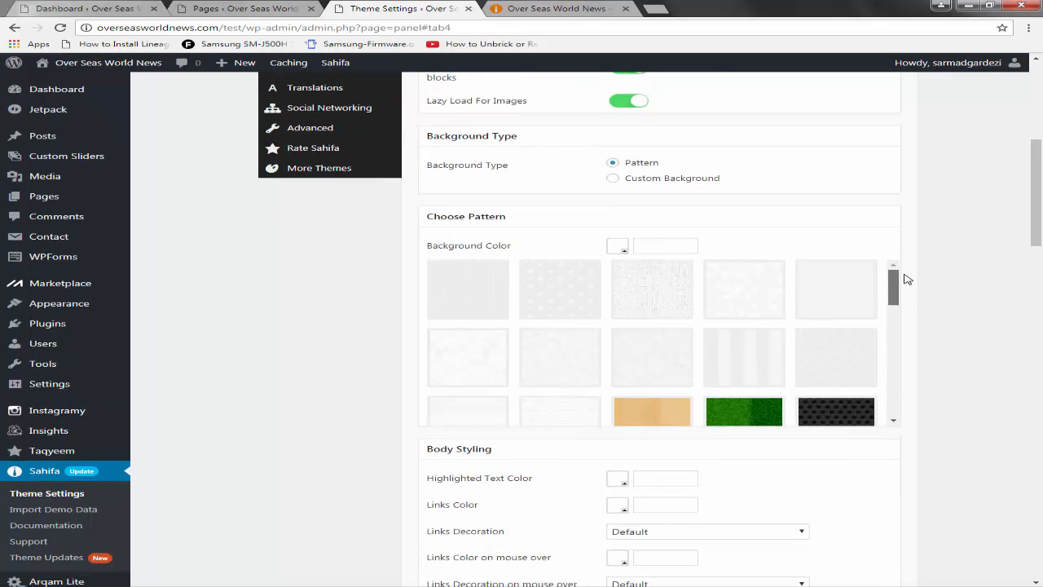
{"action": "scroll", "scroll_direction": "down", "scroll_amount": 3}
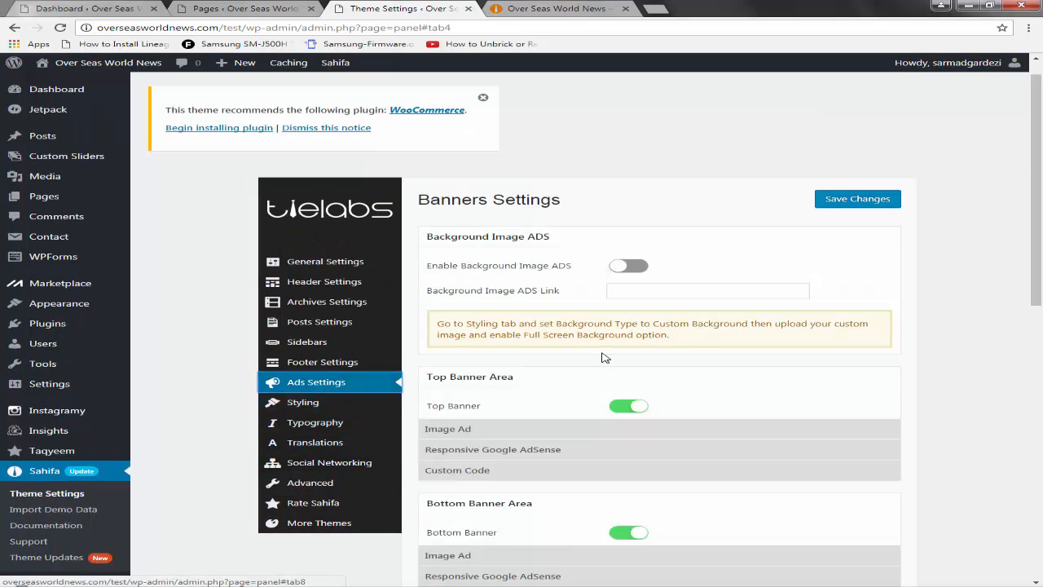
Step: Expand the top banner ad settings and compare them with the banner on the live site
{"action": "left_click", "coordinate": [447, 428]}
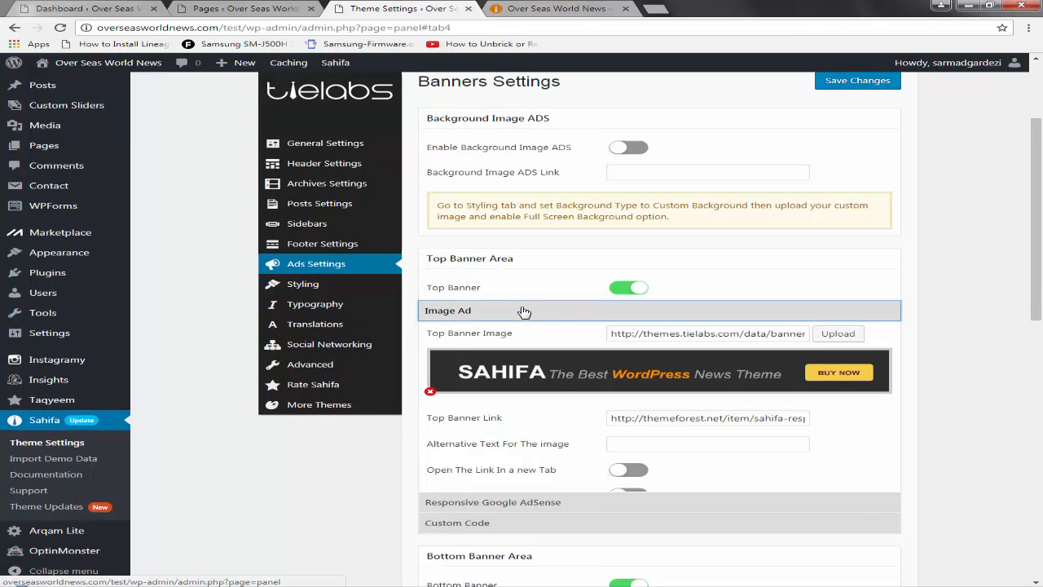
{"action": "left_click", "coordinate": [562, 9]}
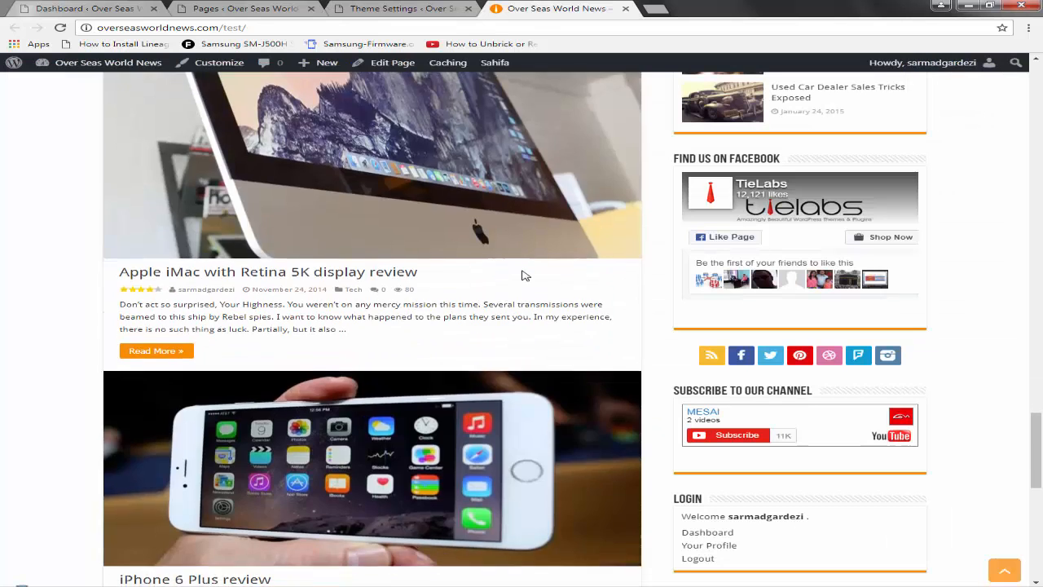
{"action": "scroll", "scroll_direction": "down", "scroll_amount": 3}
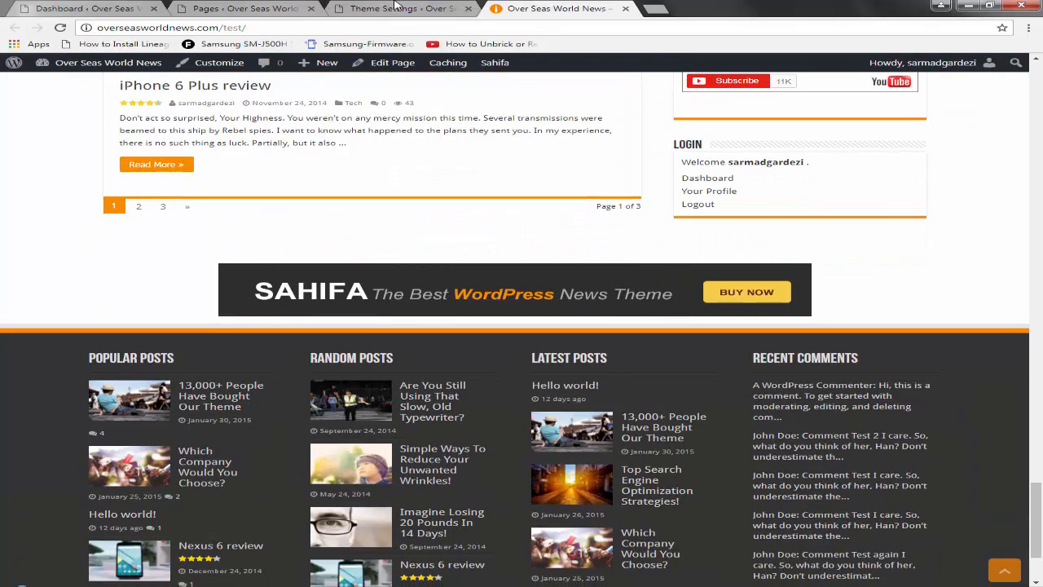
{"action": "left_click", "coordinate": [399, 9]}
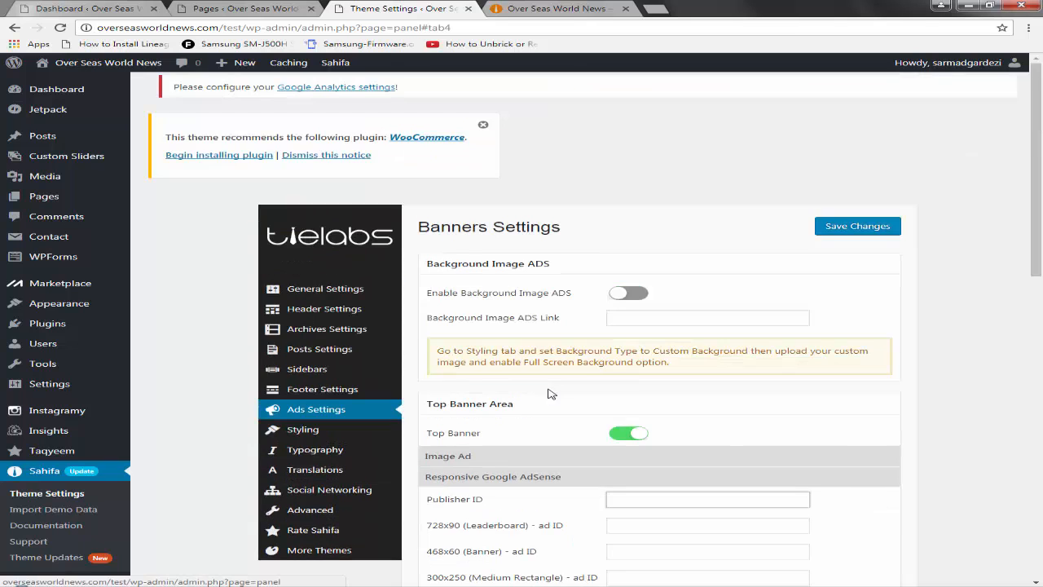
{"action": "mouse_move", "coordinate": [661, 349]}
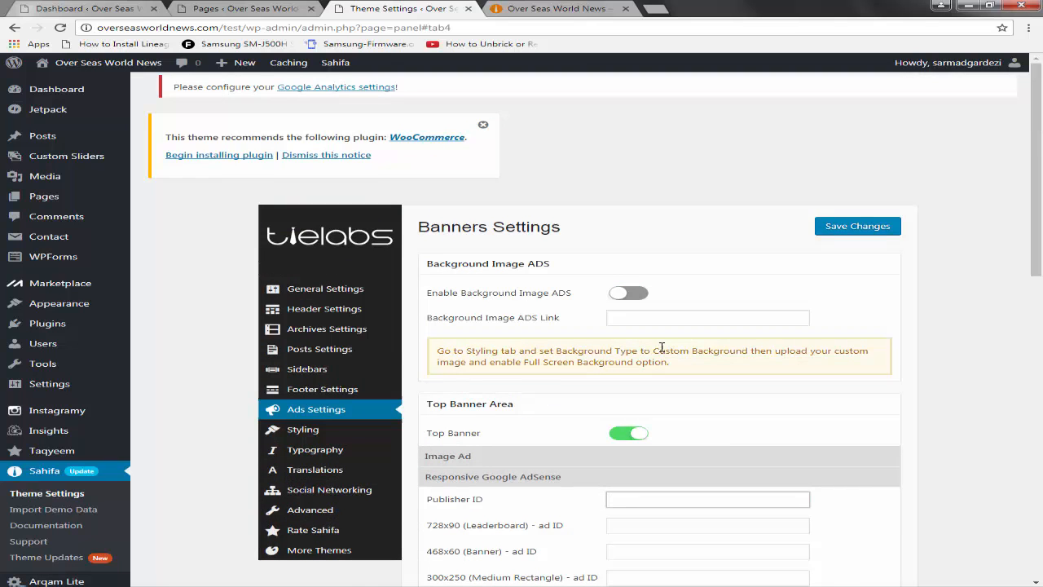
{"action": "mouse_move", "coordinate": [619, 346]}
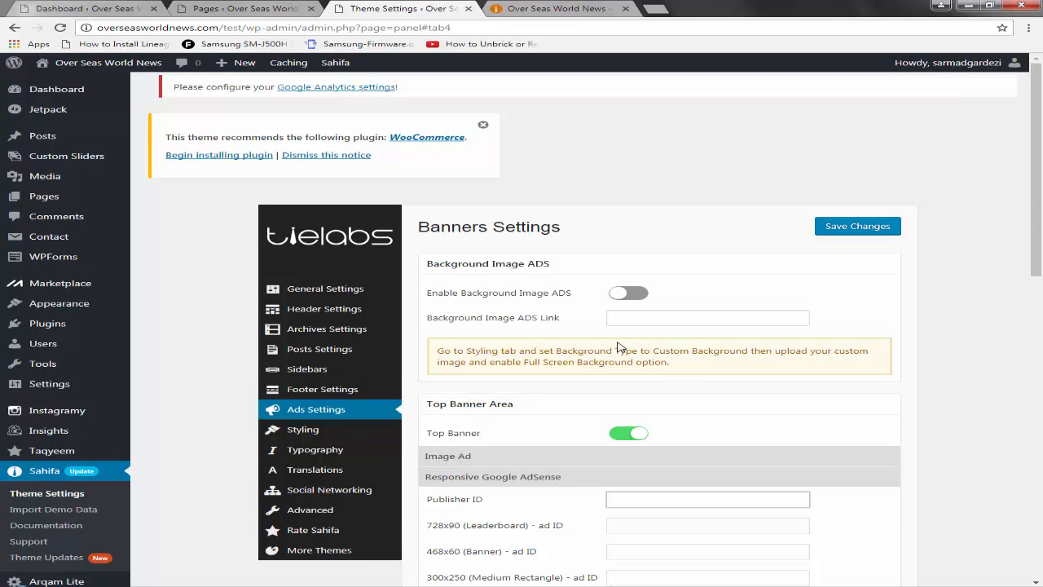
{"action": "left_click", "coordinate": [707, 499]}
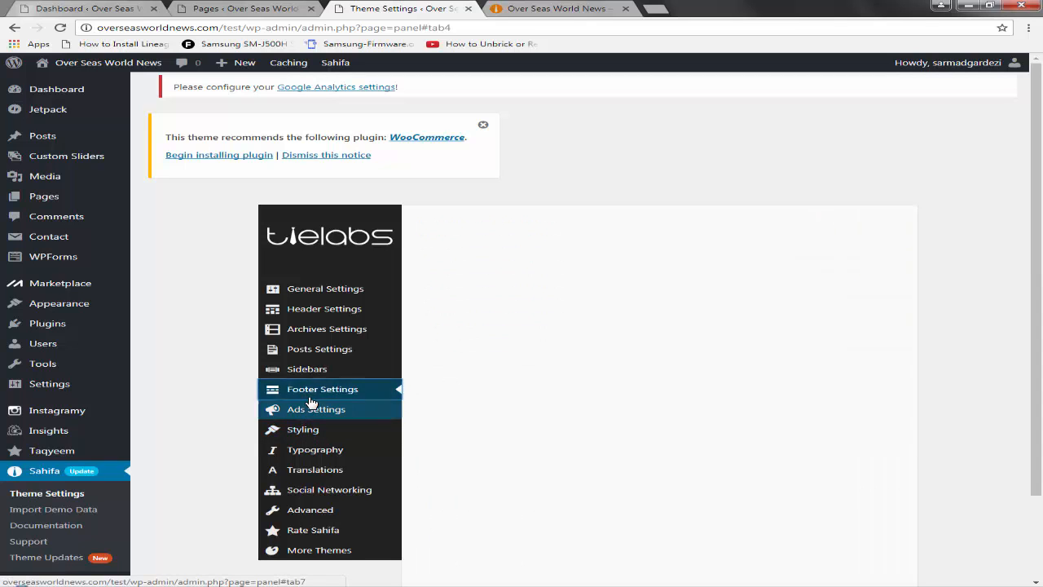
Step: Check the footer elements, widget layout and copyright text against the live site
{"action": "left_click", "coordinate": [323, 389]}
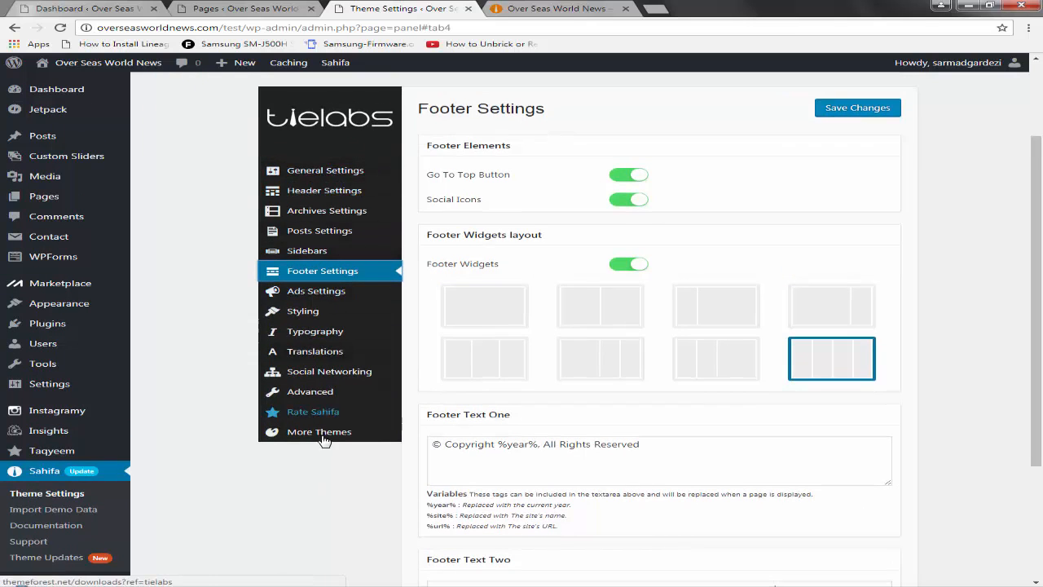
{"action": "left_click", "coordinate": [571, 9]}
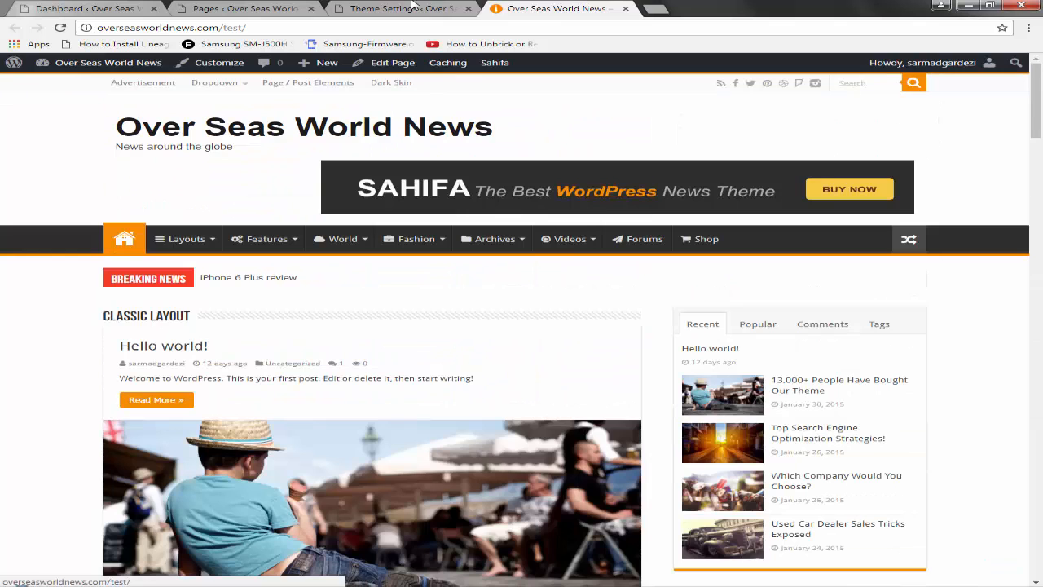
{"action": "left_click", "coordinate": [412, 8]}
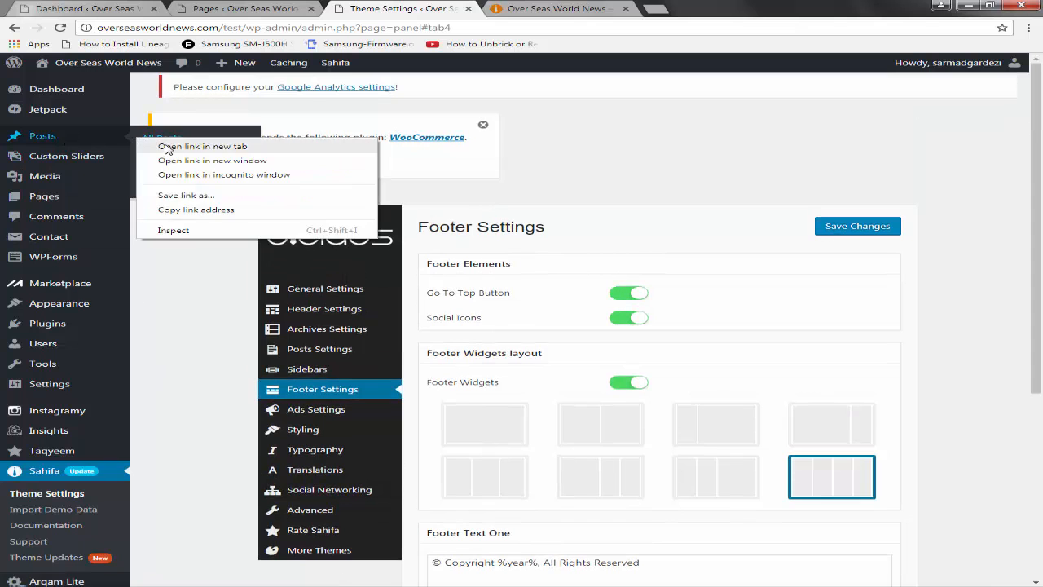
Step: Open All Posts in a new tab, mark the demo posts for trashing, then view the live site
{"action": "left_click", "coordinate": [202, 146]}
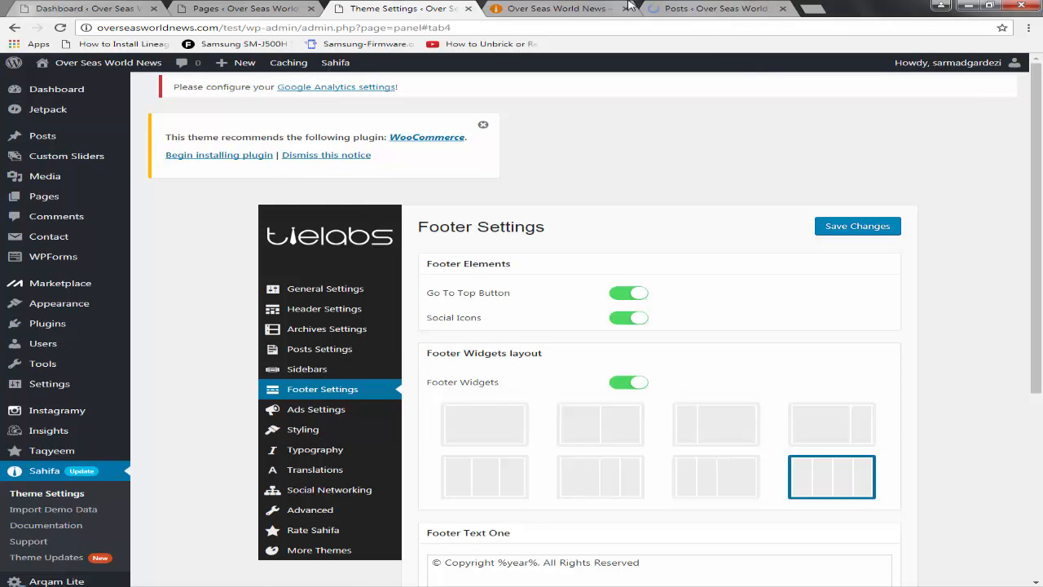
{"action": "left_click", "coordinate": [707, 9]}
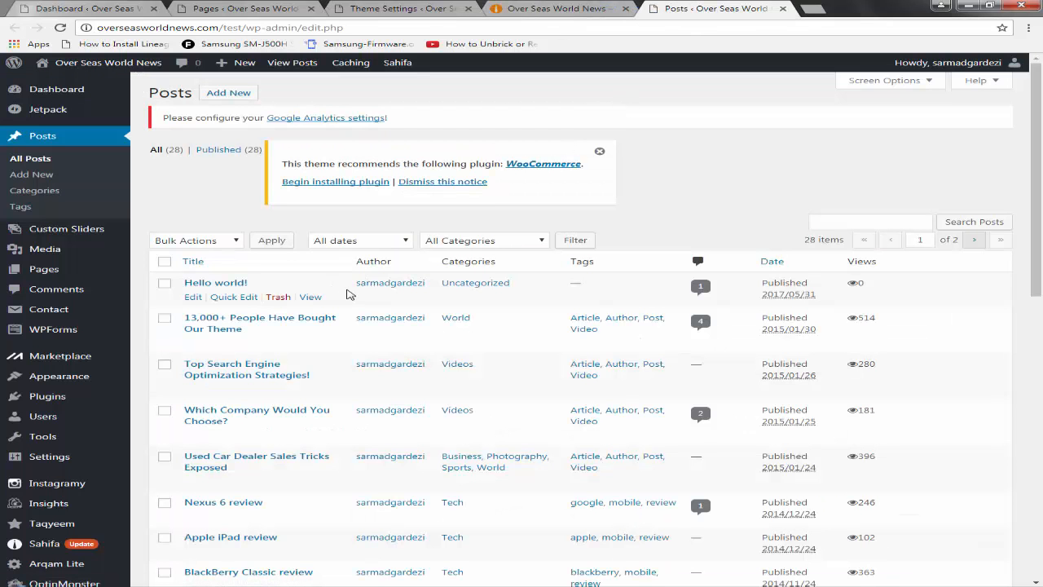
{"action": "mouse_move", "coordinate": [180, 270]}
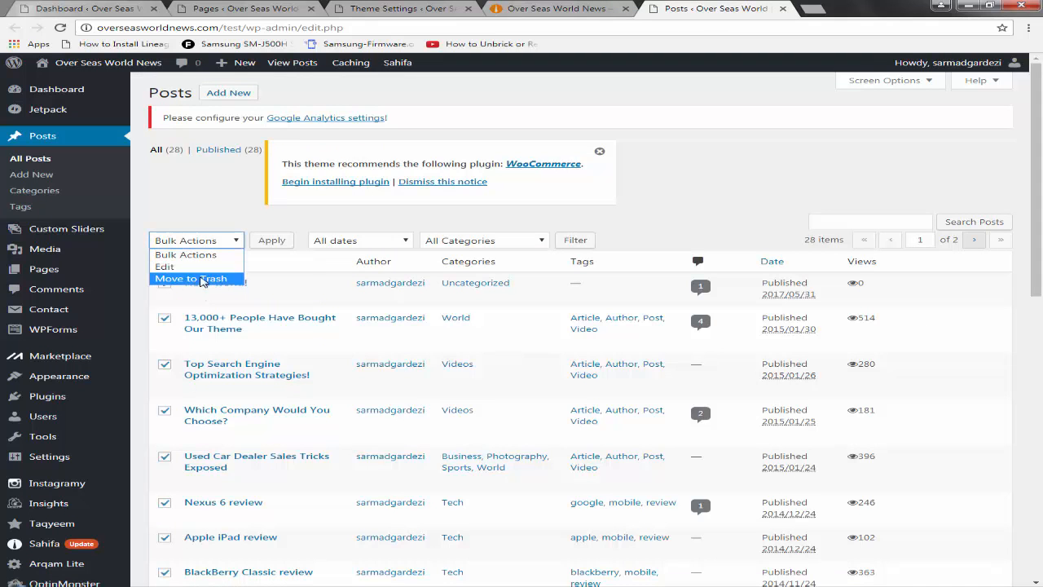
{"action": "scroll", "scroll_direction": "down", "scroll_amount": 3}
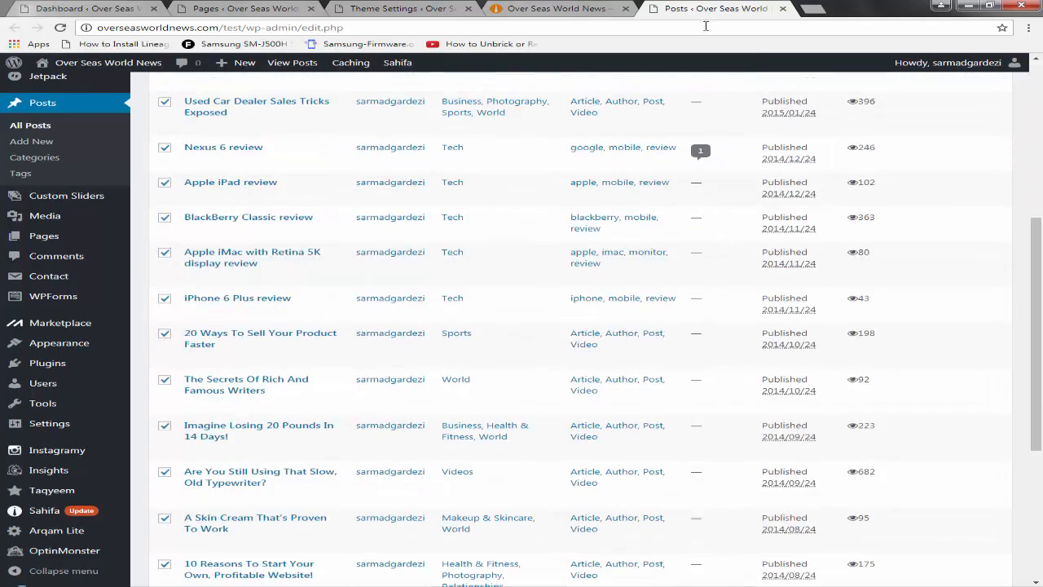
{"action": "left_click", "coordinate": [550, 9]}
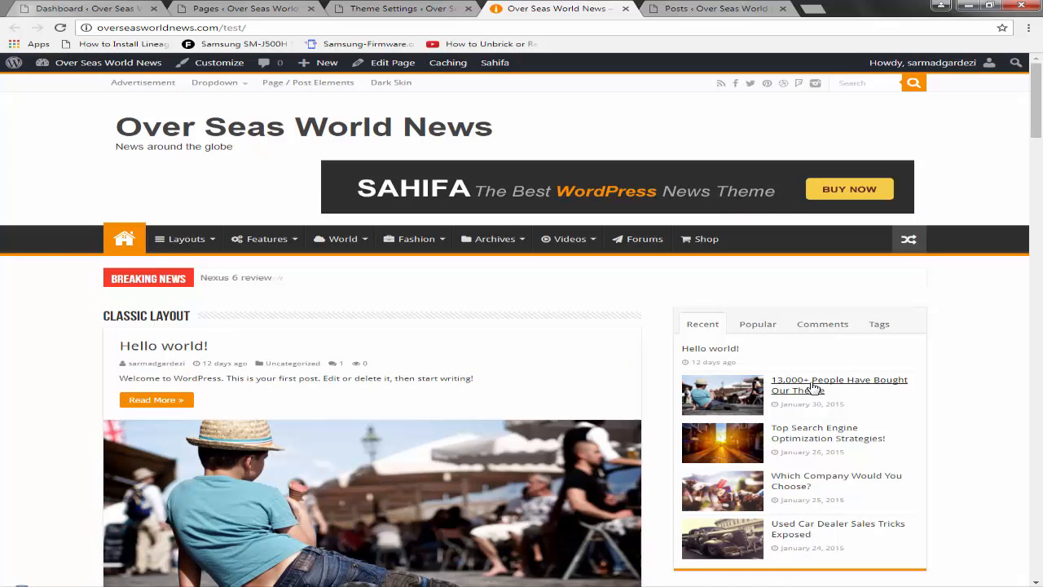
{"action": "left_click", "coordinate": [603, 9]}
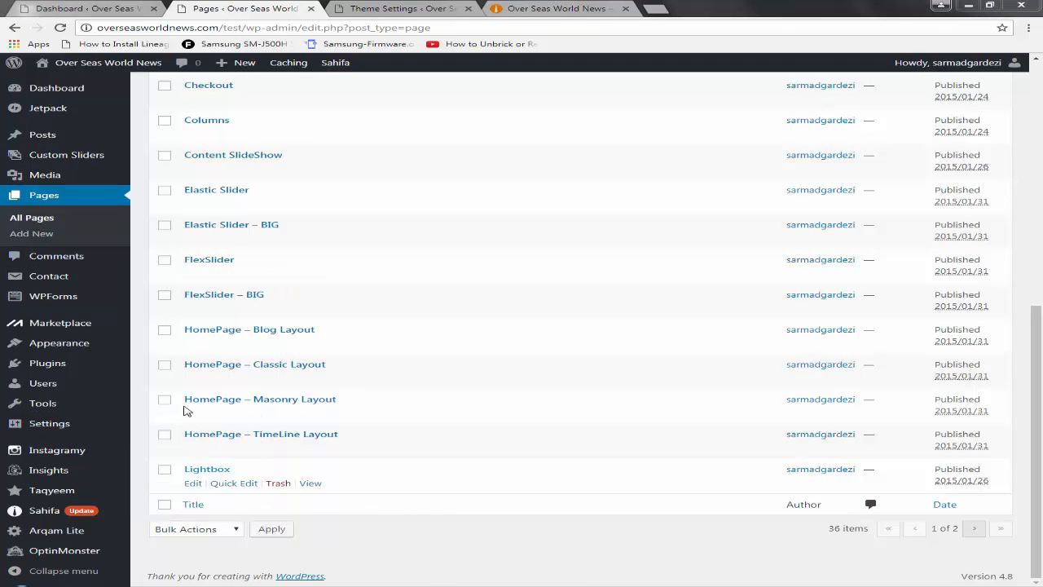
{"action": "mouse_move", "coordinate": [682, 525]}
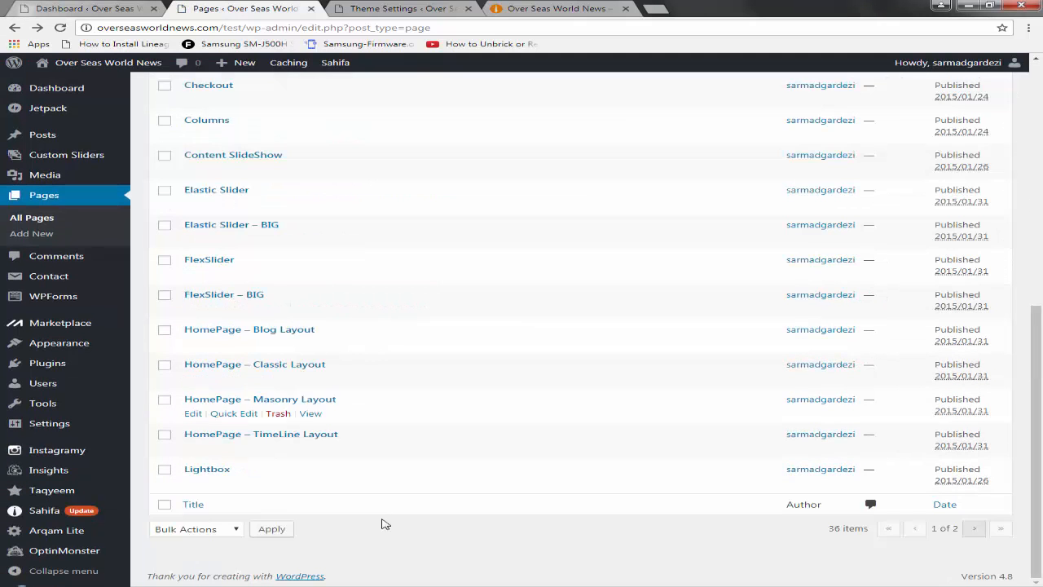
{"action": "mouse_move", "coordinate": [246, 440]}
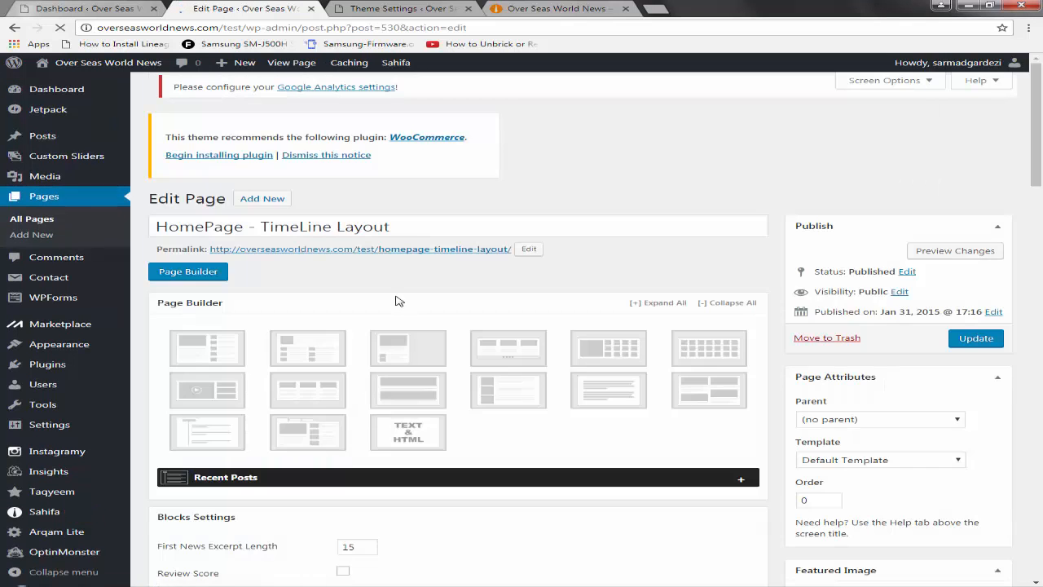
Step: Scroll down to the Page Builder blocks in the TimeLine Layout editor
{"action": "scroll", "scroll_direction": "down", "scroll_amount": 3}
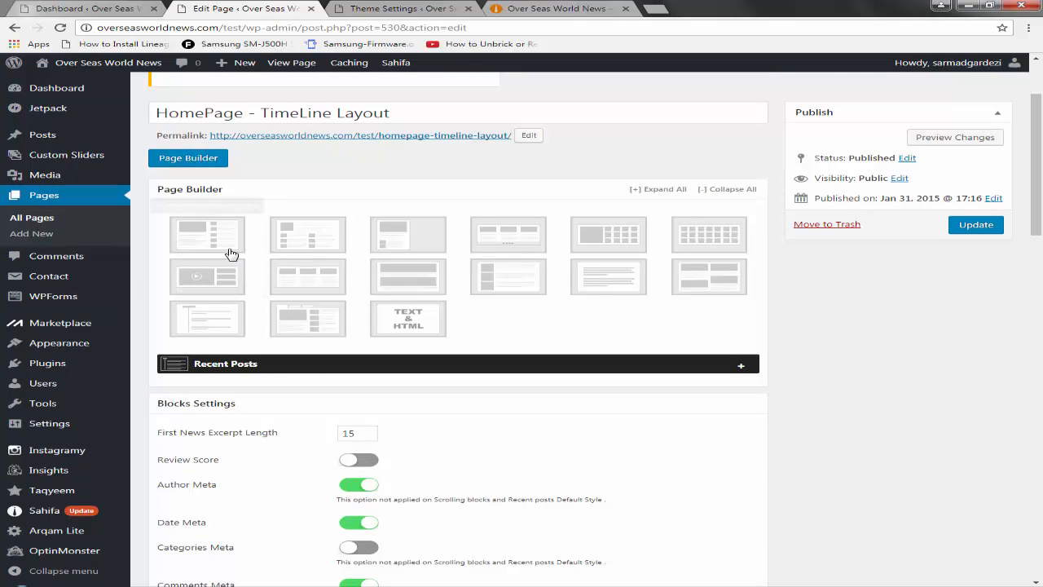
{"action": "mouse_move", "coordinate": [233, 318]}
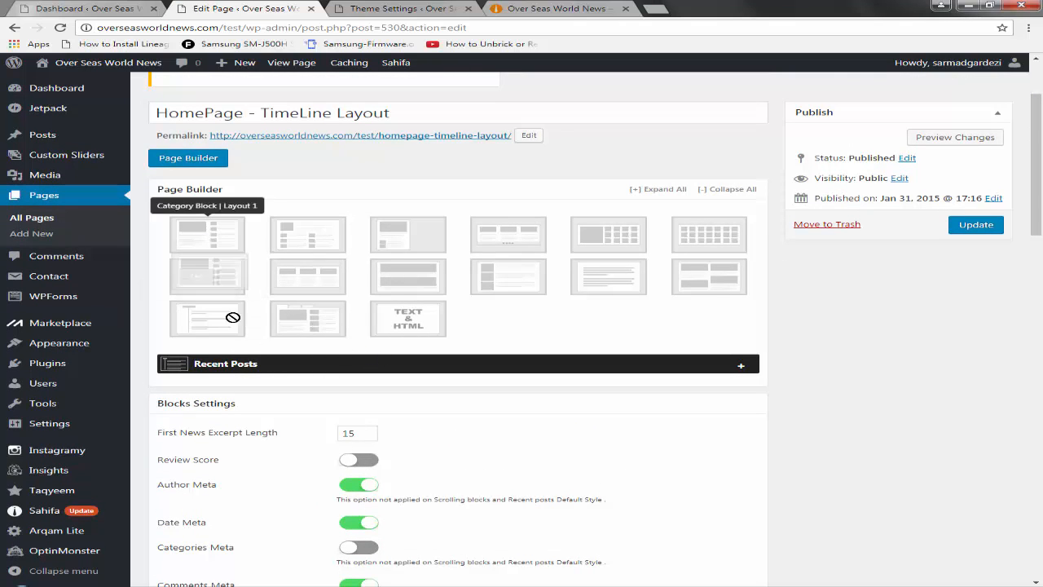
Step: Add a Beauty Category Block showing five posts with all thumbnails hidden
{"action": "left_click", "coordinate": [207, 234]}
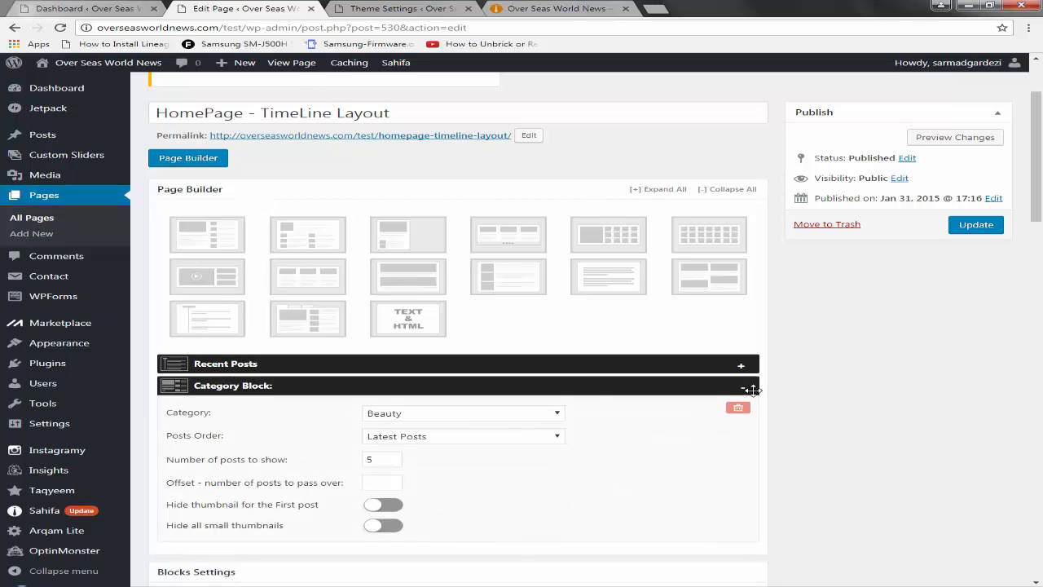
{"action": "left_click", "coordinate": [461, 413]}
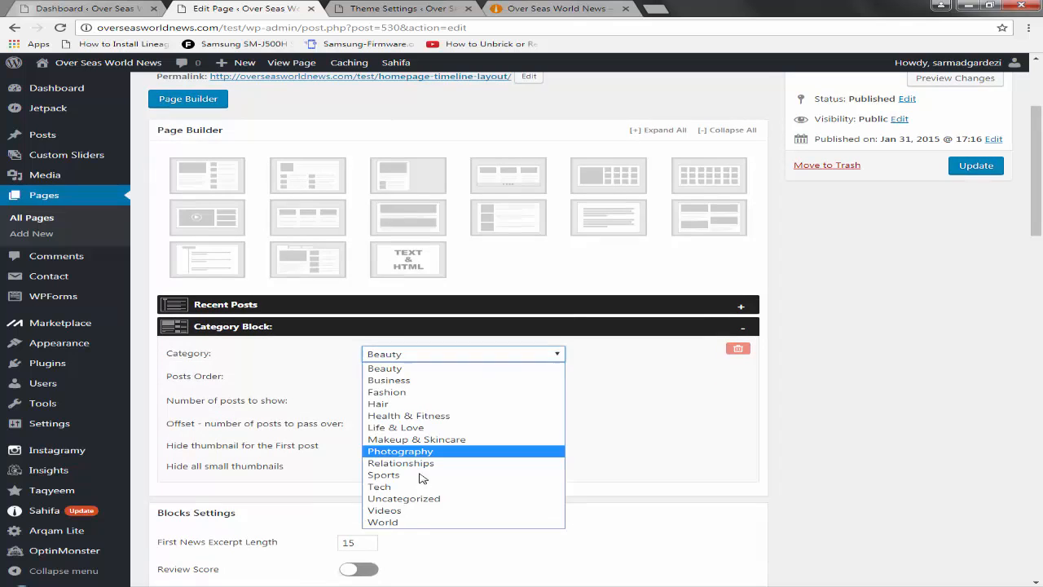
{"action": "mouse_move", "coordinate": [431, 391]}
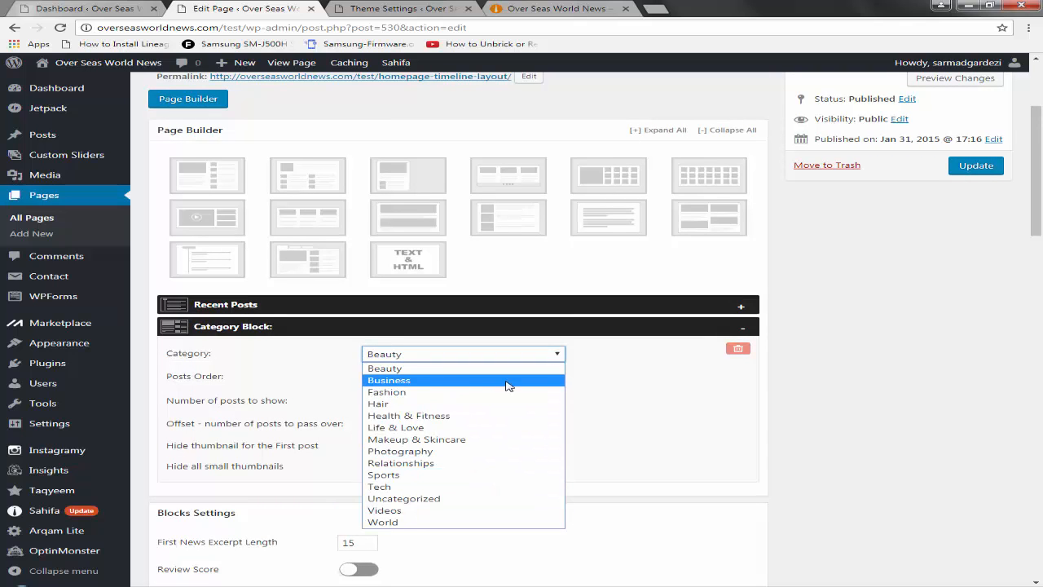
{"action": "left_click", "coordinate": [385, 369]}
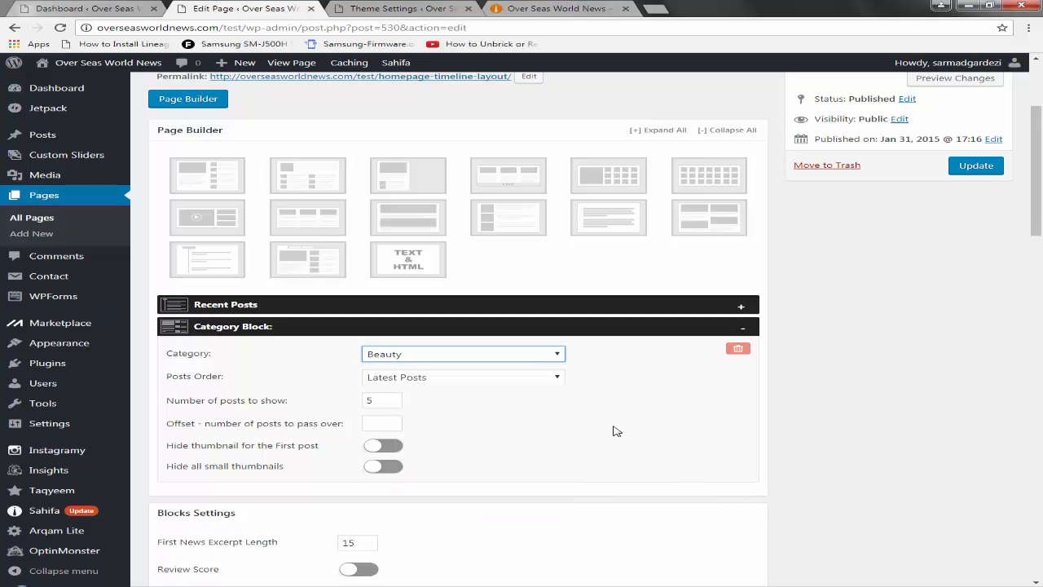
{"action": "left_click", "coordinate": [462, 376]}
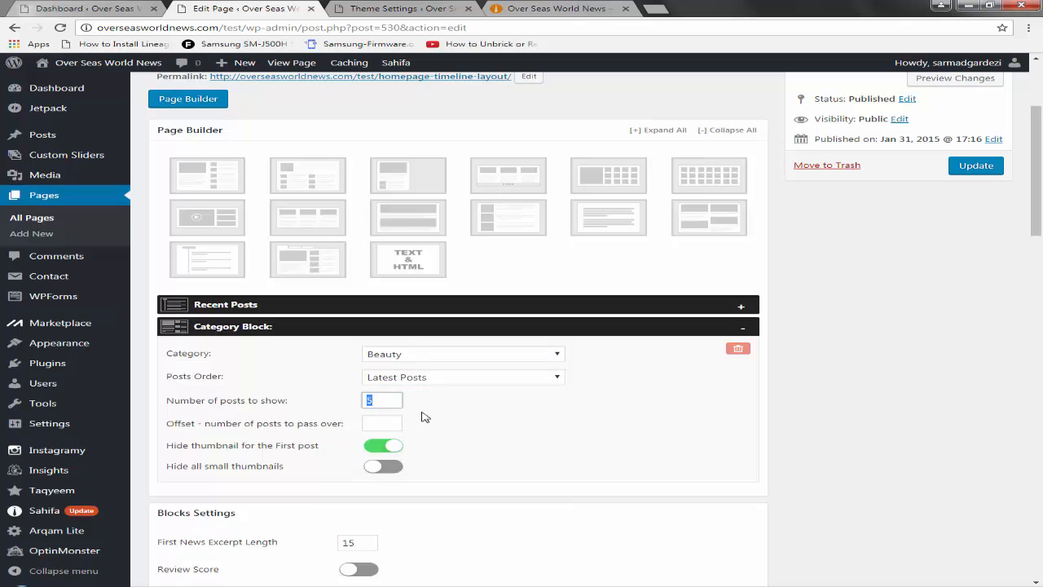
{"action": "mouse_move", "coordinate": [388, 456]}
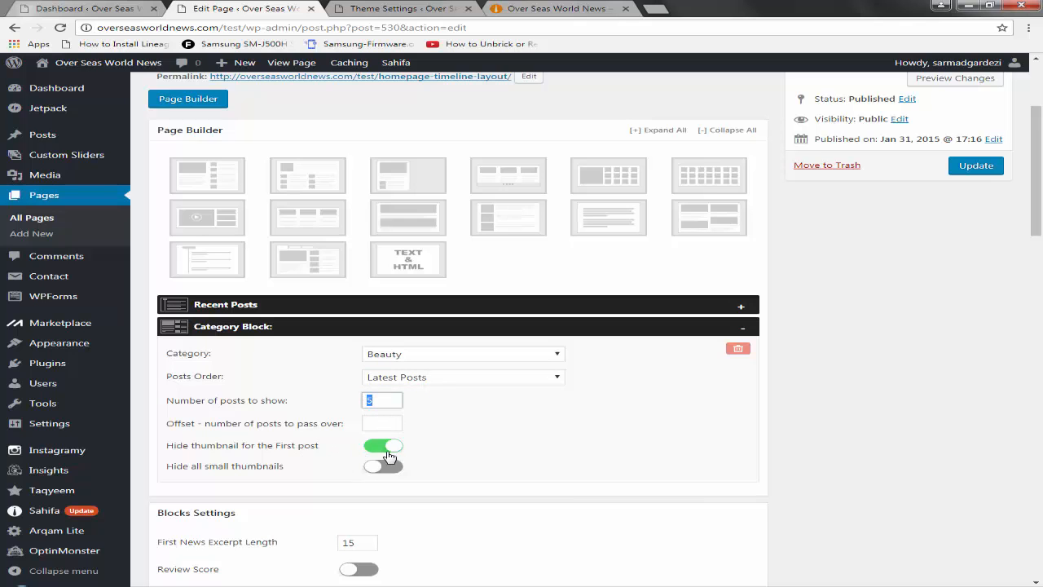
{"action": "left_click", "coordinate": [382, 466]}
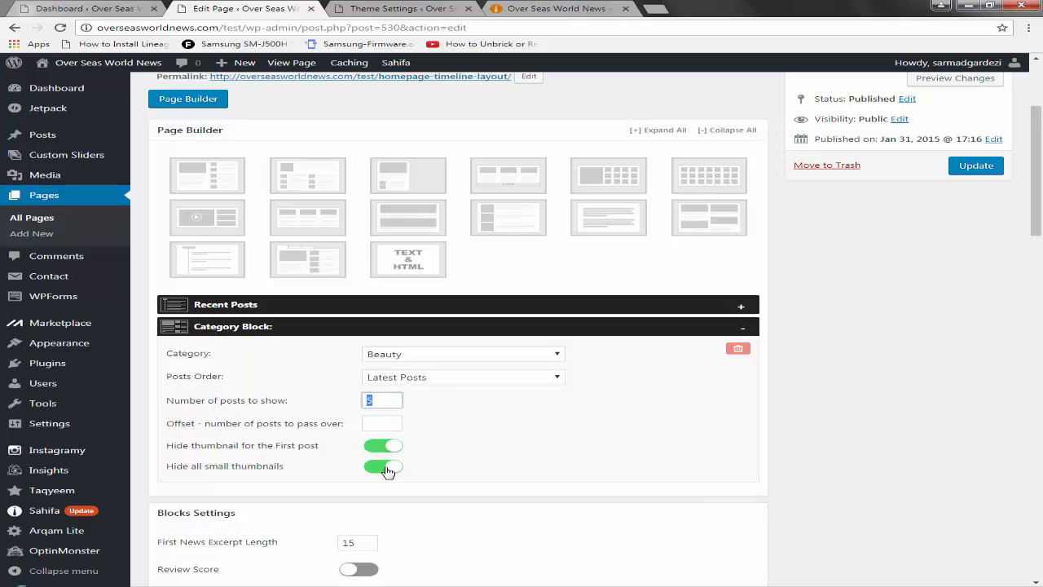
{"action": "left_click", "coordinate": [384, 466]}
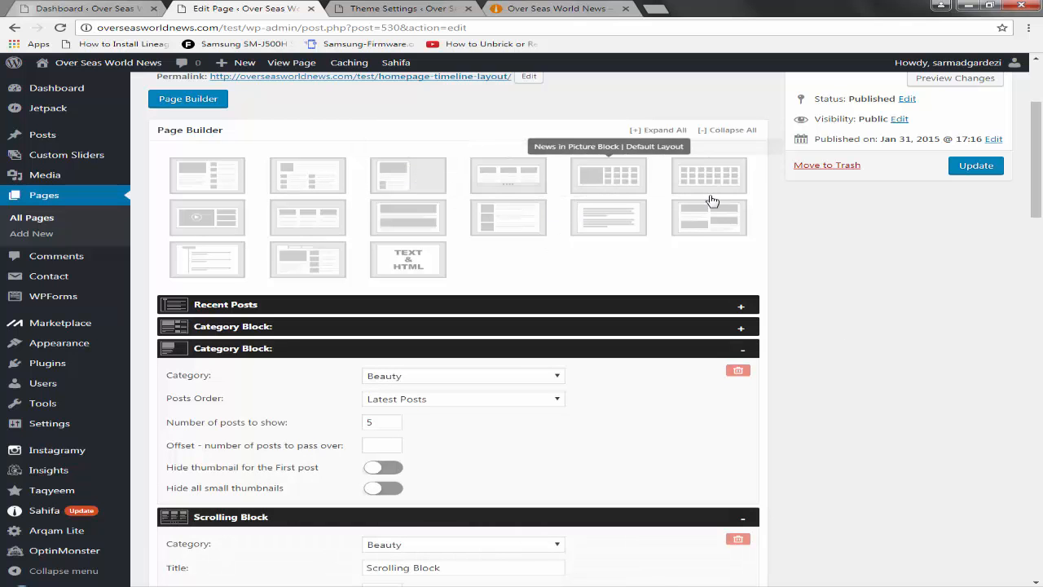
{"action": "mouse_move", "coordinate": [491, 271]}
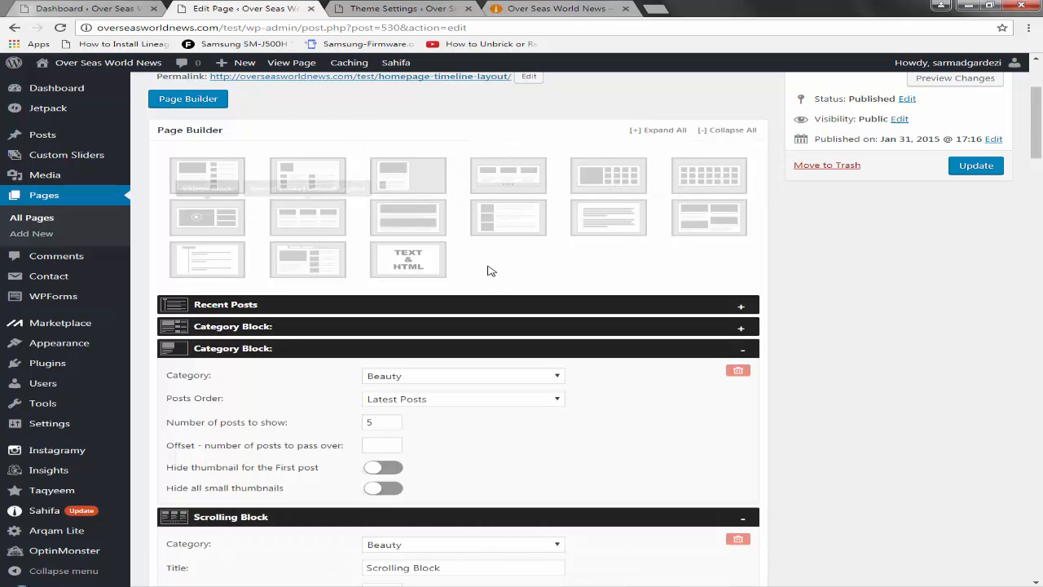
Step: Review the Recent Posts blocks, dismiss the WooCommerce notice, and preview the live site
{"action": "scroll", "scroll_direction": "down", "scroll_amount": 3}
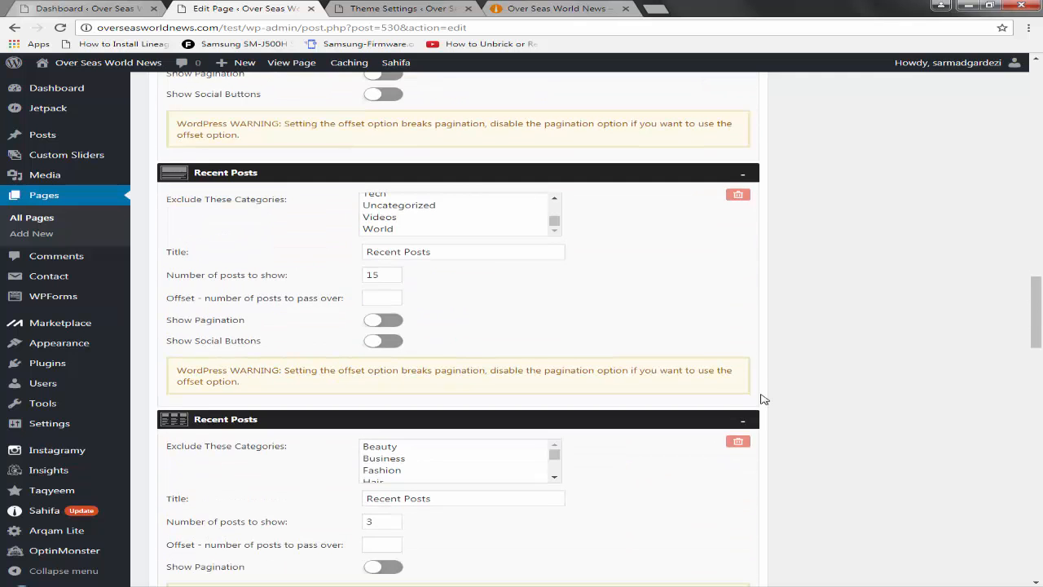
{"action": "scroll", "scroll_direction": "down", "scroll_amount": 3}
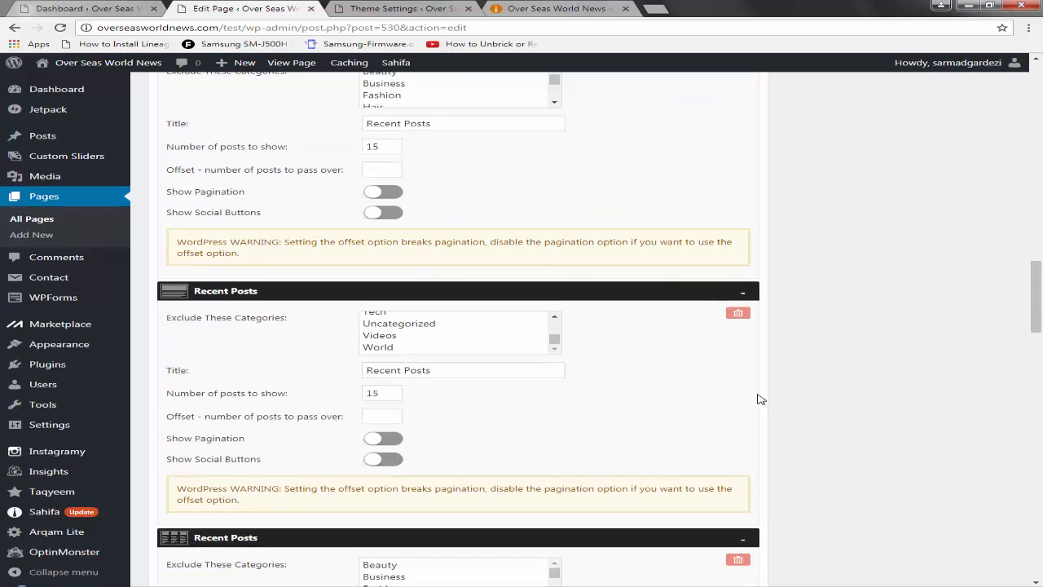
{"action": "scroll", "scroll_direction": "down", "scroll_amount": 3}
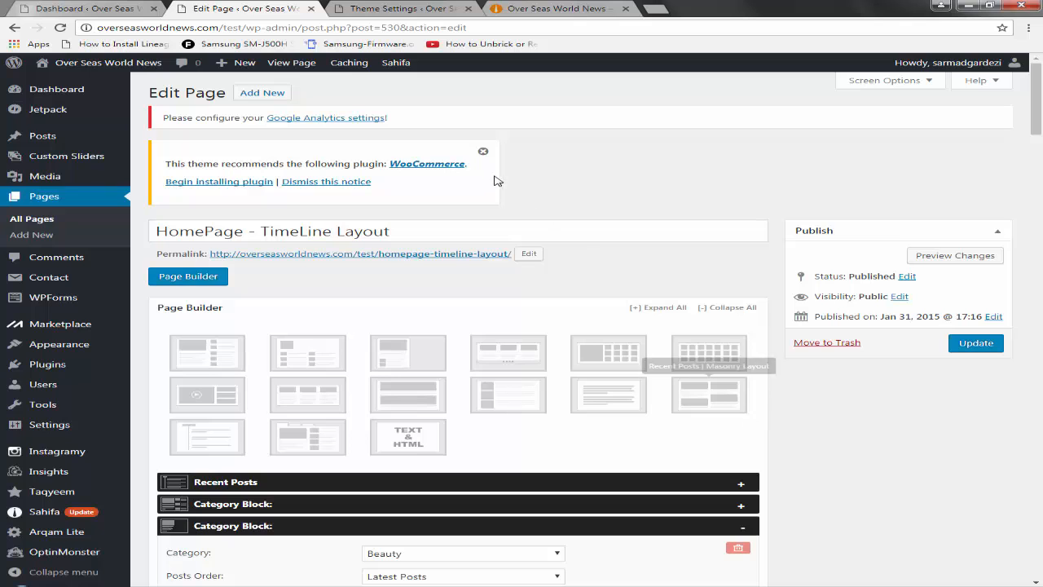
{"action": "left_click", "coordinate": [483, 151]}
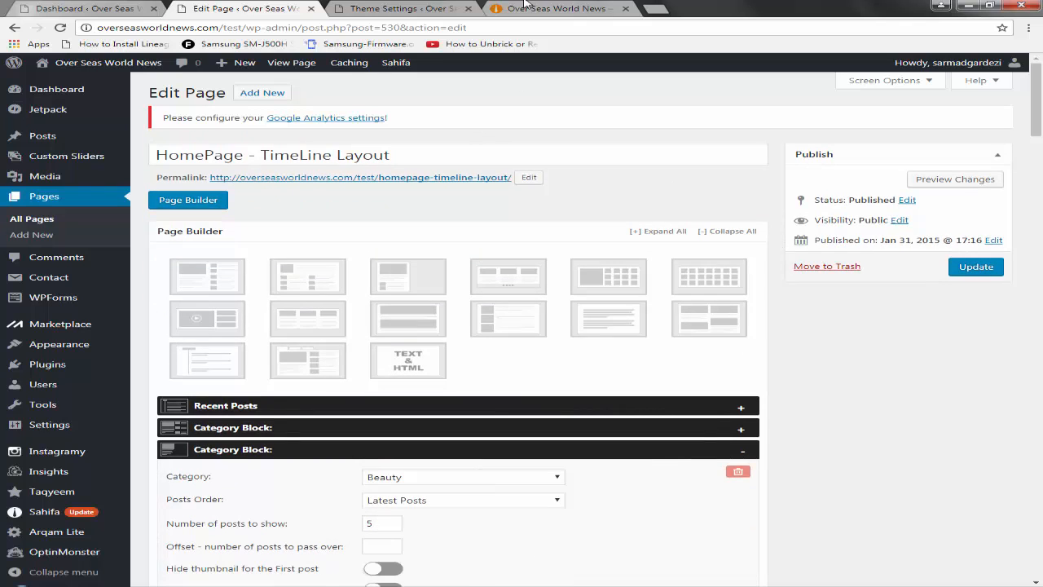
{"action": "left_click", "coordinate": [550, 9]}
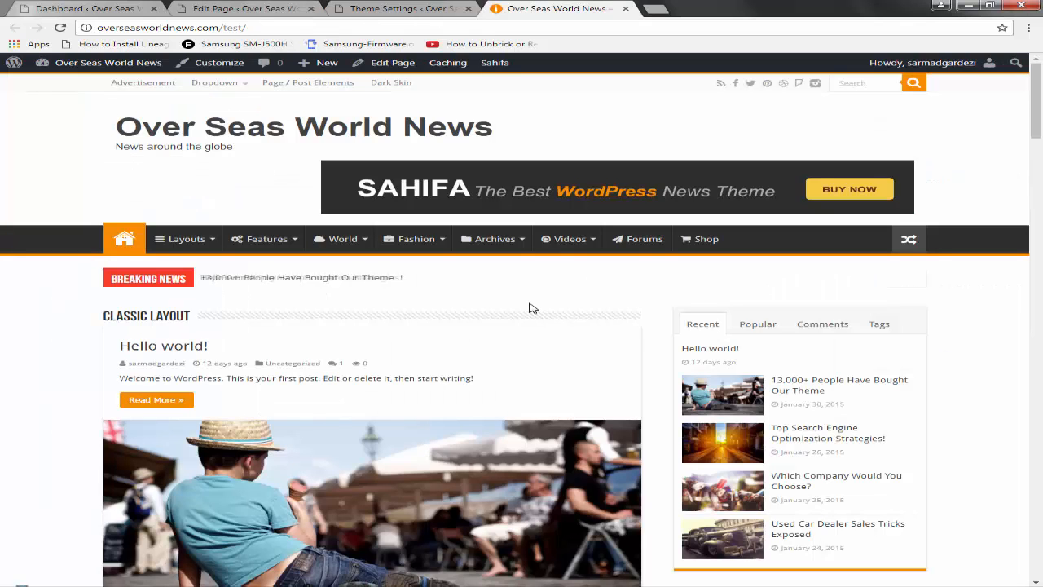